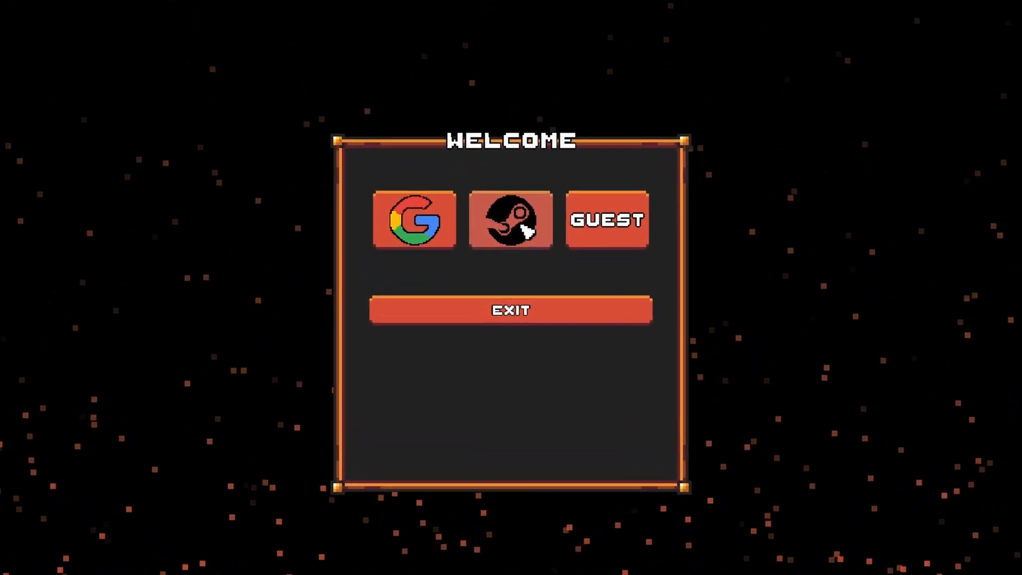
- Choose Steam on the Welcome screen and approve the mmo.unit.dev sign-in on Steam
{"action": "left_click", "coordinate": [511, 220]}
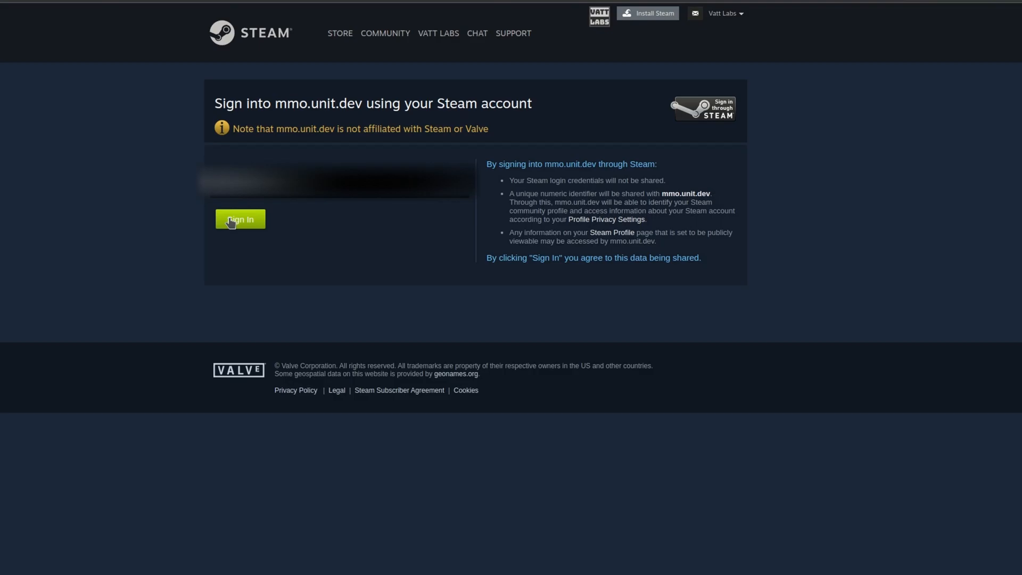
{"action": "left_click", "coordinate": [240, 218]}
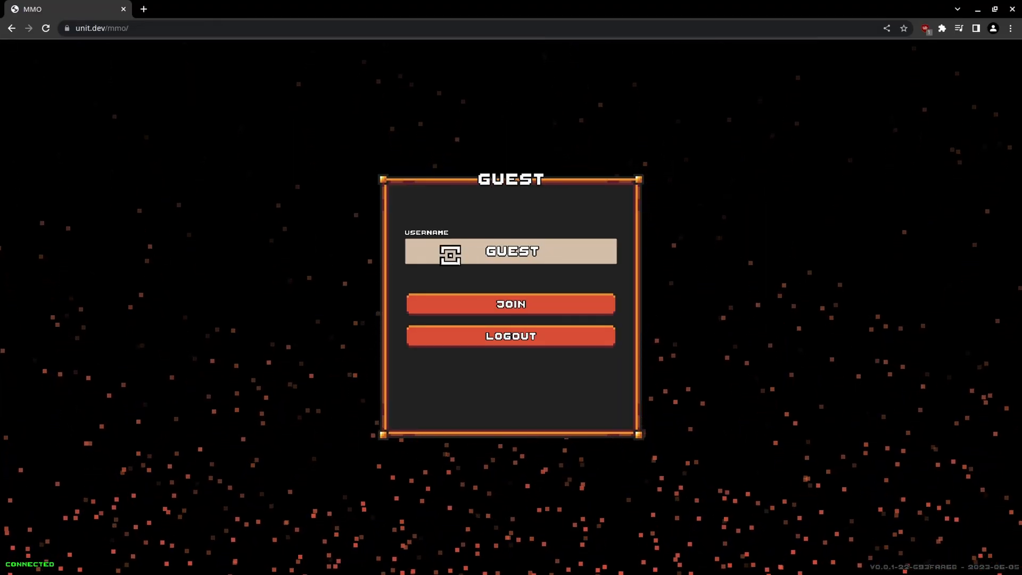
{"action": "left_click", "coordinate": [450, 8]}
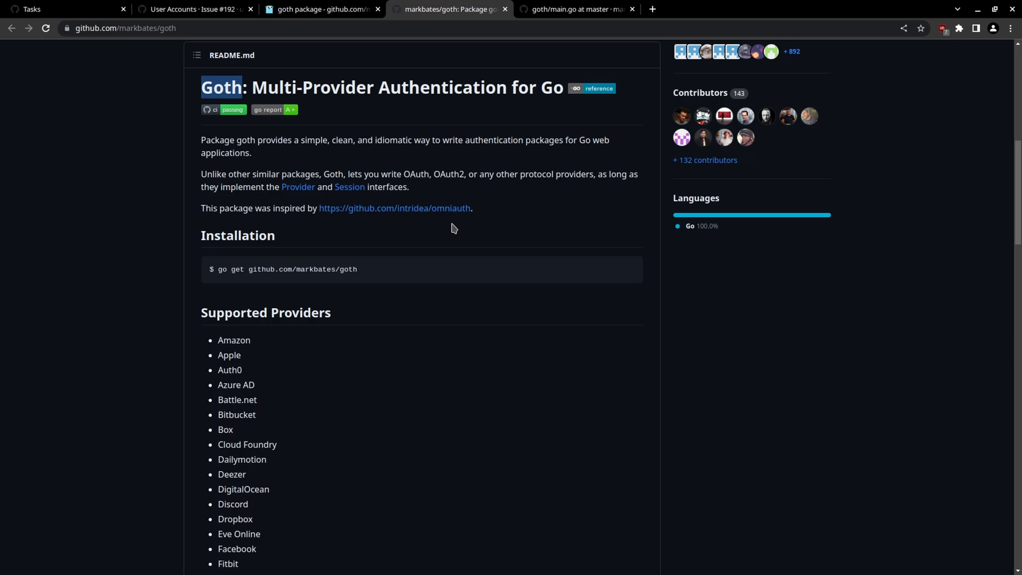
{"action": "scroll", "scroll_direction": "down", "scroll_amount": 3}
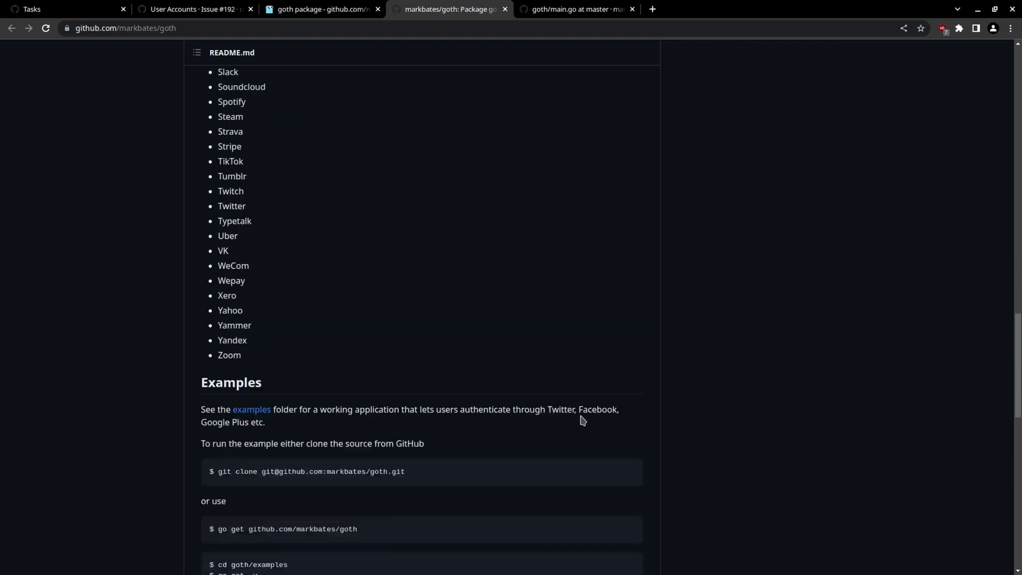
{"action": "scroll", "scroll_direction": "down", "scroll_amount": 3}
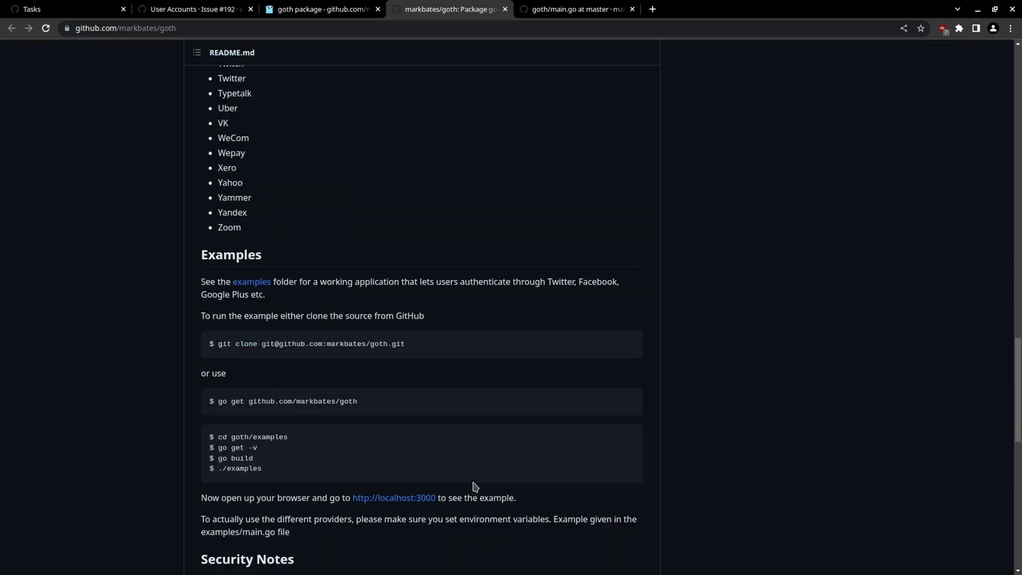
{"action": "scroll", "scroll_direction": "down", "scroll_amount": 3}
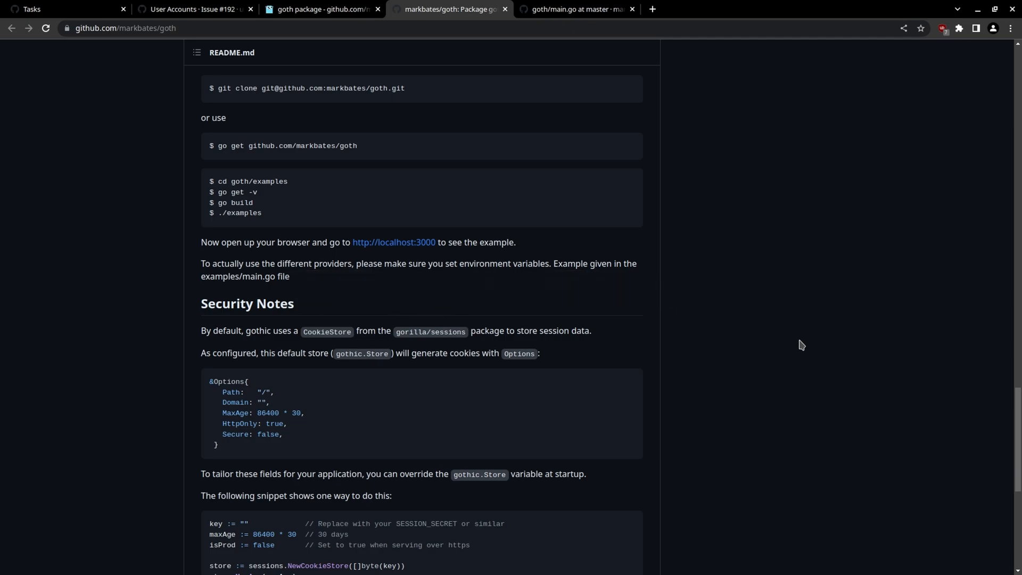
{"action": "mouse_move", "coordinate": [391, 177]}
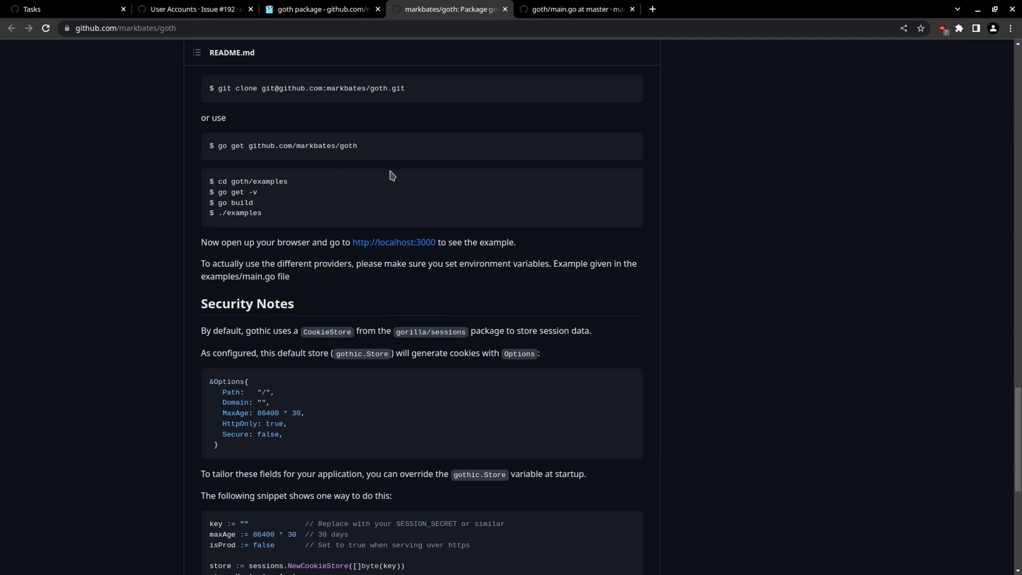
{"action": "mouse_move", "coordinate": [793, 354]}
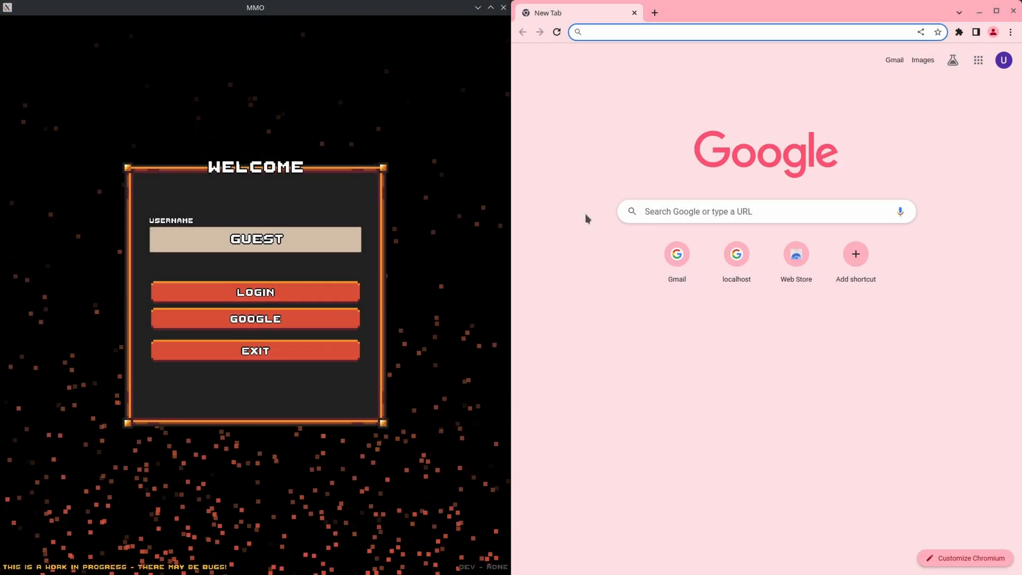
{"action": "mouse_move", "coordinate": [671, 148]}
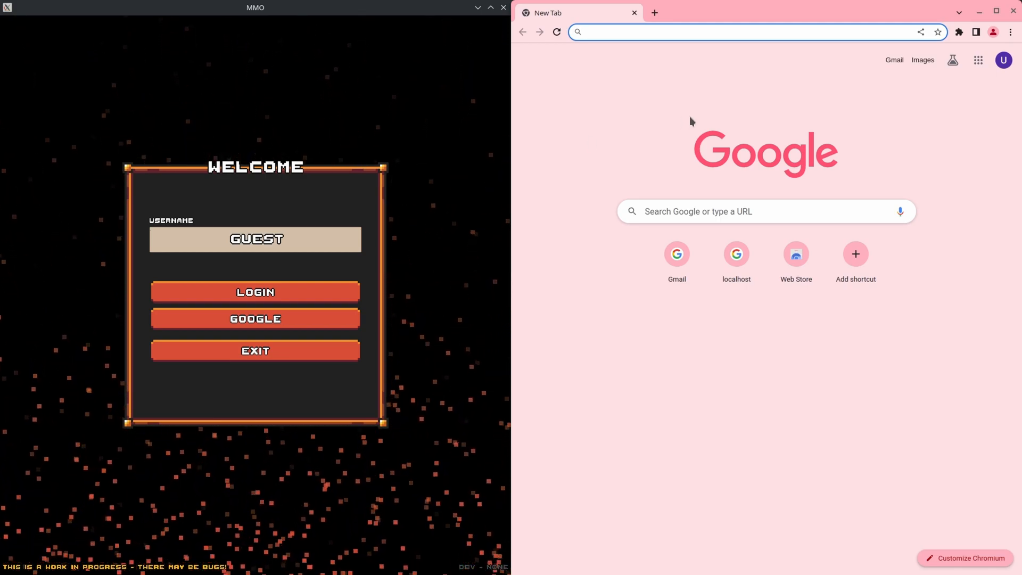
- Start the game's Google login, choose the existing account and proceed to the password
{"action": "left_click", "coordinate": [717, 31]}
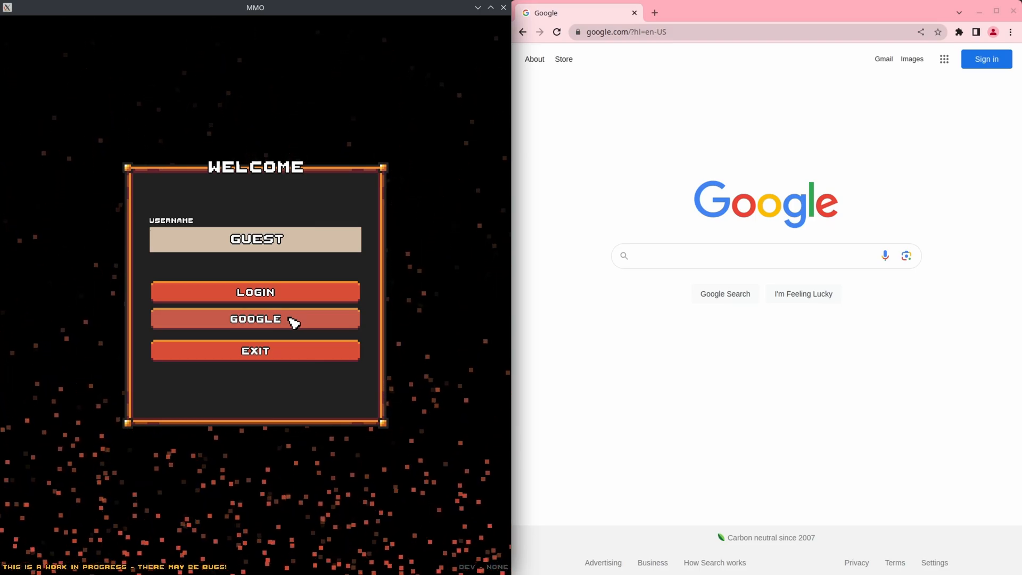
{"action": "mouse_move", "coordinate": [229, 329]}
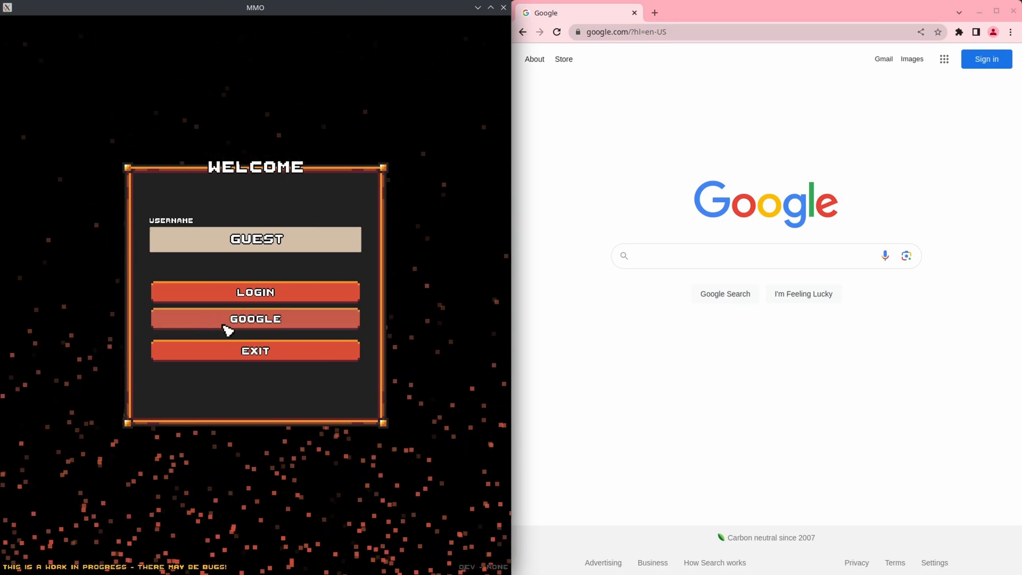
{"action": "left_click", "coordinate": [255, 319]}
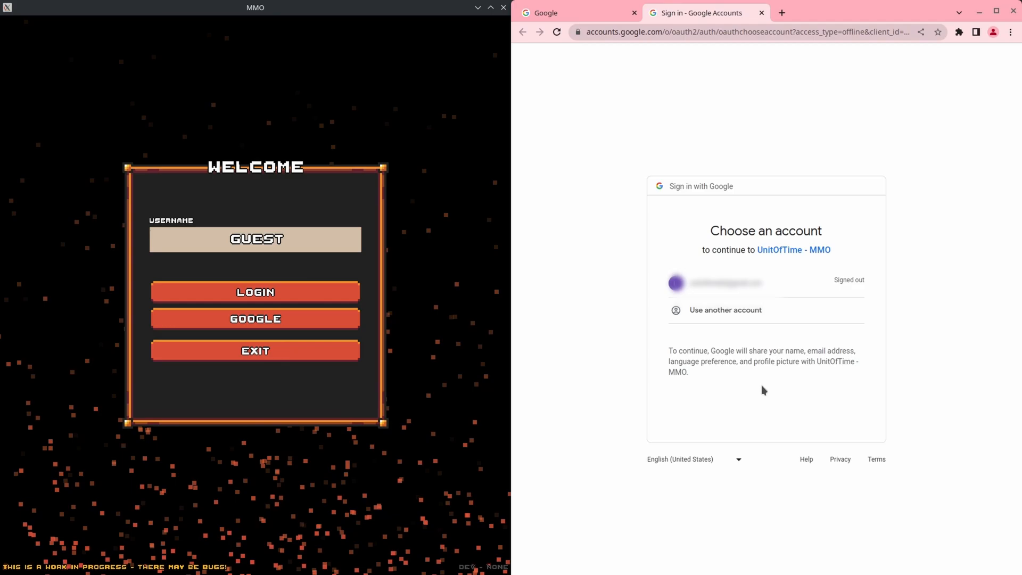
{"action": "left_click", "coordinate": [717, 282]}
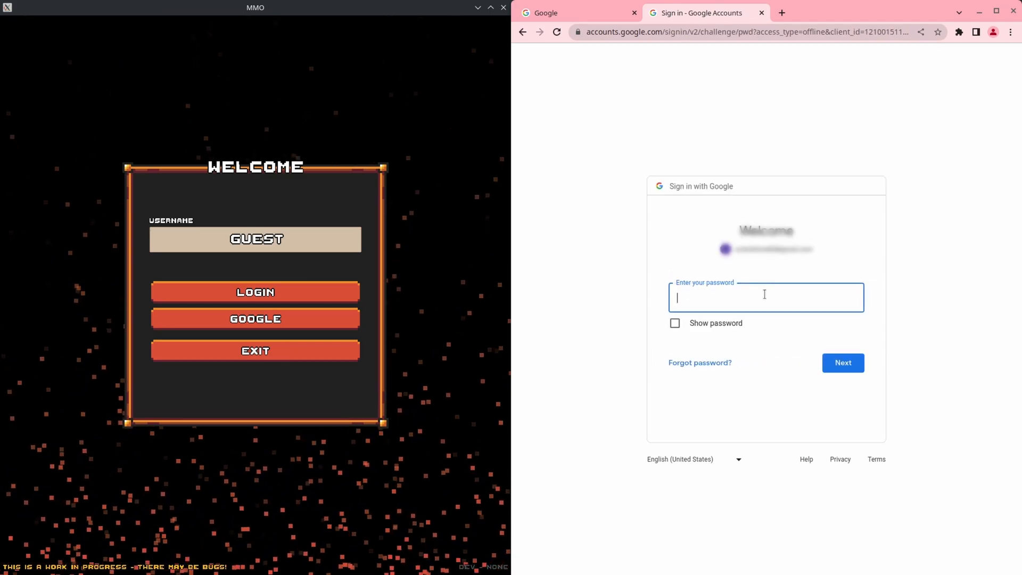
{"action": "left_click", "coordinate": [843, 362]}
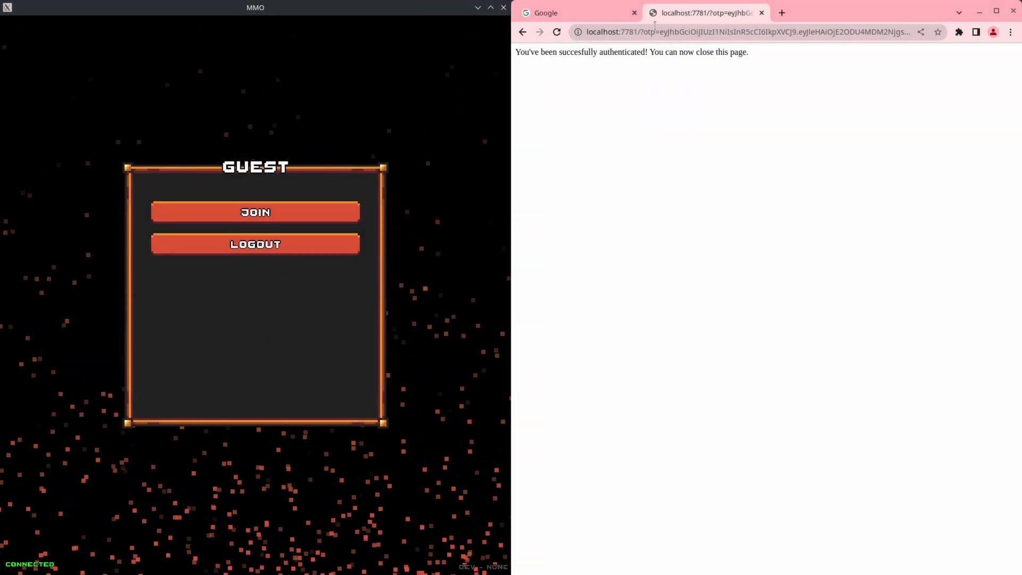
- View the cookies stored for the locally served game page, then close the details
{"action": "left_click", "coordinate": [717, 31]}
{"action": "type", "text": "localhost:8081"}
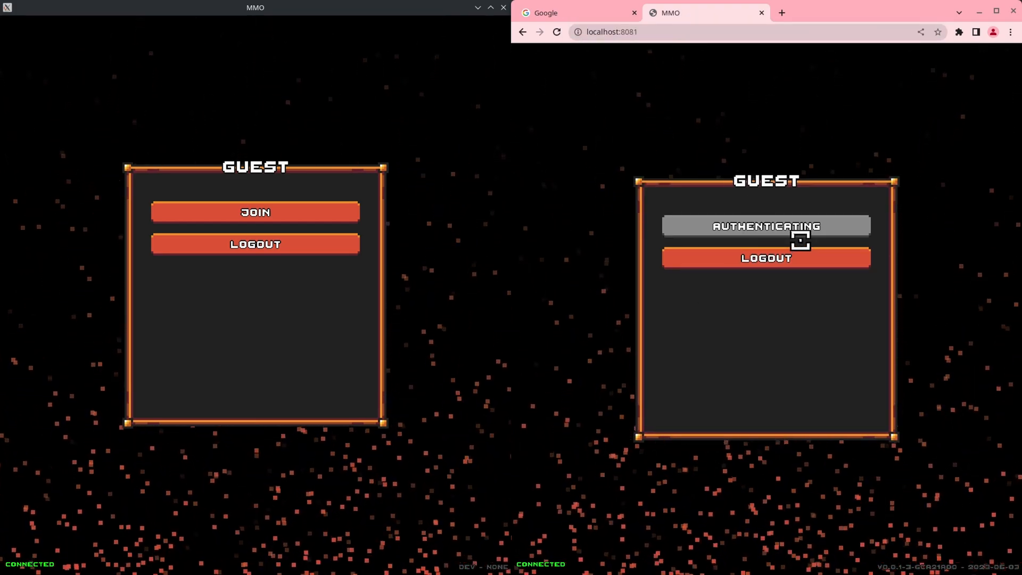
{"action": "left_click", "coordinate": [577, 31]}
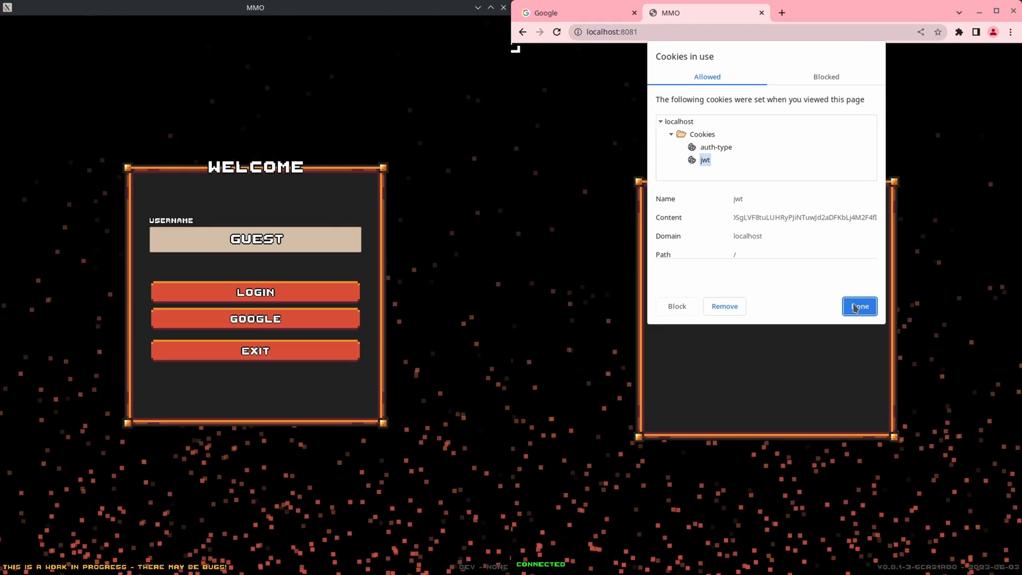
{"action": "left_click", "coordinate": [859, 307]}
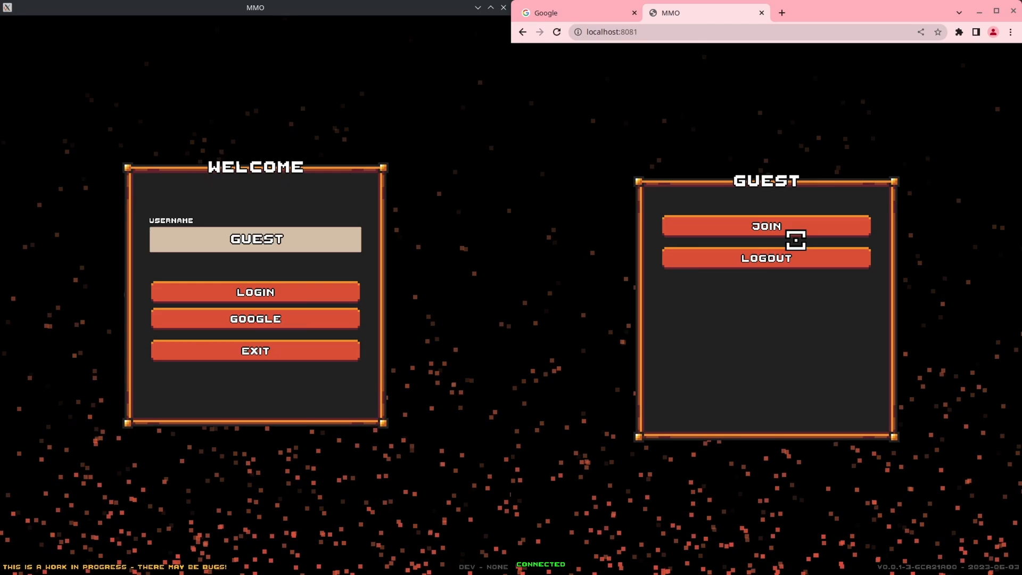
- Log out of the game session, log back in as guest and join
{"action": "left_click", "coordinate": [766, 257]}
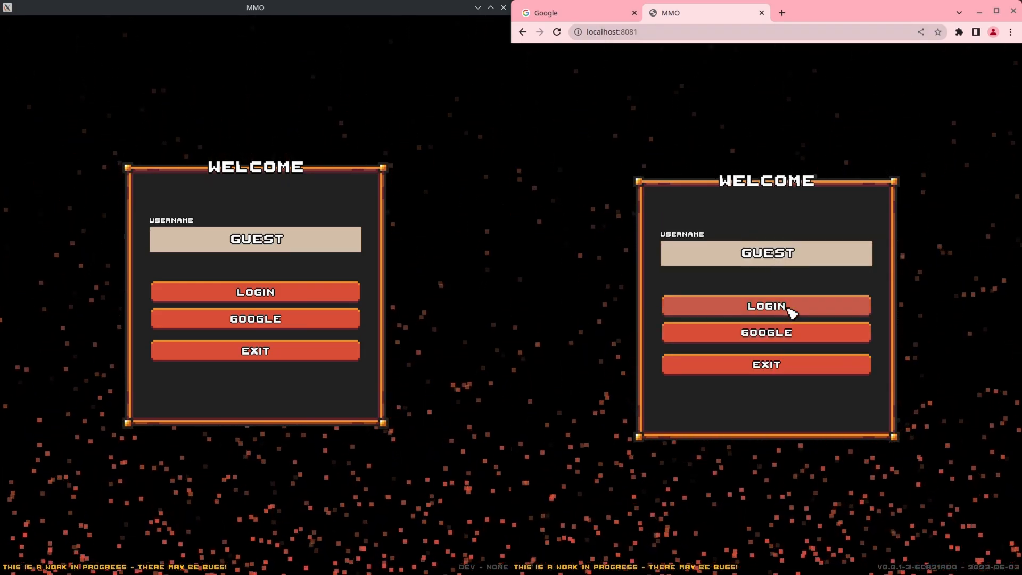
{"action": "left_click", "coordinate": [766, 305]}
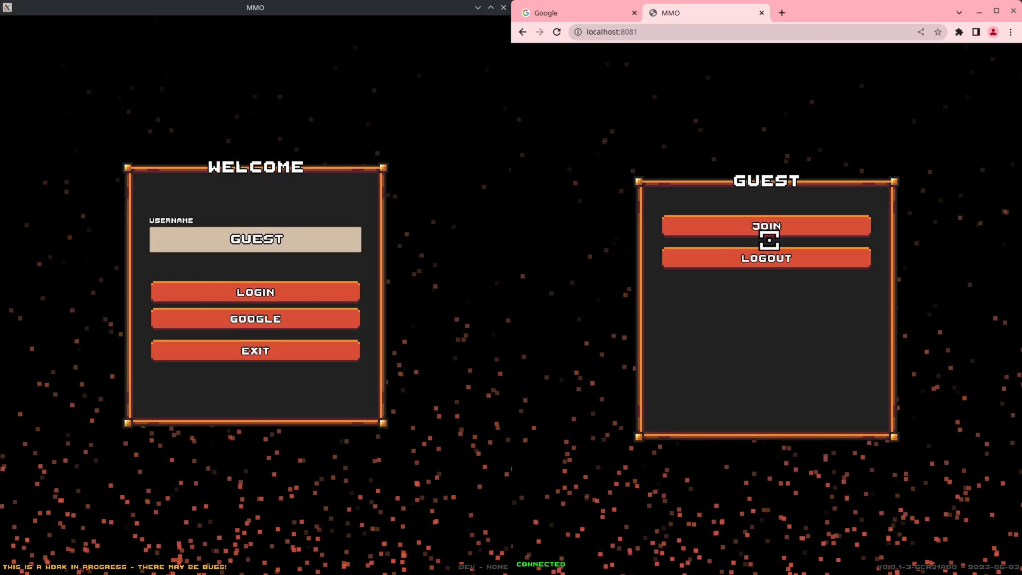
{"action": "left_click", "coordinate": [765, 227]}
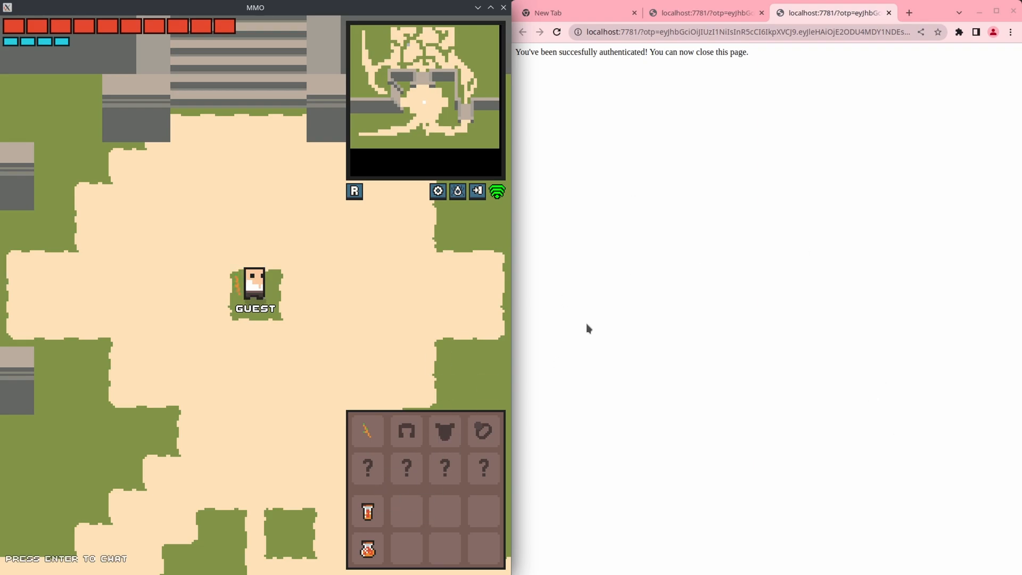
{"action": "mouse_move", "coordinate": [613, 174]}
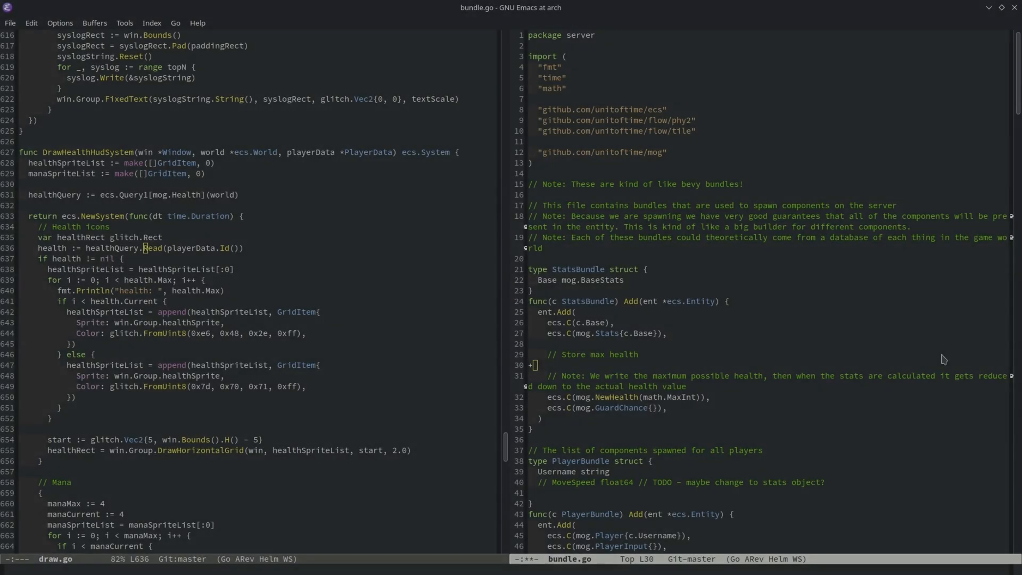
{"action": "mouse_move", "coordinate": [618, 359]}
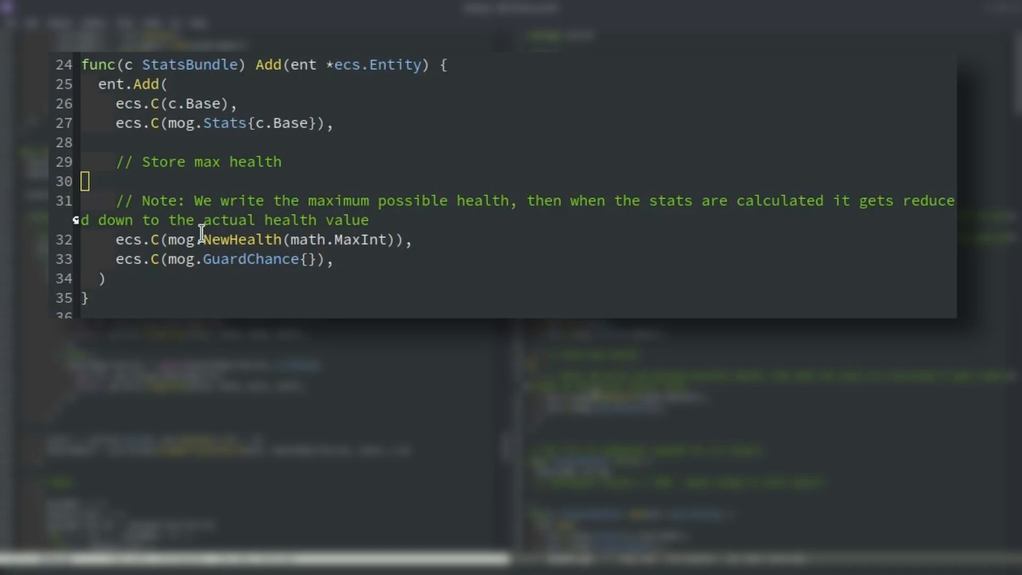
{"action": "mouse_move", "coordinate": [171, 239]}
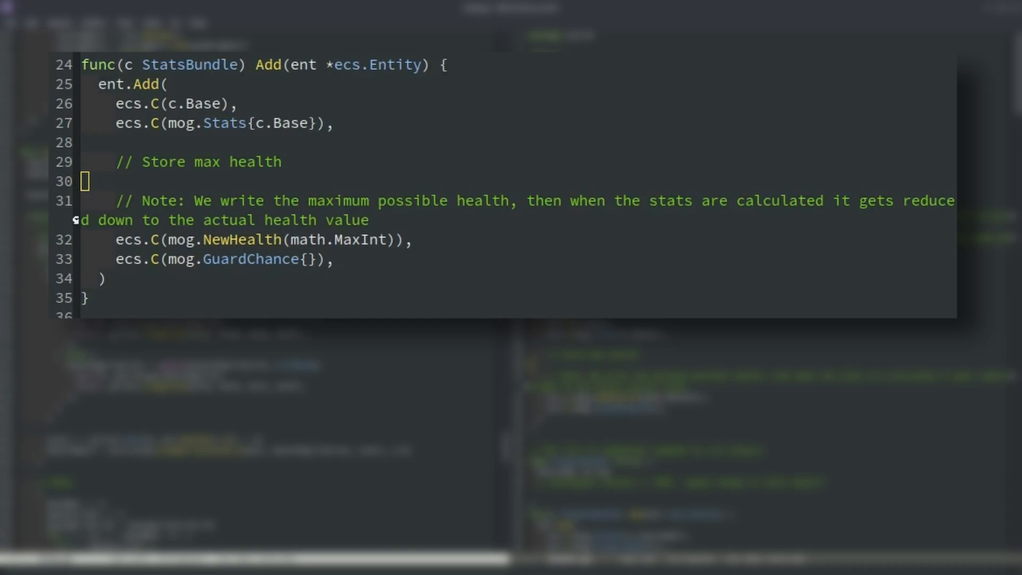
- Change the NewHealth value from math.MaxInt to 10 and save the file
{"action": "left_click", "coordinate": [182, 240]}
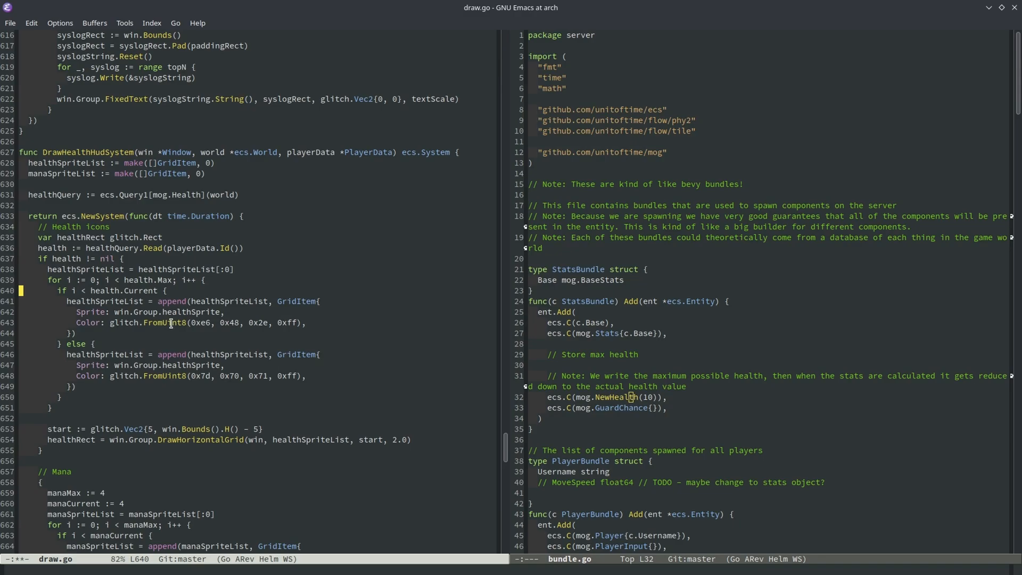
{"action": "key", "text": "ctrl+s"}
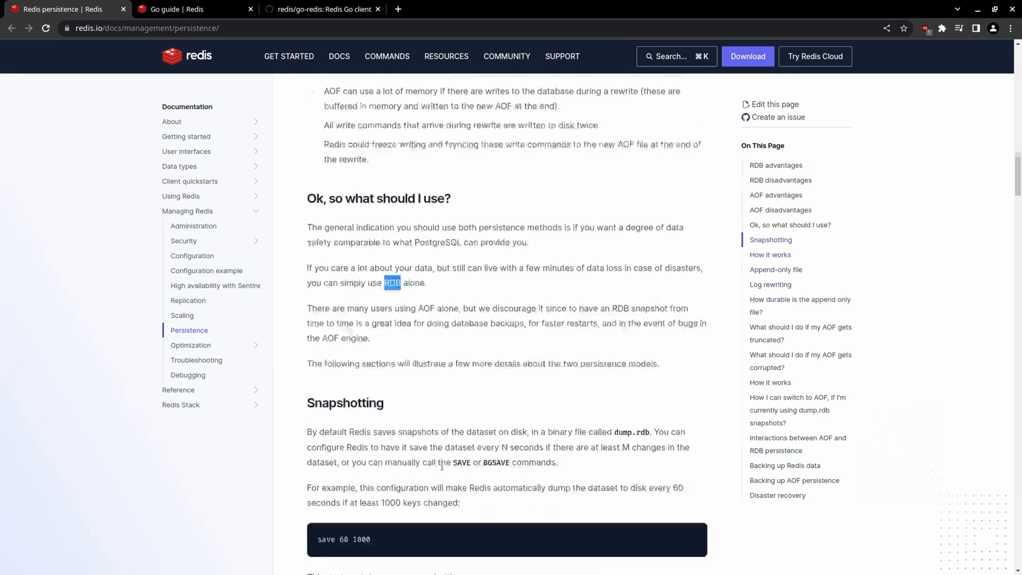
- Highlight RDB, AOF and RDB + AOF on the persistence page, then skim the Go guide
{"action": "scroll", "scroll_direction": "up", "scroll_amount": 3}
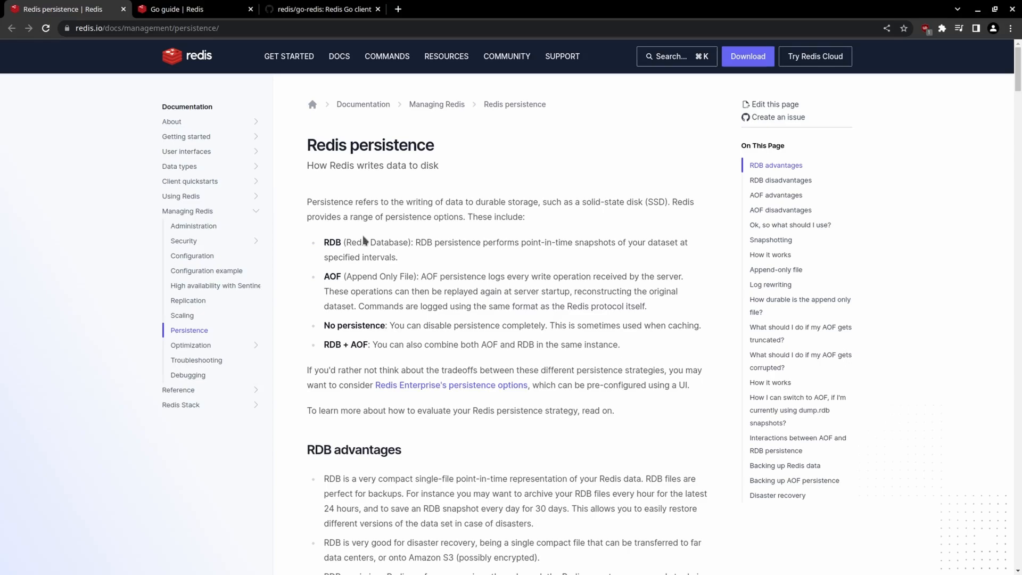
{"action": "double_click", "coordinate": [332, 242]}
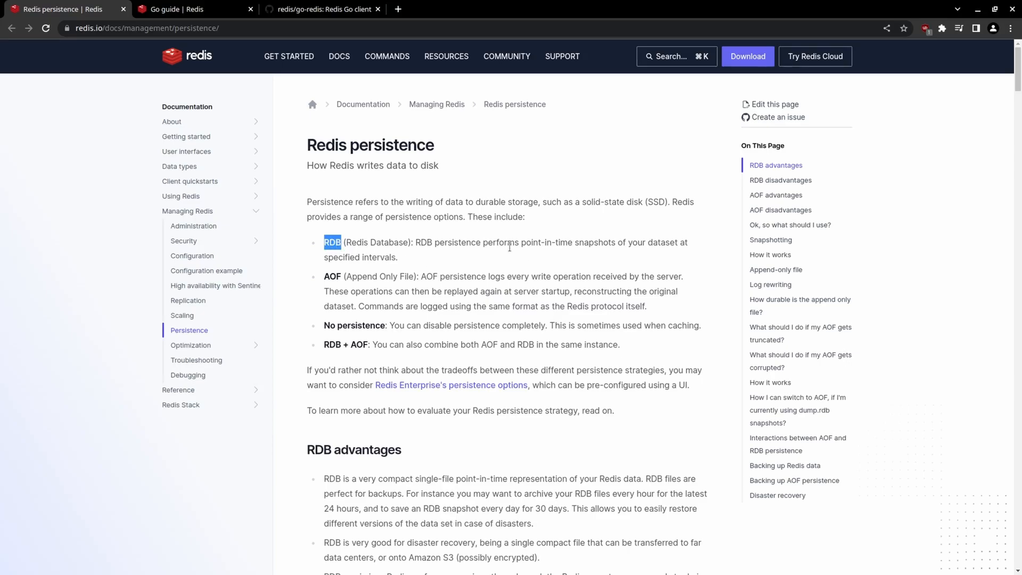
{"action": "double_click", "coordinate": [332, 276]}
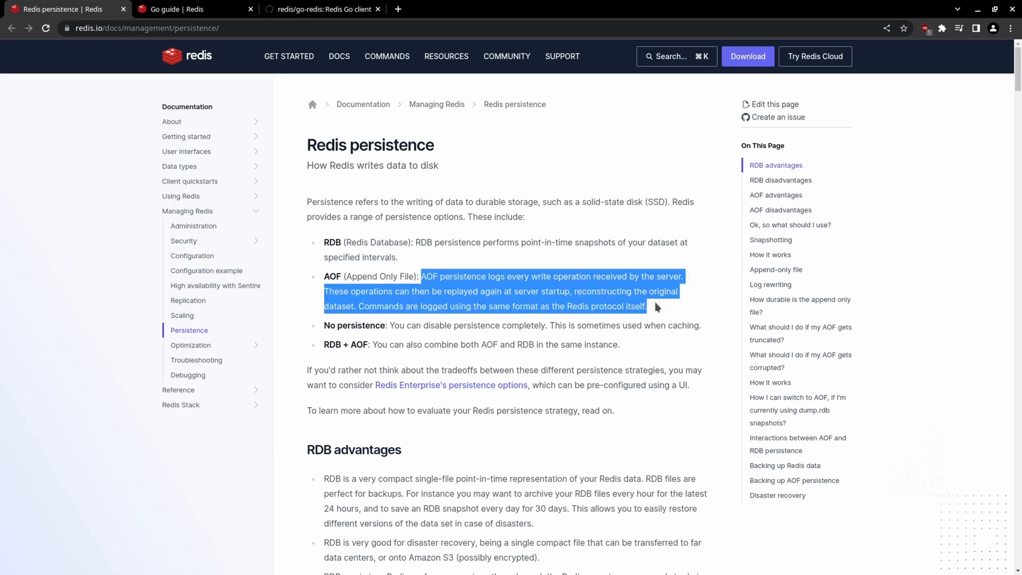
{"action": "mouse_move", "coordinate": [659, 371]}
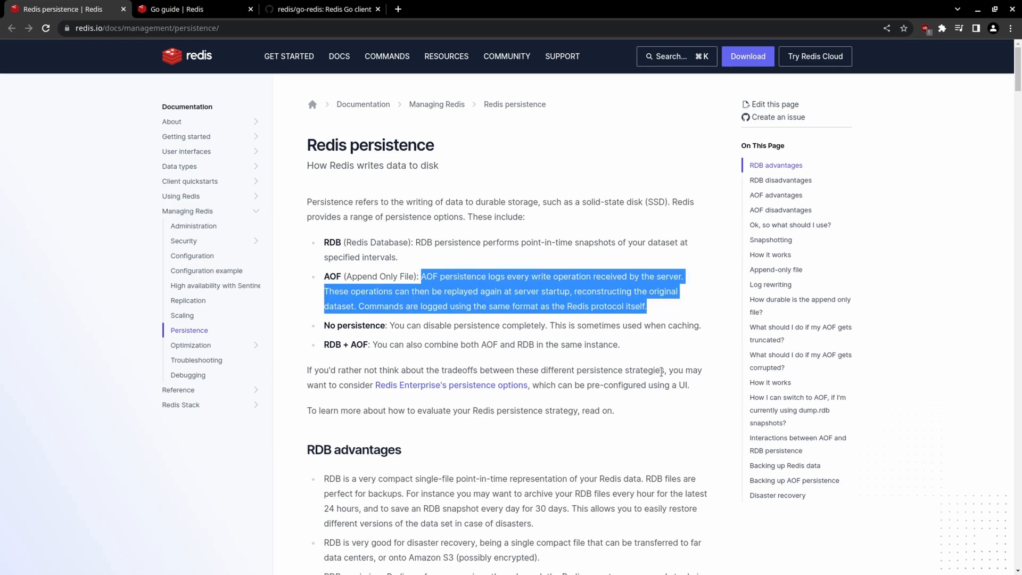
{"action": "double_click", "coordinate": [344, 345]}
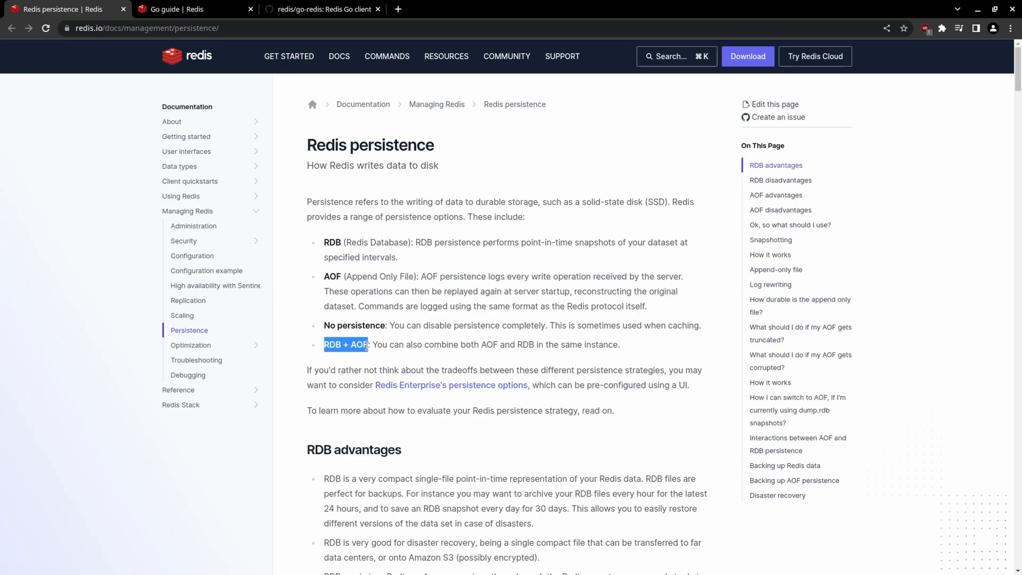
{"action": "mouse_move", "coordinate": [417, 259]}
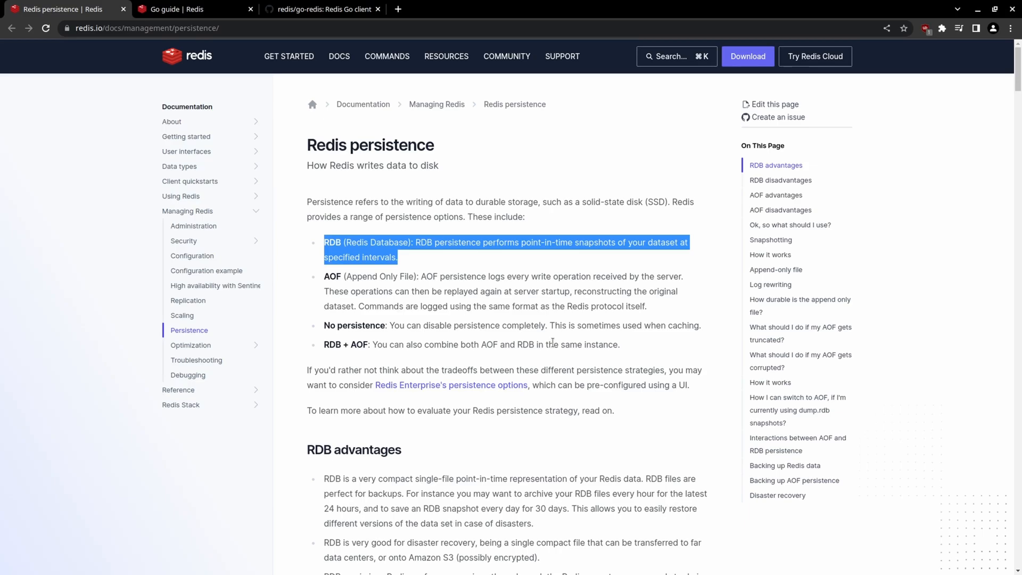
{"action": "mouse_move", "coordinate": [418, 268]}
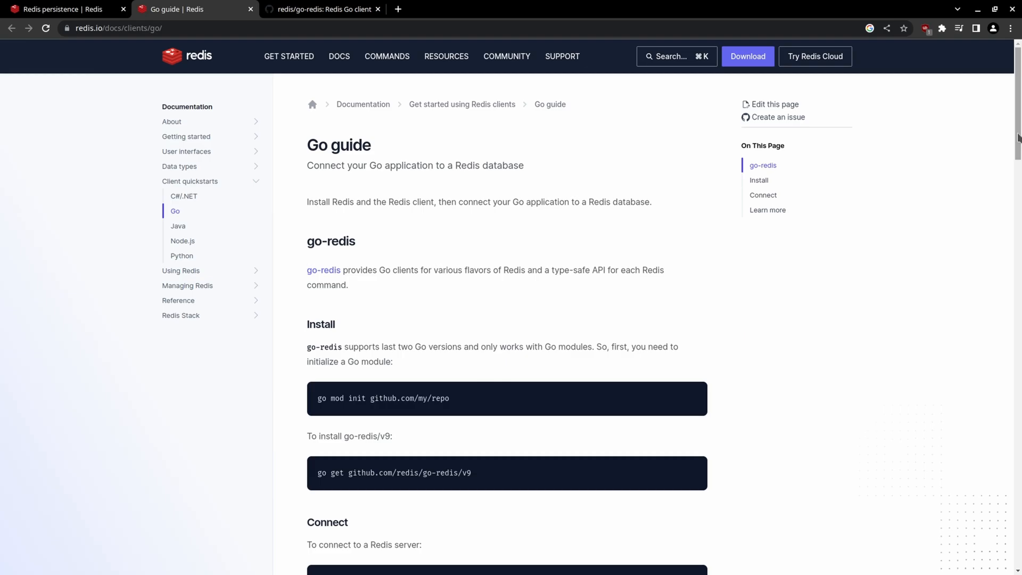
{"action": "scroll", "scroll_direction": "down", "scroll_amount": 3}
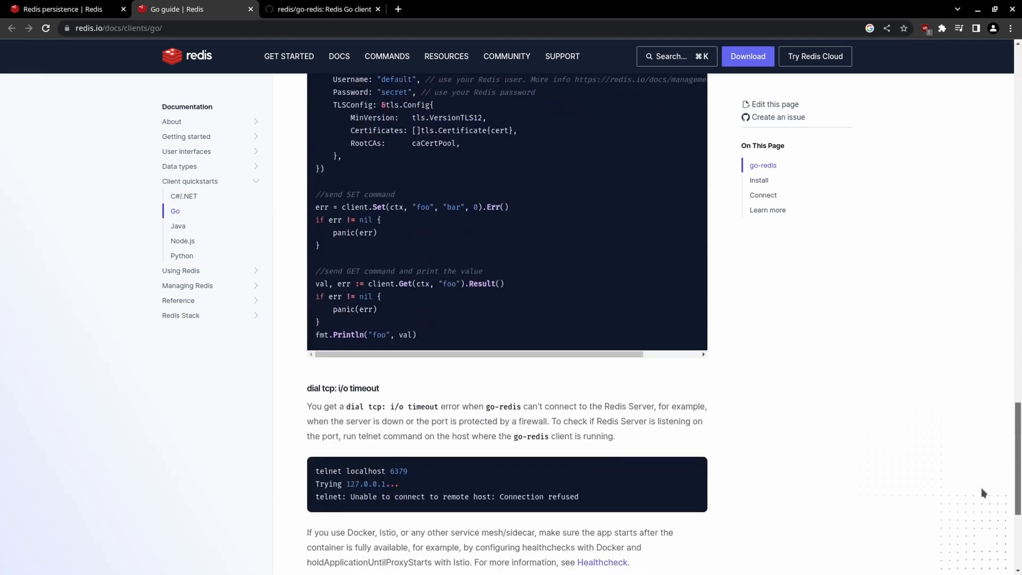
{"action": "scroll", "scroll_direction": "up", "scroll_amount": 3}
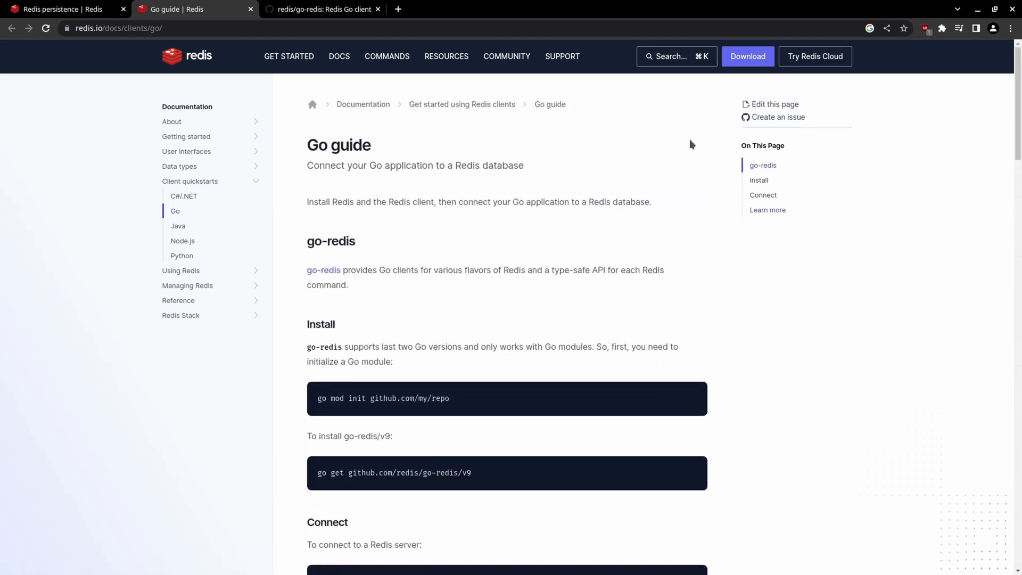
{"action": "mouse_move", "coordinate": [443, 205]}
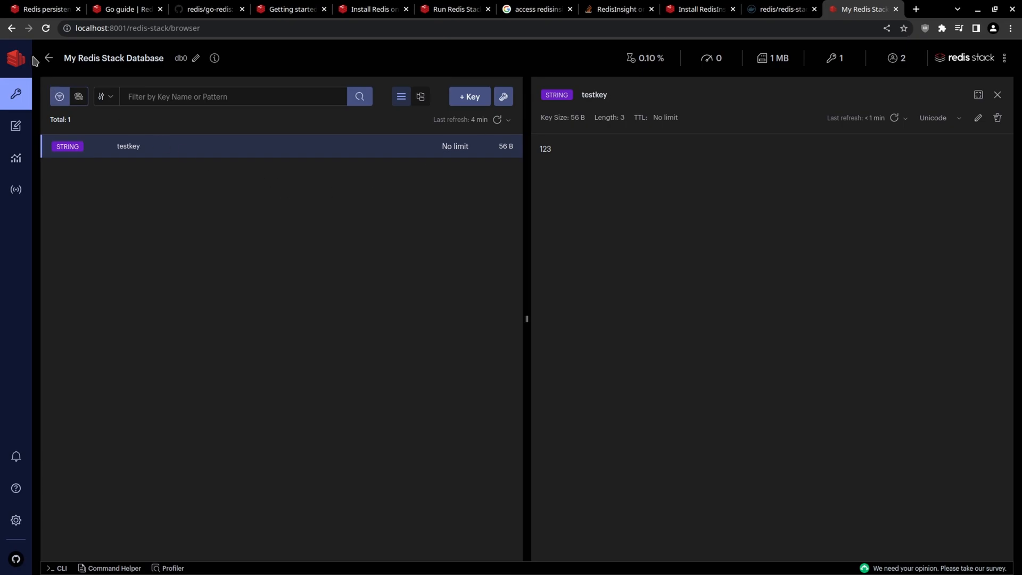
{"action": "mouse_move", "coordinate": [58, 69]}
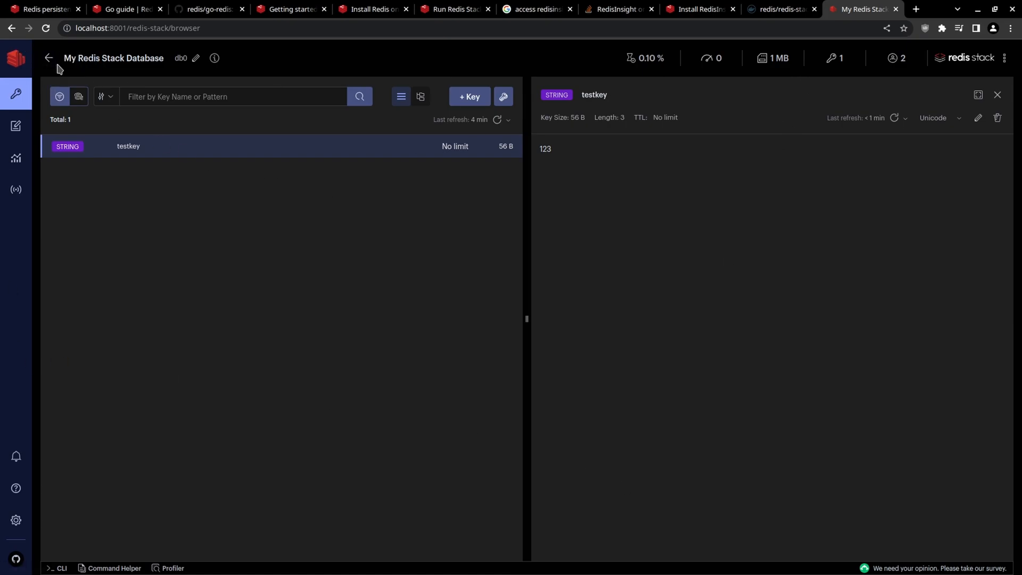
{"action": "mouse_move", "coordinate": [700, 388]}
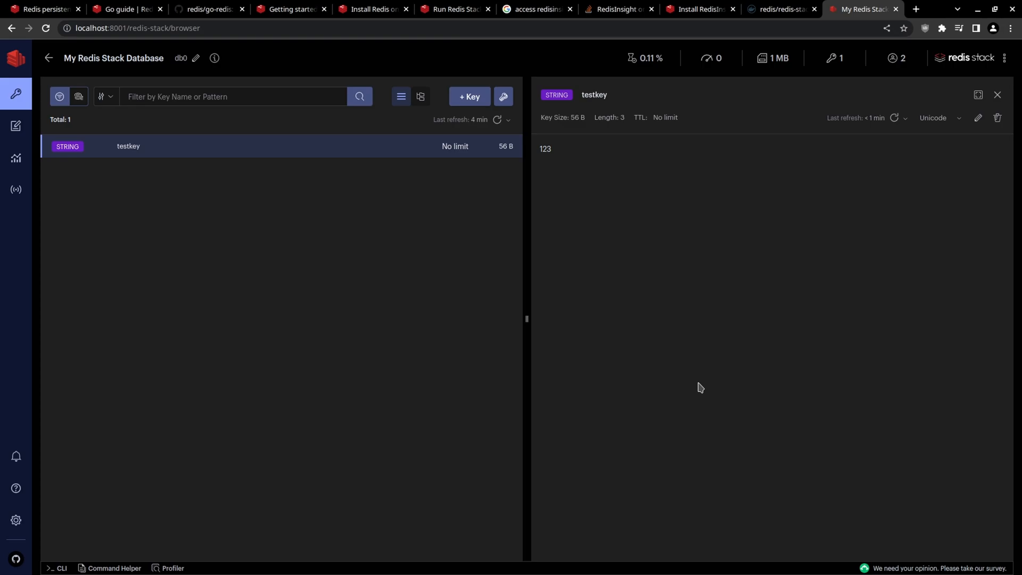
{"action": "mouse_move", "coordinate": [334, 215]}
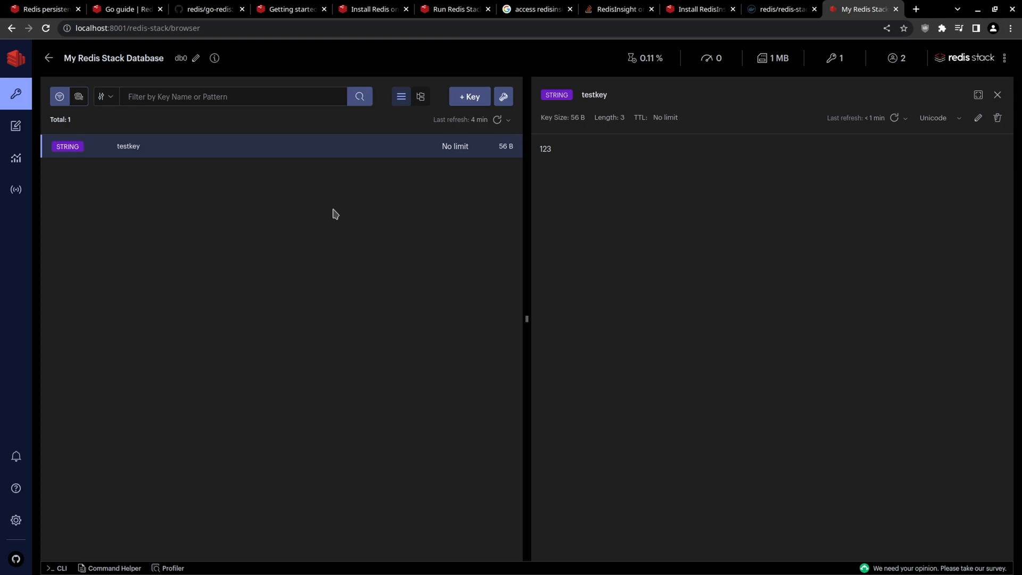
{"action": "mouse_move", "coordinate": [125, 150]}
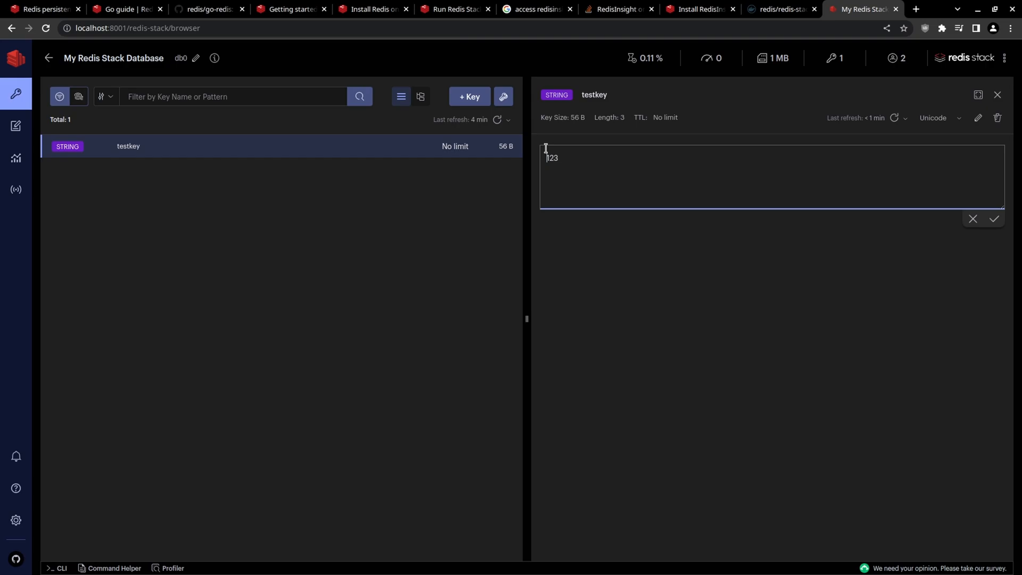
{"action": "left_click", "coordinate": [993, 219]}
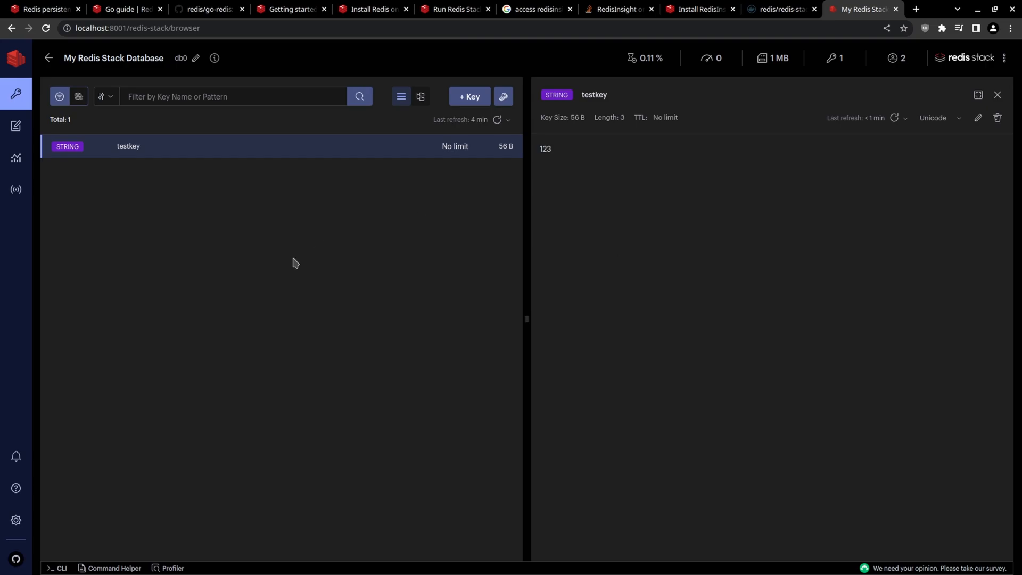
{"action": "mouse_move", "coordinate": [554, 157]}
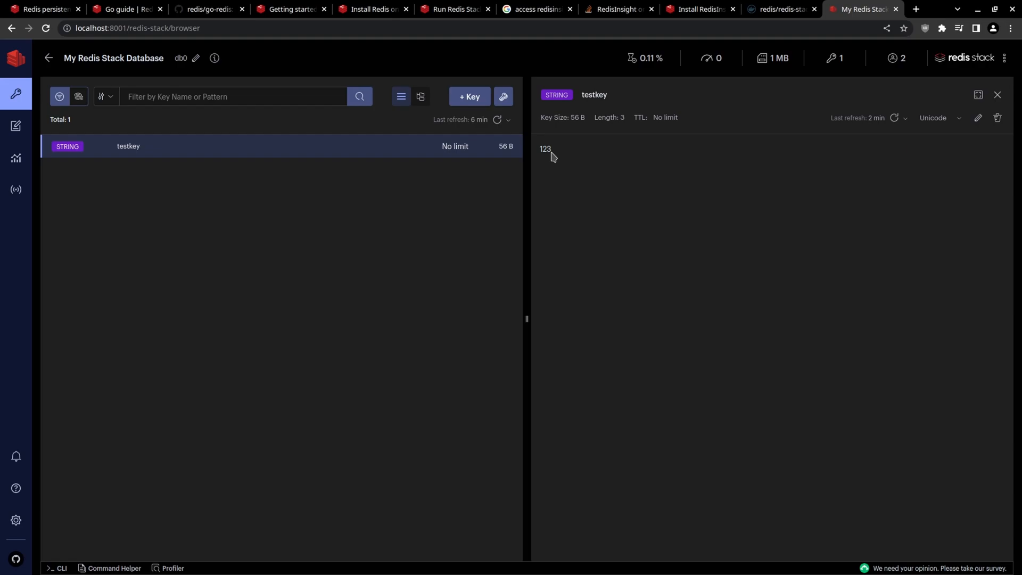
{"action": "mouse_move", "coordinate": [453, 401]}
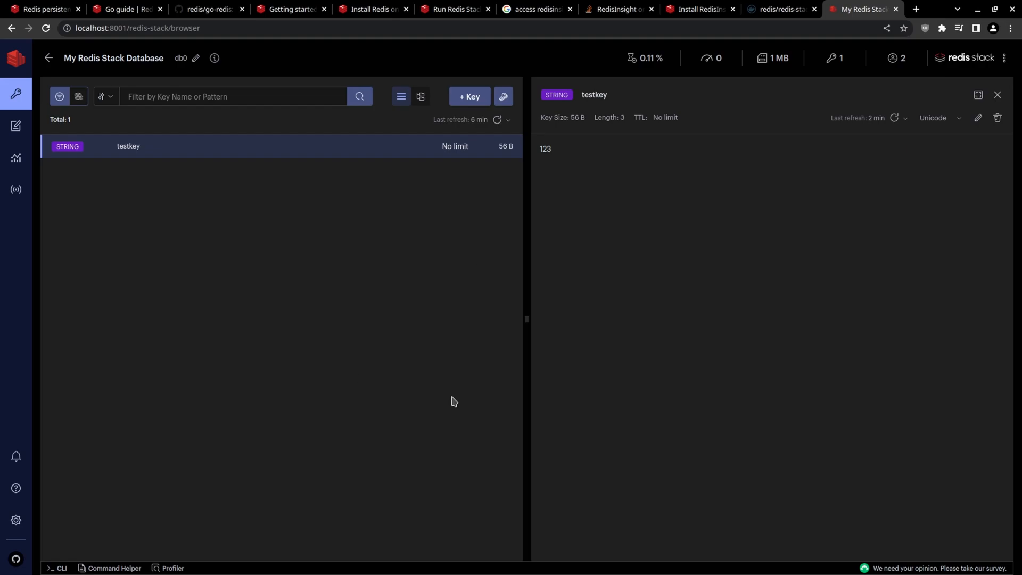
{"action": "left_click", "coordinate": [454, 9]}
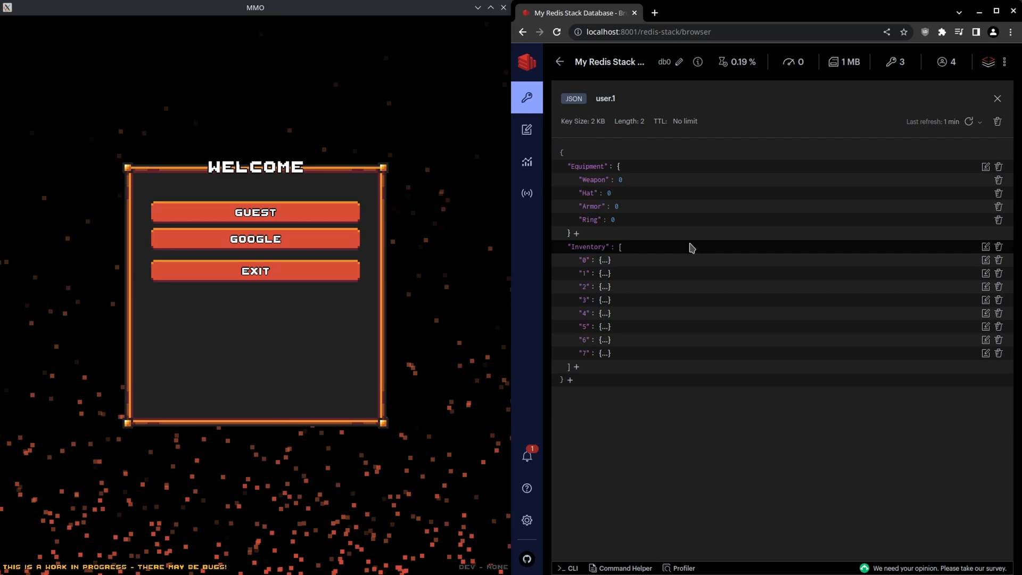
{"action": "mouse_move", "coordinate": [693, 21]}
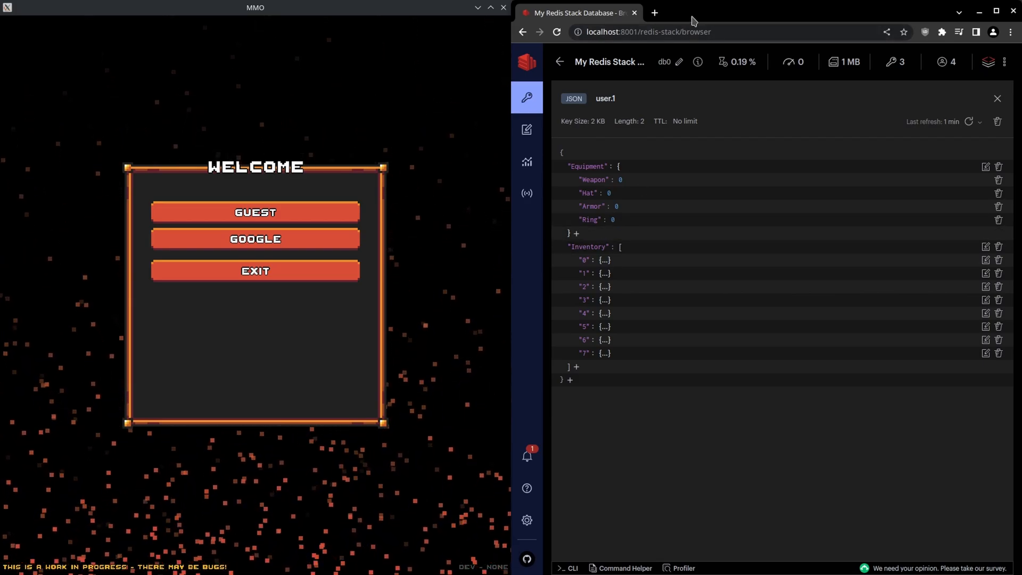
{"action": "mouse_move", "coordinate": [582, 428]}
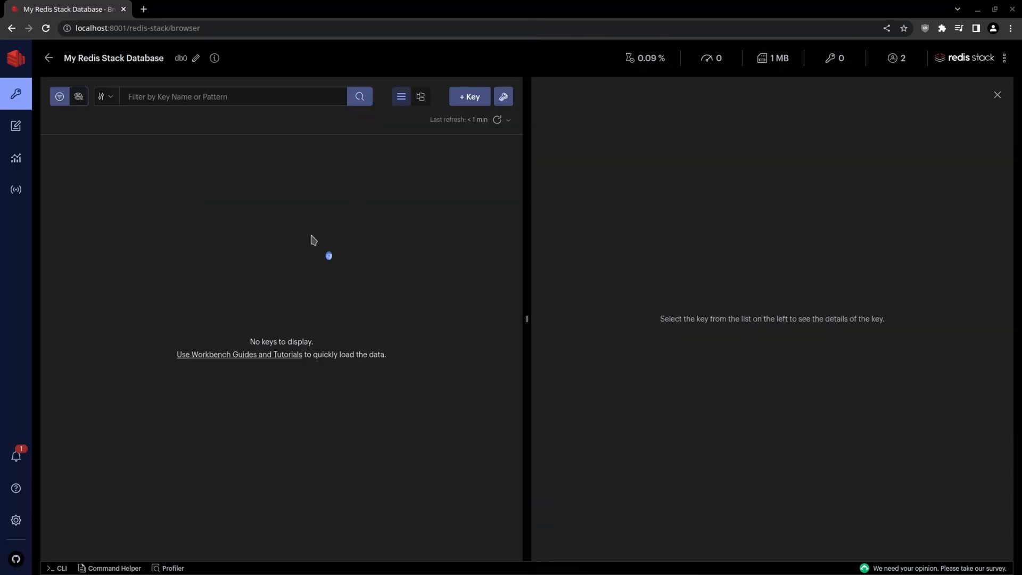
- Refresh the key list, check global.userIdCounter, then view the auth.google key's JSON
{"action": "left_click", "coordinate": [497, 120]}
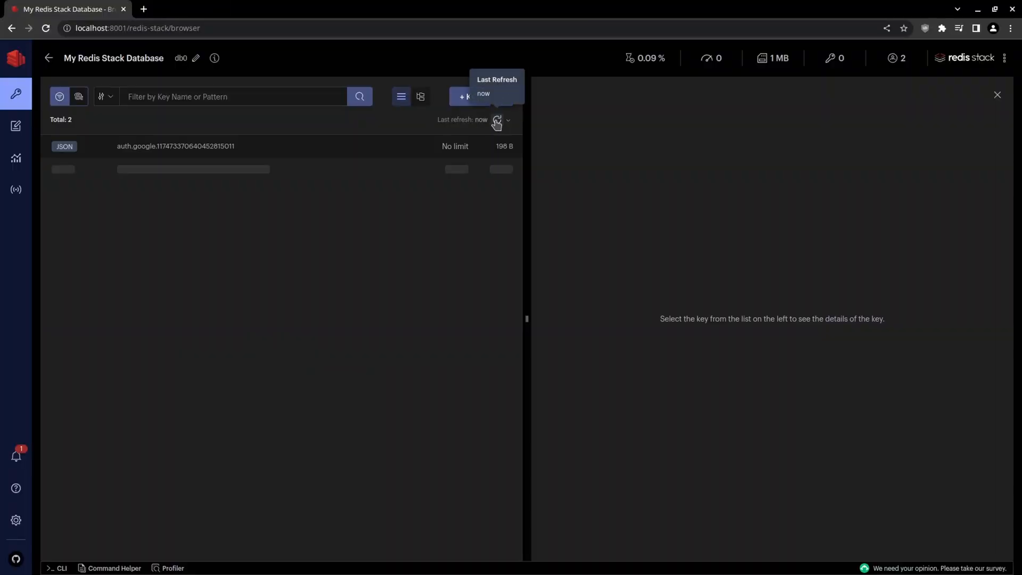
{"action": "left_click", "coordinate": [497, 120]}
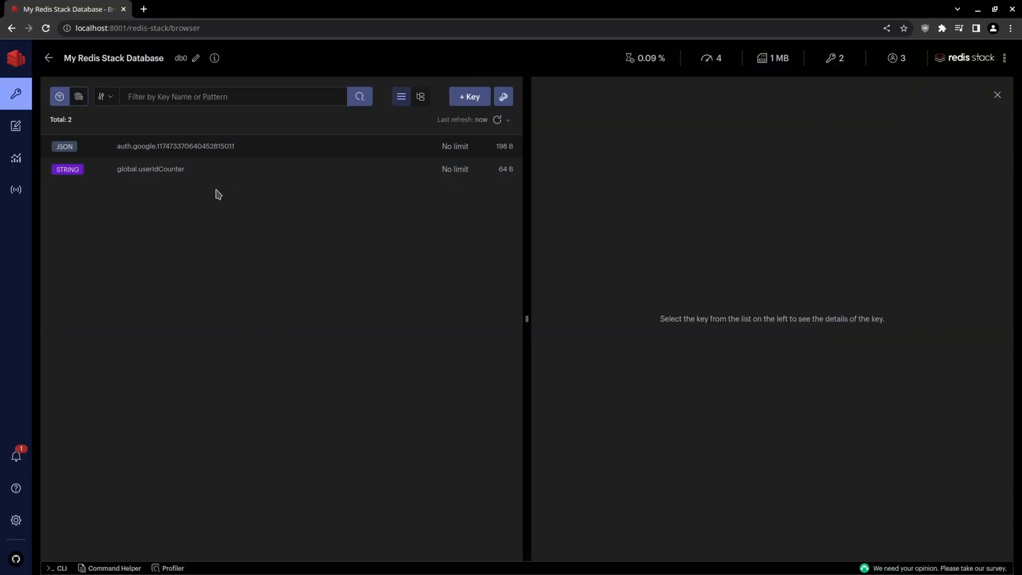
{"action": "left_click", "coordinate": [151, 169]}
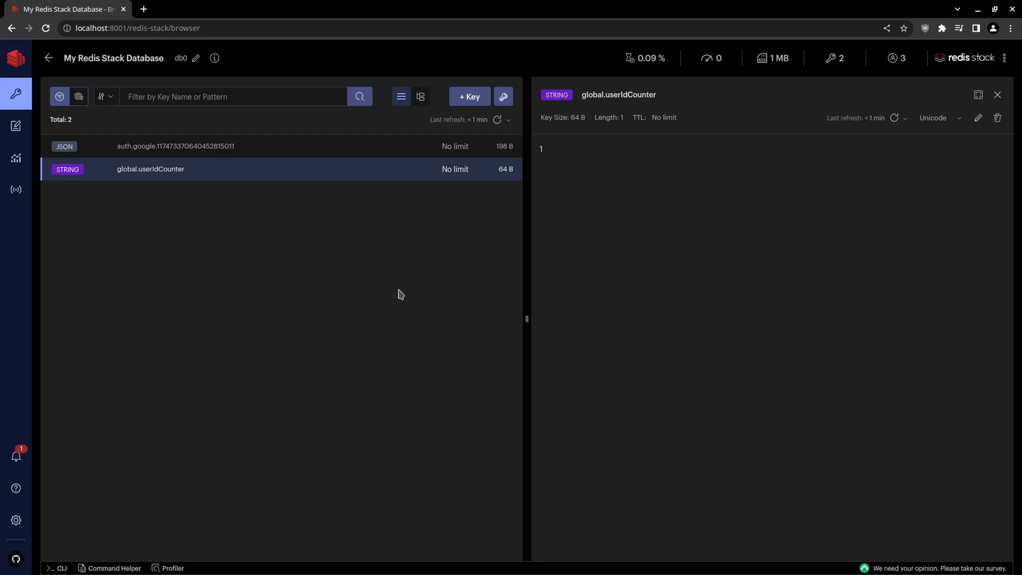
{"action": "mouse_move", "coordinate": [622, 286]}
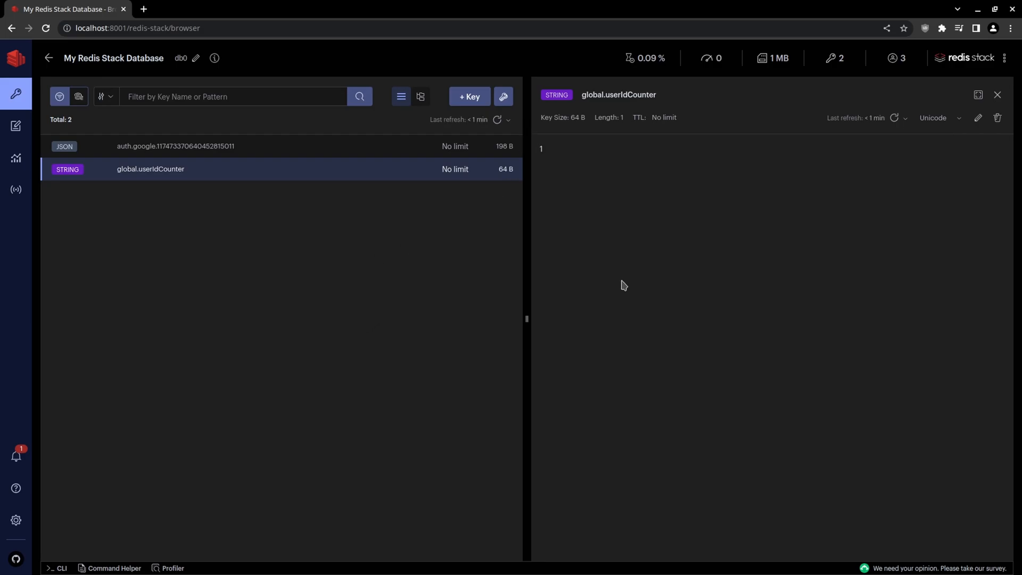
{"action": "mouse_move", "coordinate": [176, 146]}
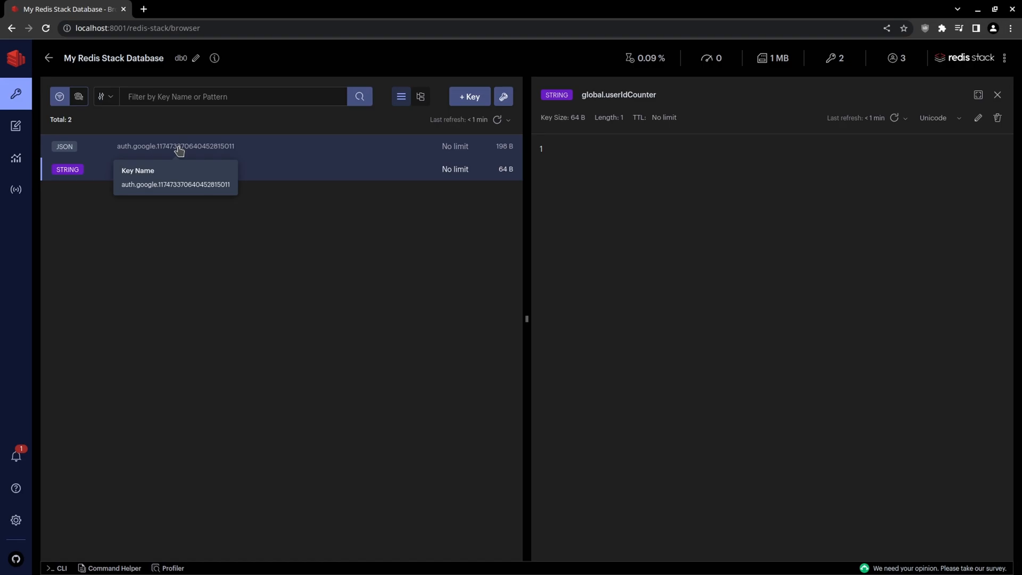
{"action": "mouse_move", "coordinate": [119, 156]}
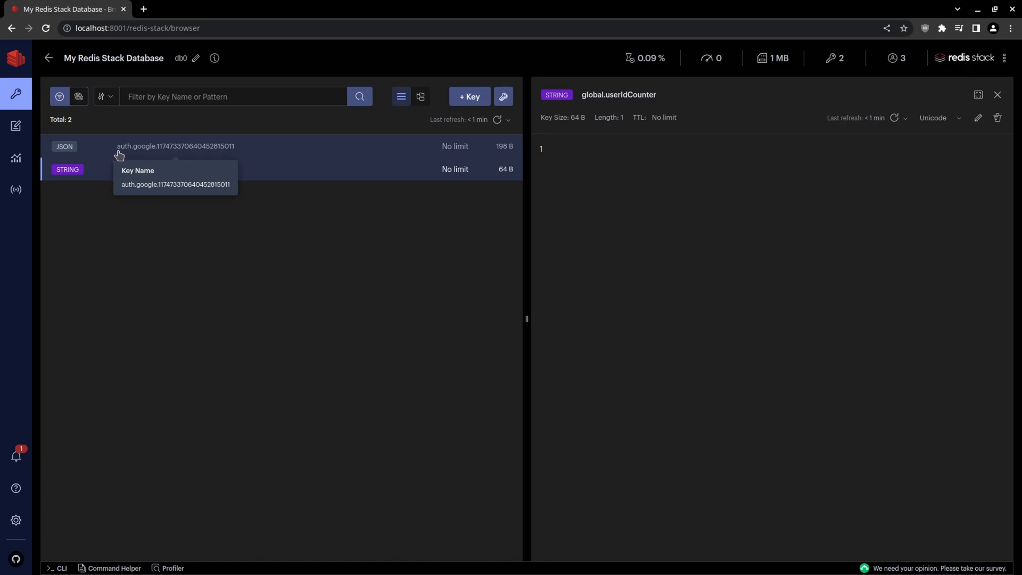
{"action": "mouse_move", "coordinate": [137, 152]}
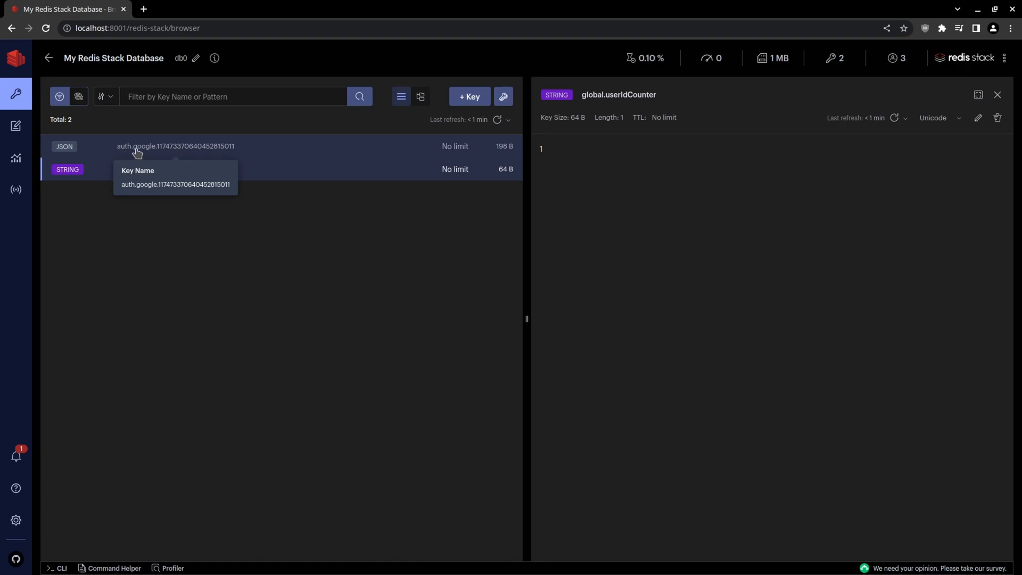
{"action": "left_click", "coordinate": [175, 146]}
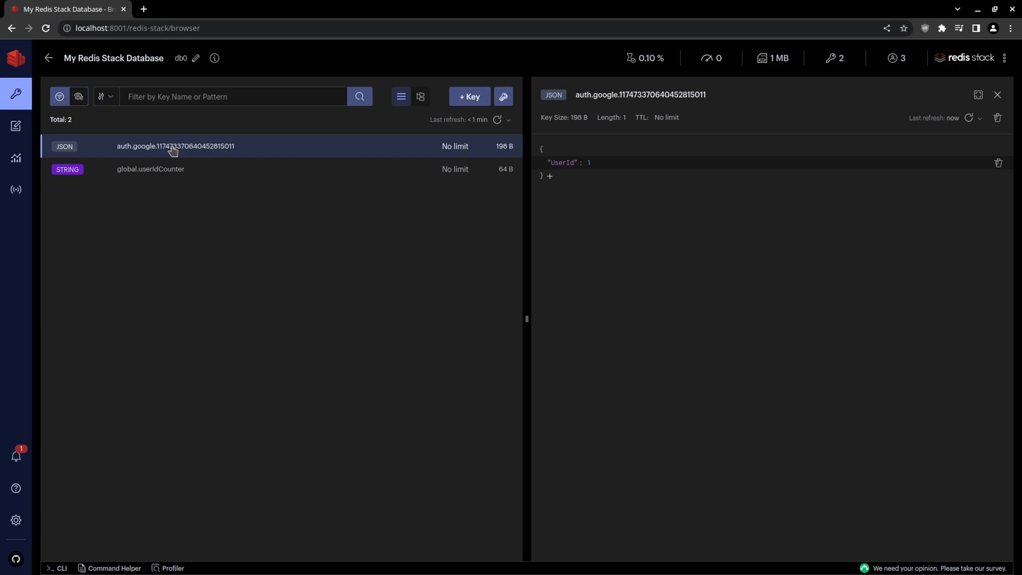
{"action": "mouse_move", "coordinate": [363, 273]}
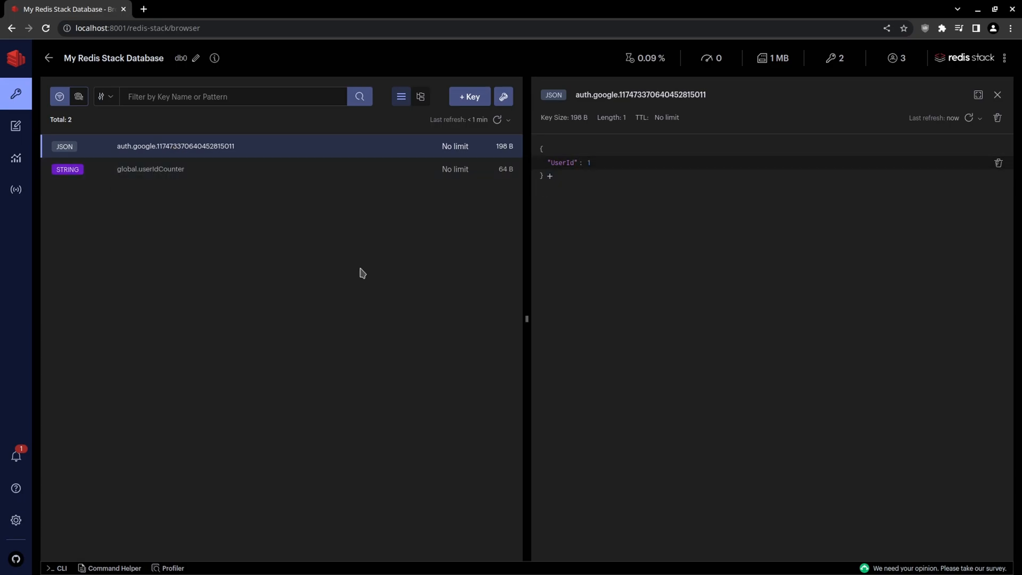
{"action": "mouse_move", "coordinate": [112, 184]}
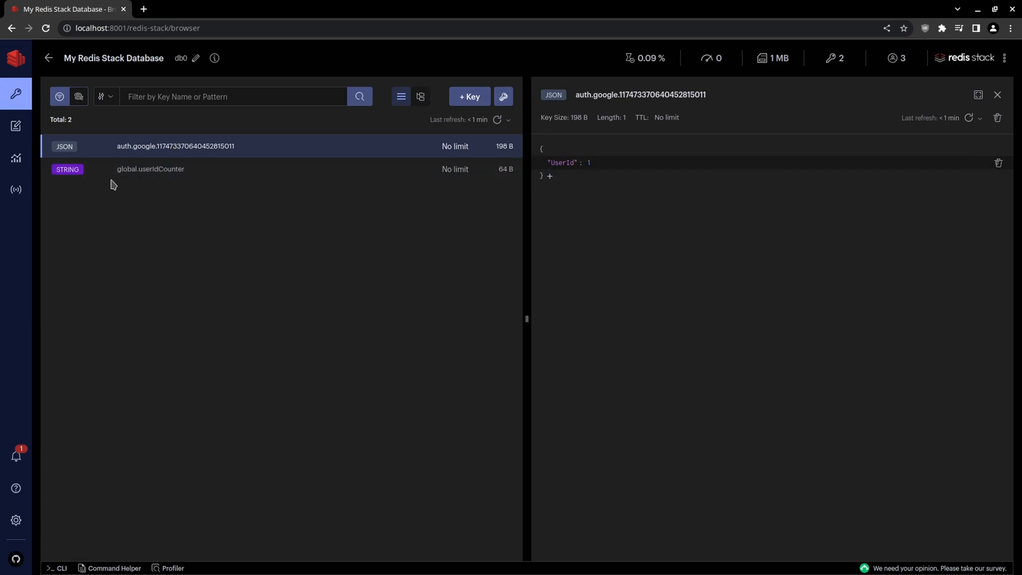
{"action": "mouse_move", "coordinate": [150, 169]}
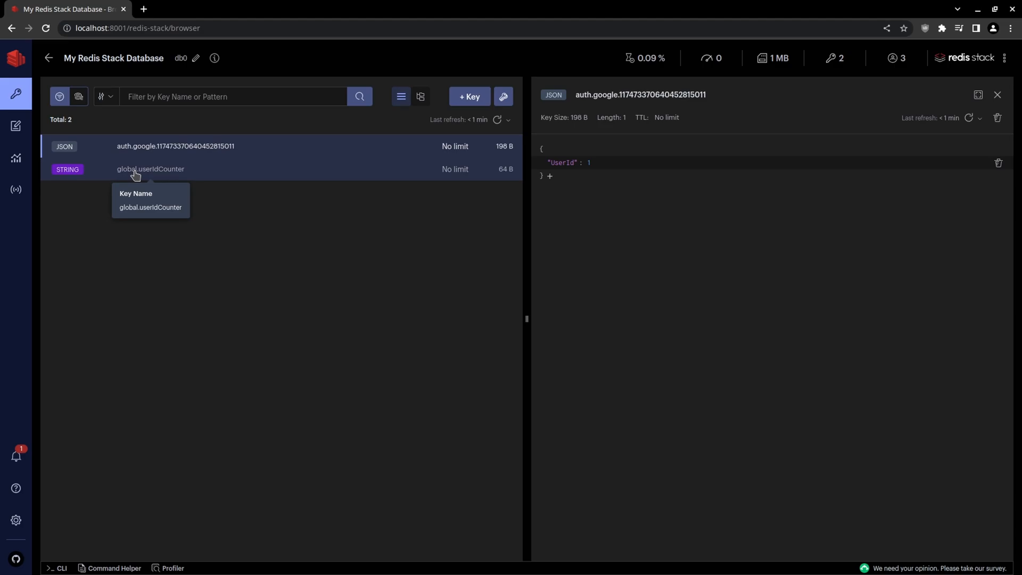
{"action": "mouse_move", "coordinate": [293, 339]}
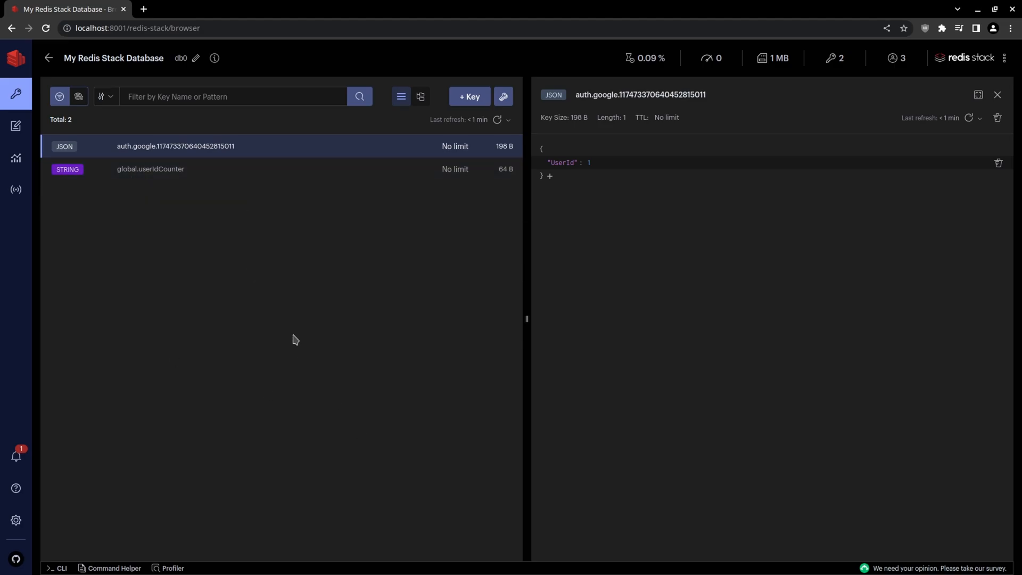
{"action": "mouse_move", "coordinate": [122, 189]}
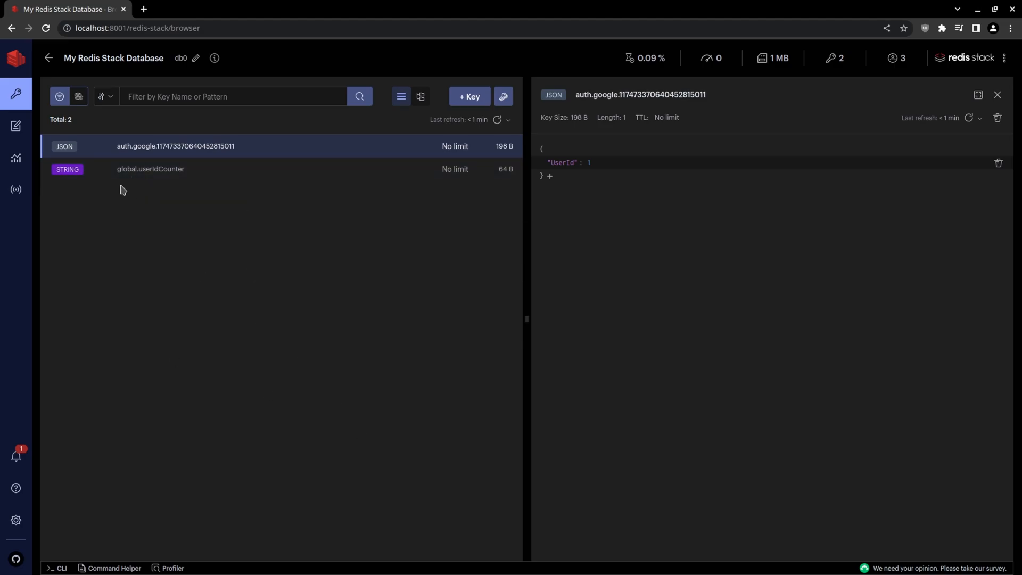
{"action": "mouse_move", "coordinate": [151, 168]}
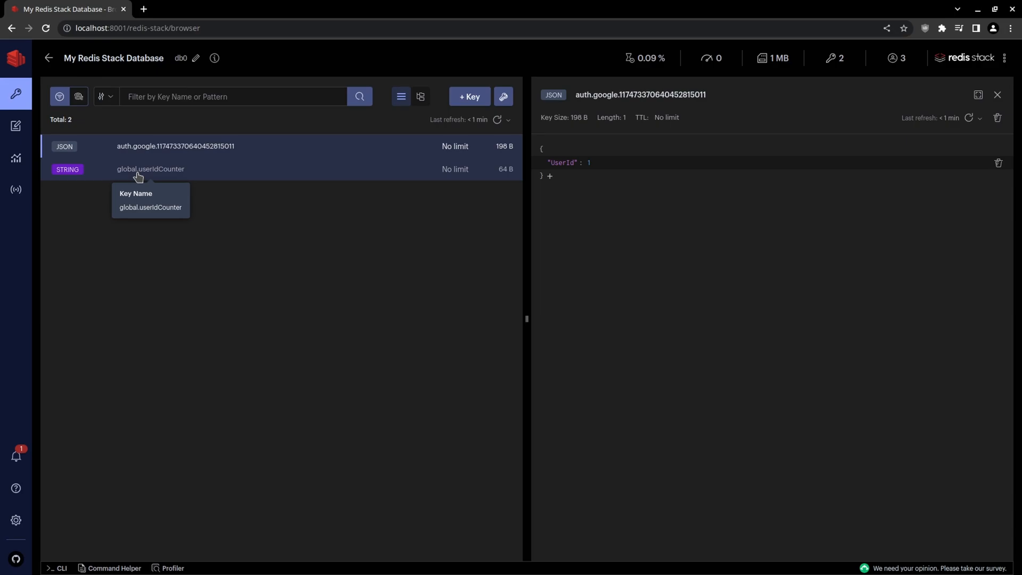
{"action": "mouse_move", "coordinate": [122, 159]}
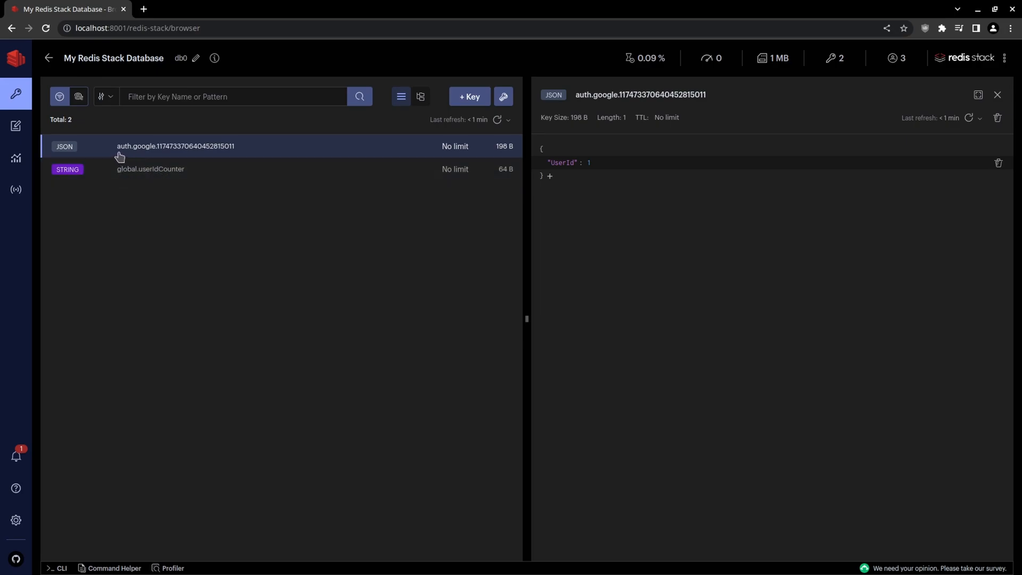
{"action": "mouse_move", "coordinate": [148, 220]}
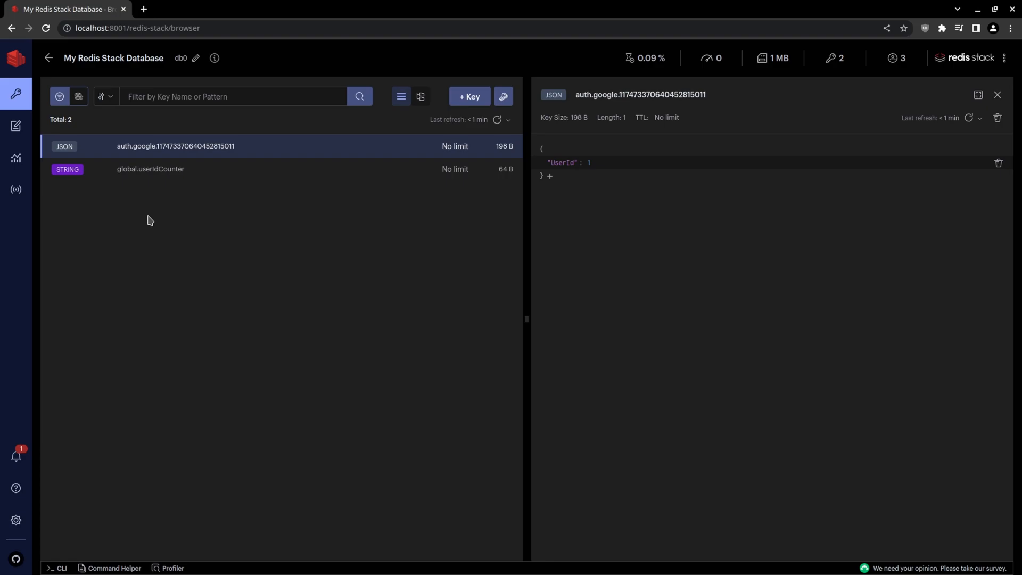
{"action": "mouse_move", "coordinate": [337, 250]}
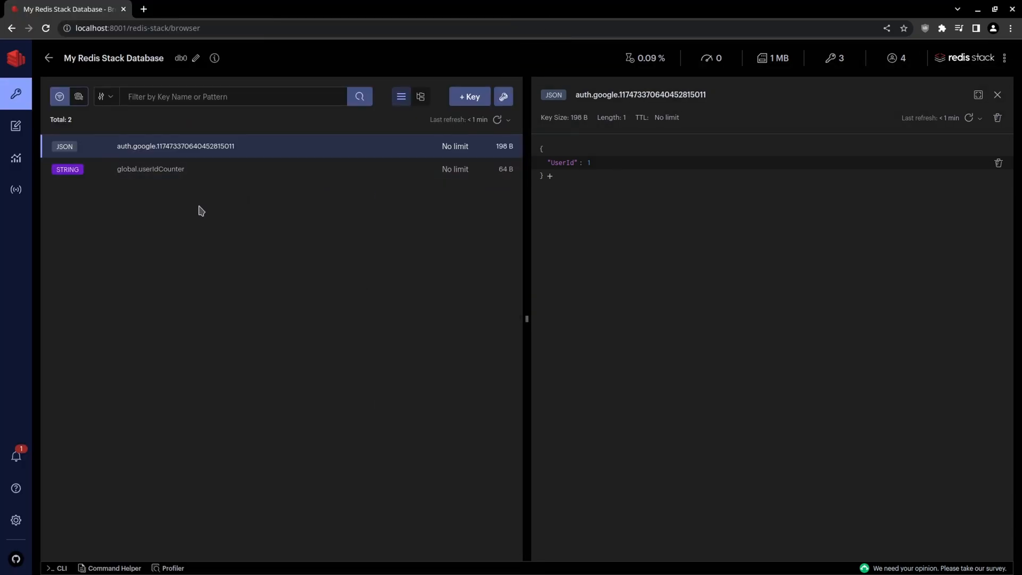
- Refresh keys, open user.1 with Equipment expanded, and join the game as guest
{"action": "left_click", "coordinate": [496, 119]}
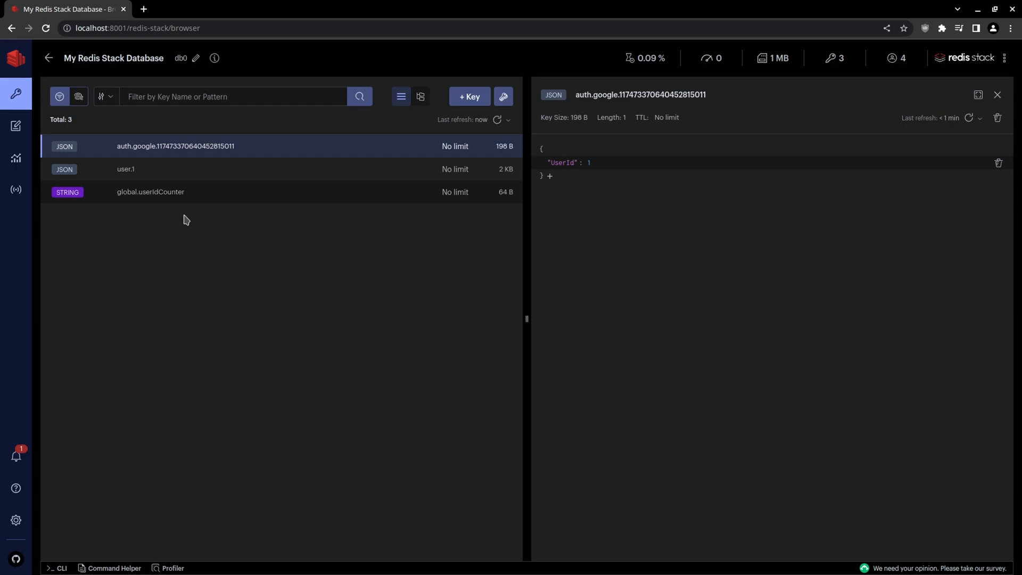
{"action": "left_click", "coordinate": [126, 169]}
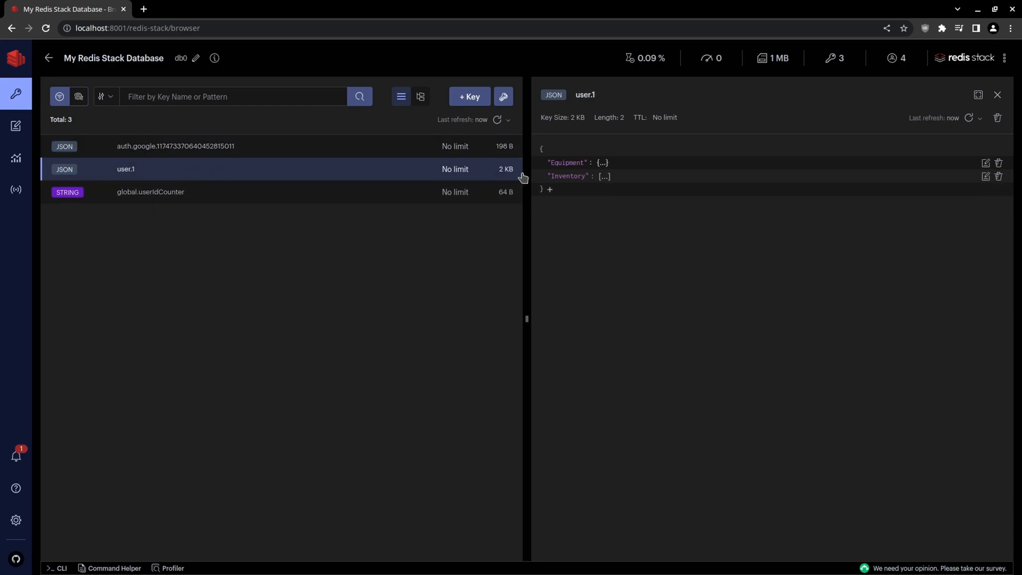
{"action": "left_click", "coordinate": [599, 163]}
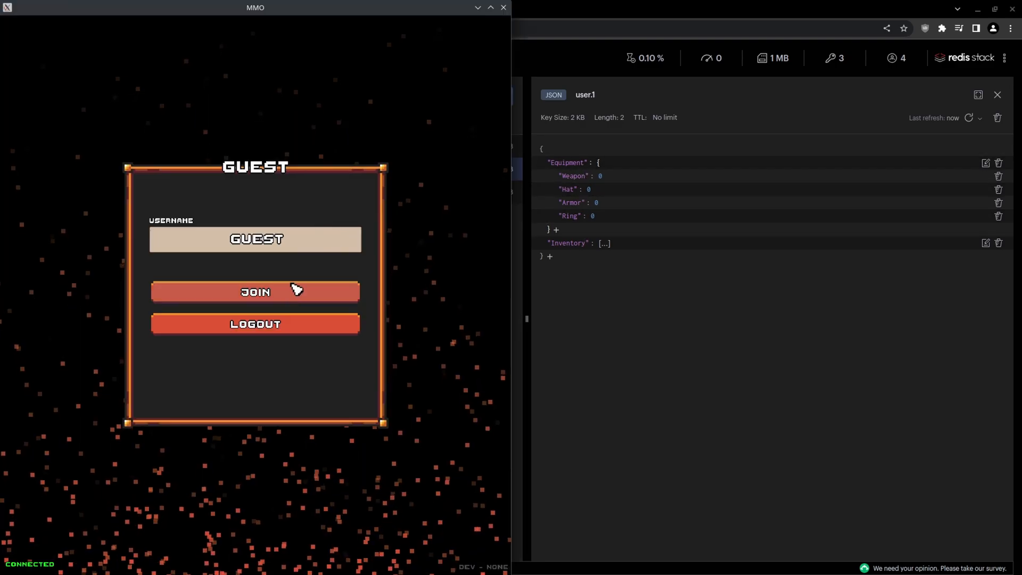
{"action": "left_click", "coordinate": [255, 291]}
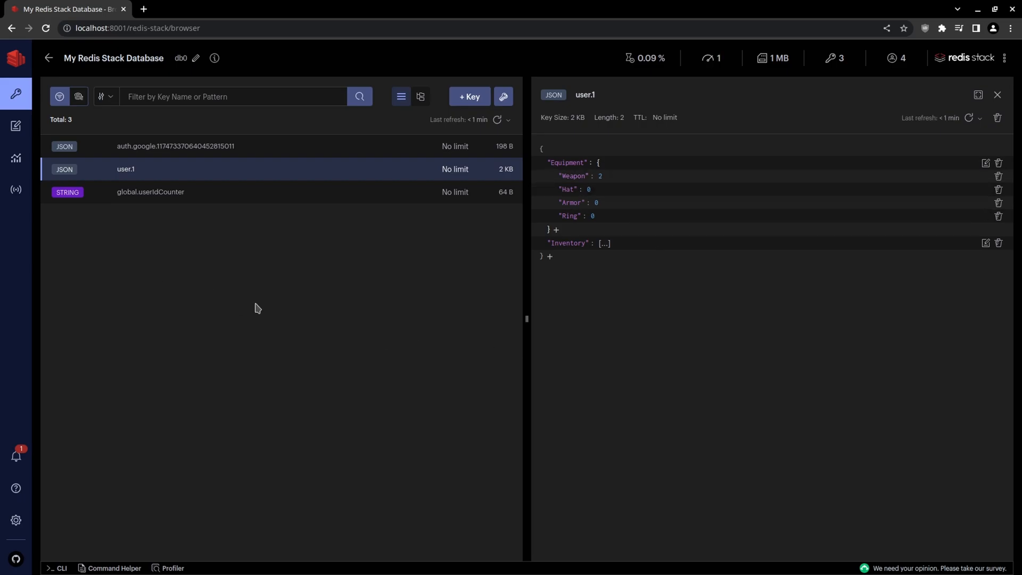
{"action": "mouse_move", "coordinate": [327, 326]}
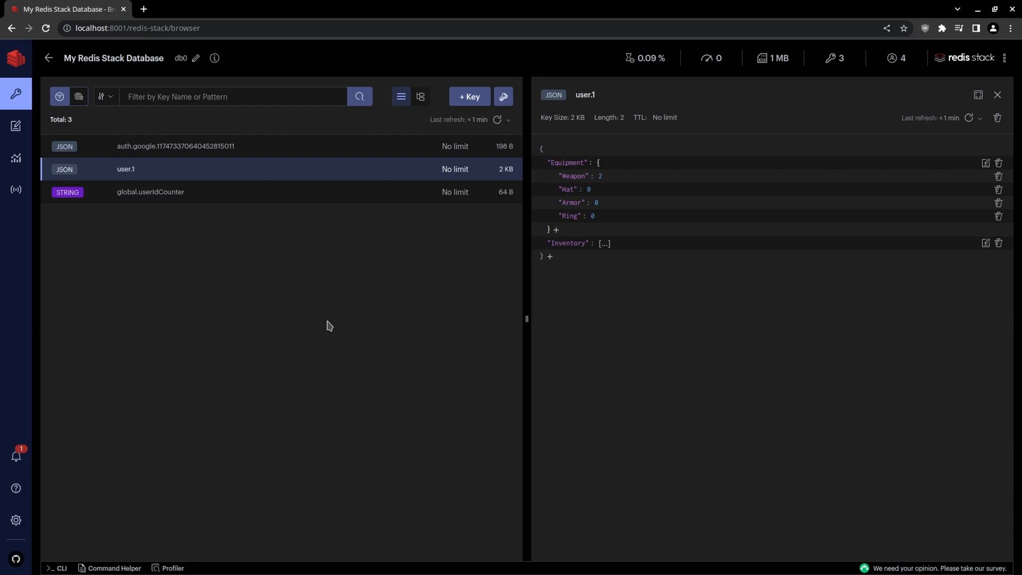
{"action": "mouse_move", "coordinate": [218, 449]}
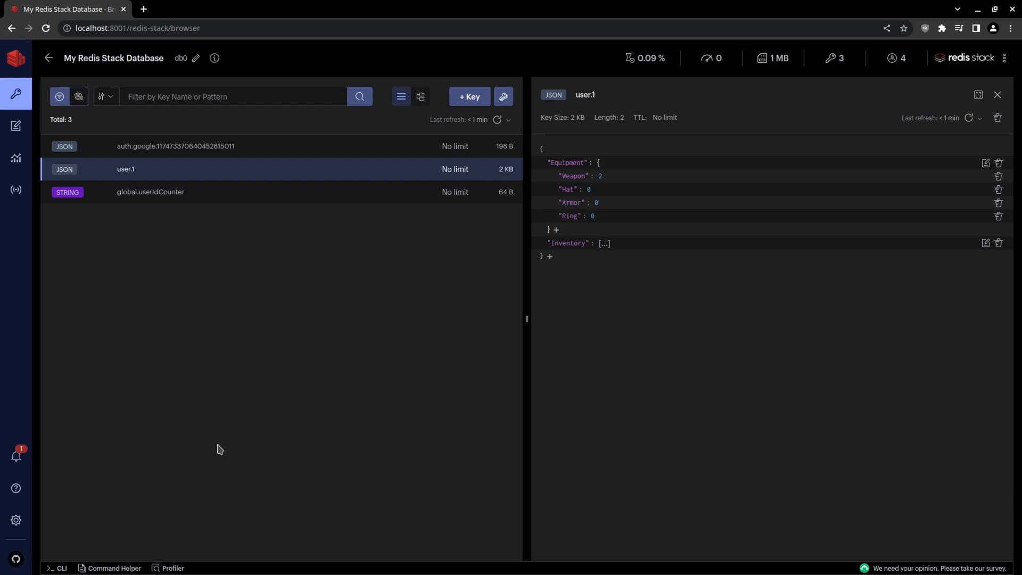
{"action": "mouse_move", "coordinate": [316, 384]}
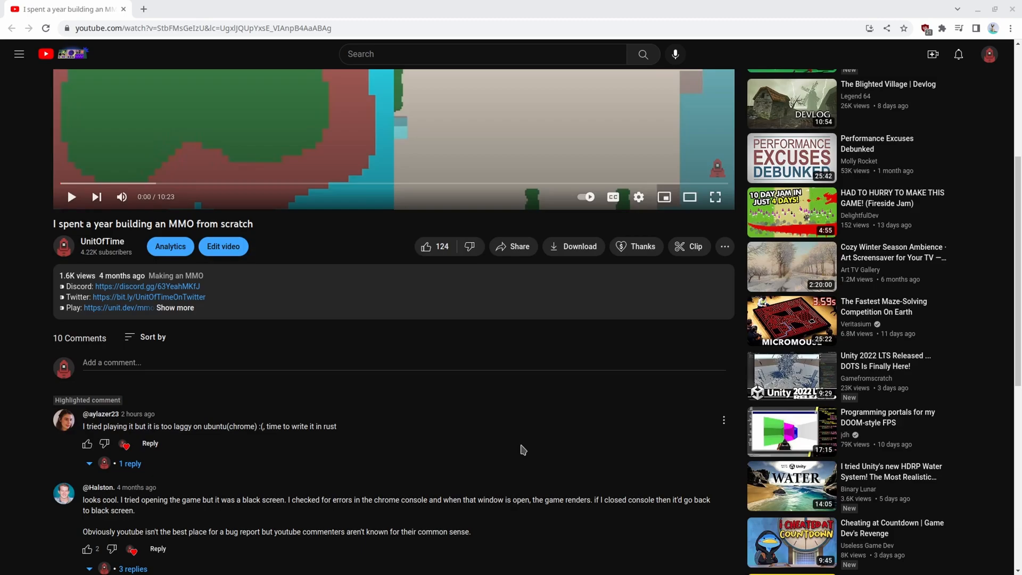
{"action": "mouse_move", "coordinate": [518, 444]}
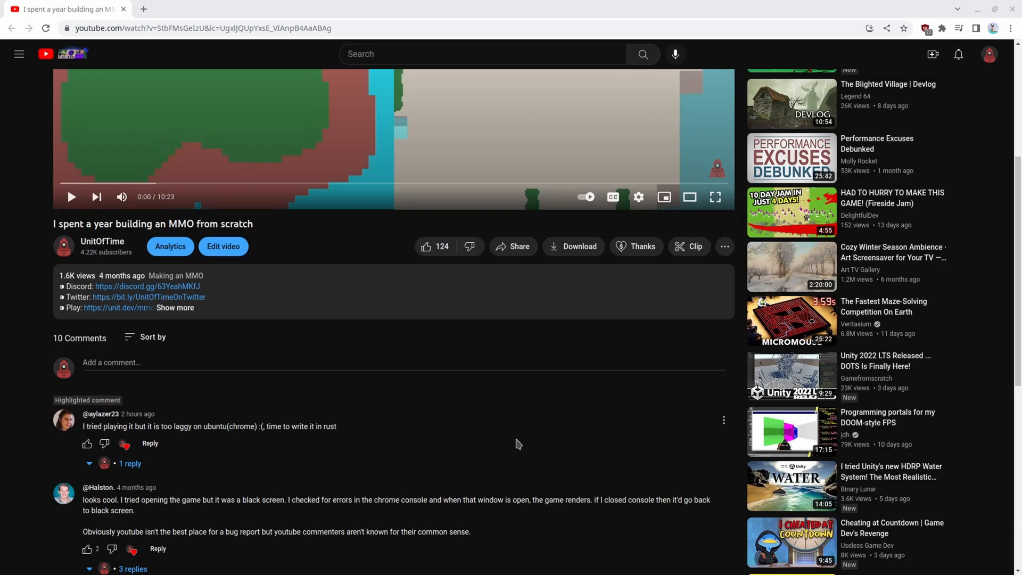
{"action": "mouse_move", "coordinate": [281, 422]}
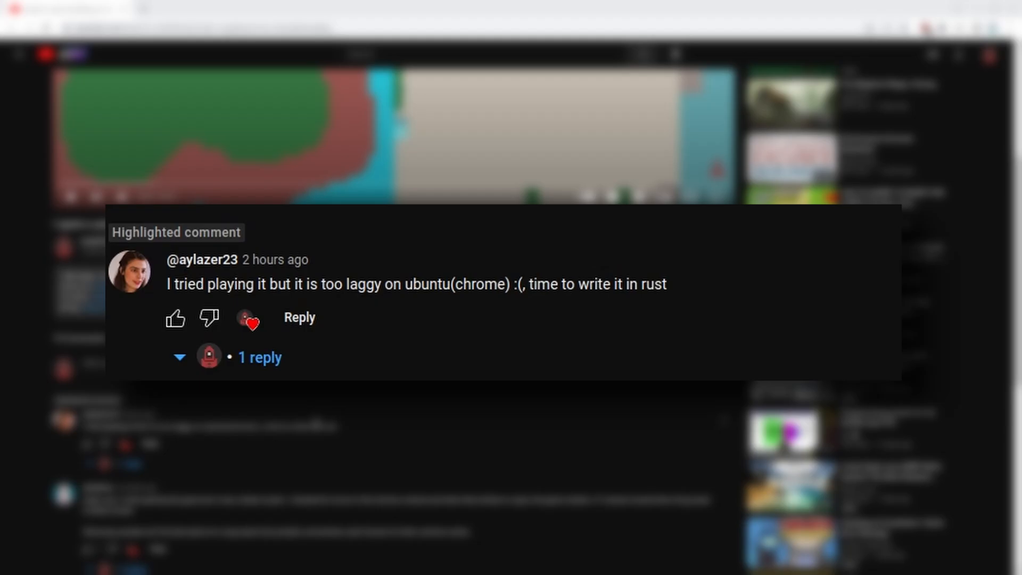
- Open unit.dev/mmo from the video's Play link and join as guest
{"action": "left_click", "coordinate": [160, 9]}
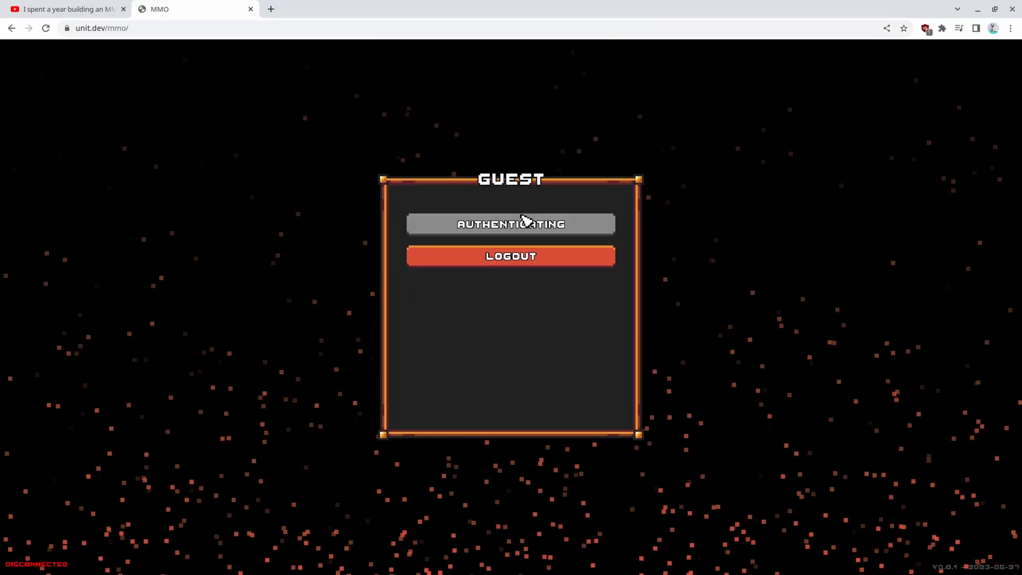
{"action": "left_click", "coordinate": [510, 224]}
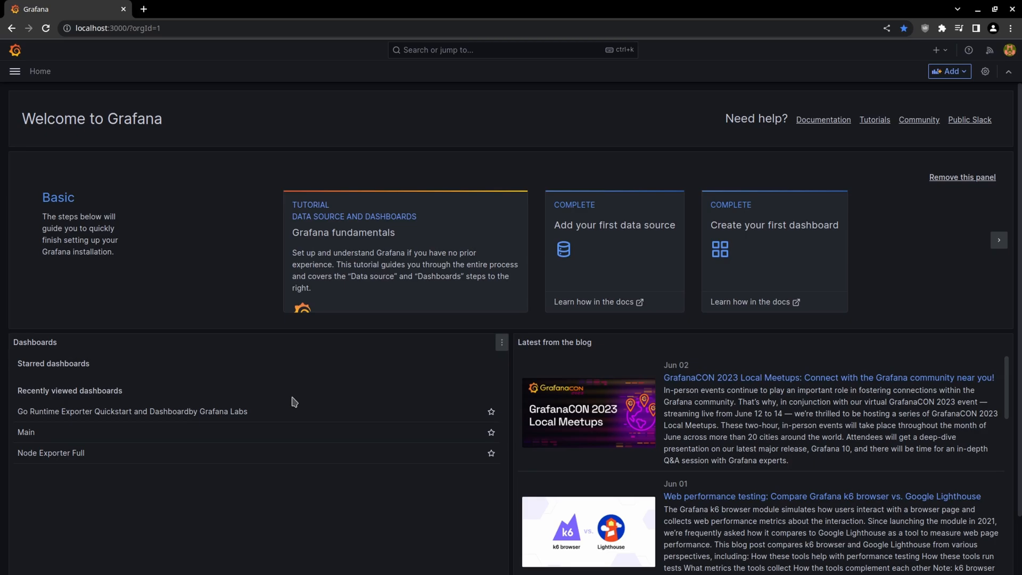
{"action": "mouse_move", "coordinate": [26, 431]}
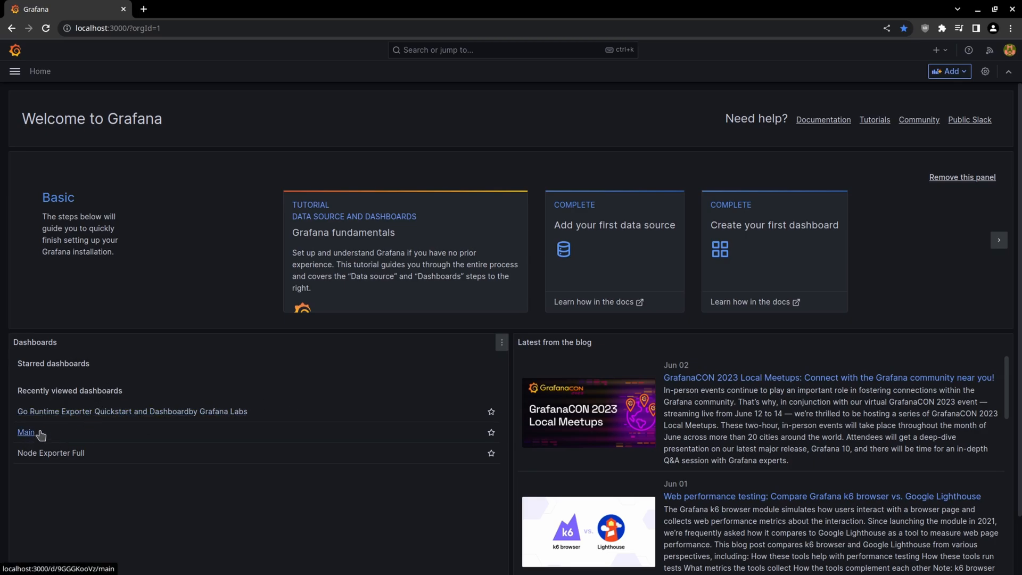
- Open the Go Runtime Exporter dashboard and set the time range to 5 minutes, then 2 days
{"action": "left_click", "coordinate": [131, 411]}
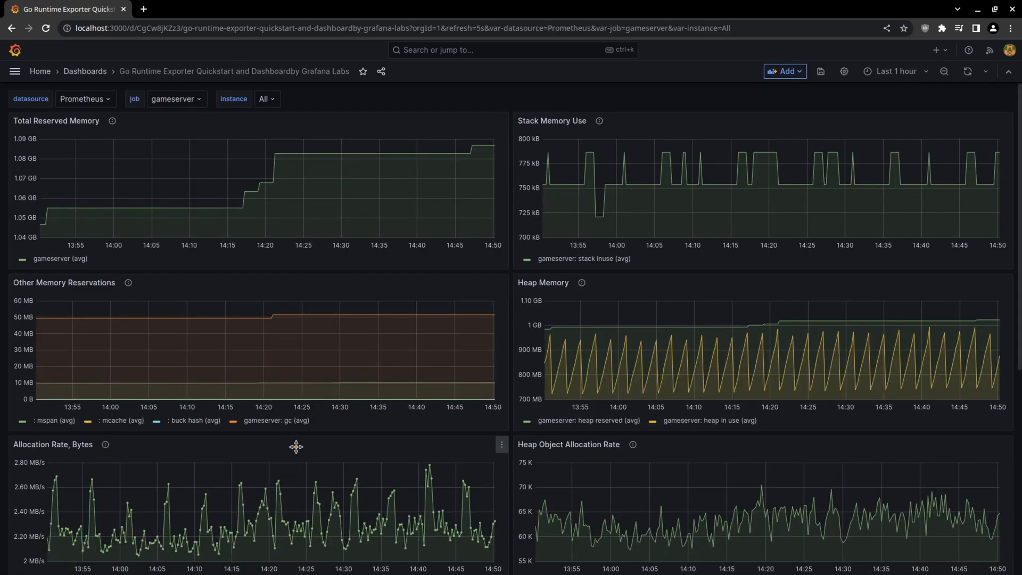
{"action": "mouse_move", "coordinate": [544, 389]}
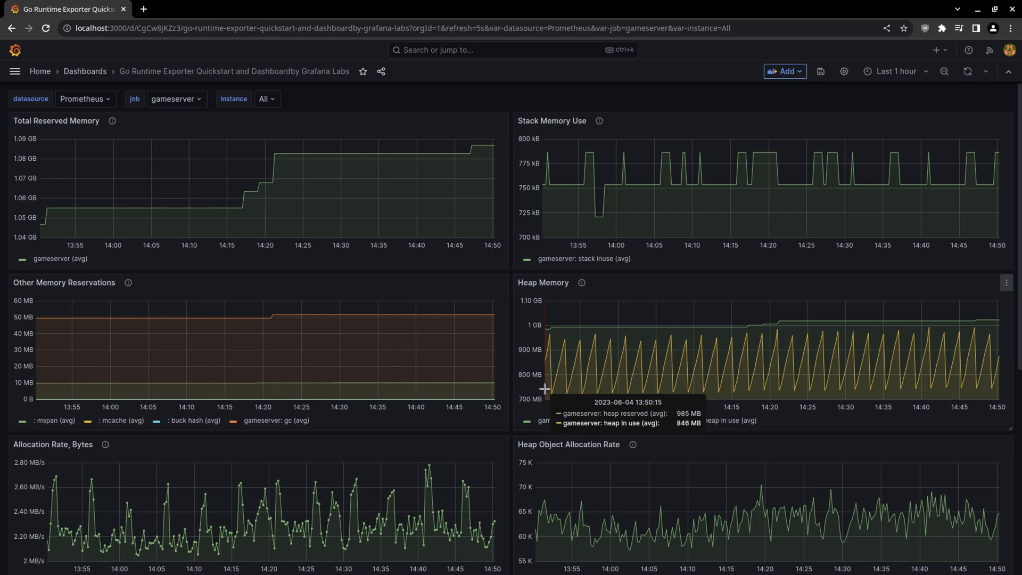
{"action": "mouse_move", "coordinate": [549, 379]}
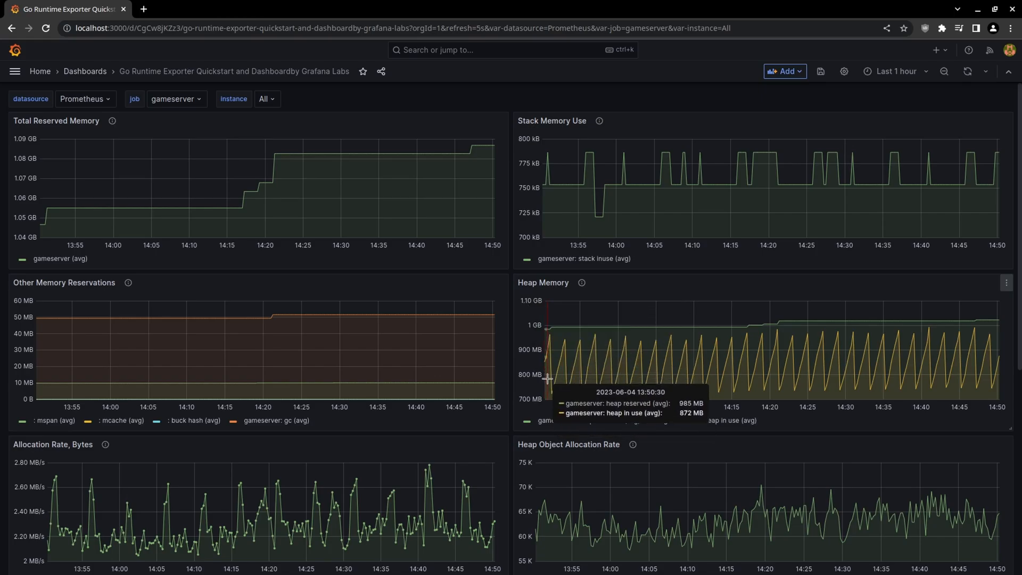
{"action": "mouse_move", "coordinate": [565, 339]}
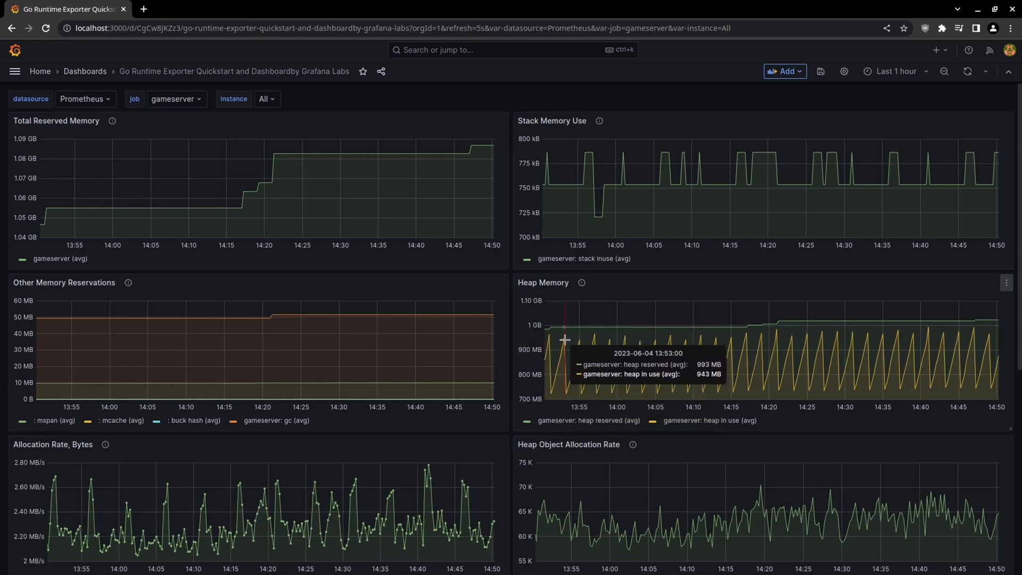
{"action": "scroll", "scroll_direction": "down", "scroll_amount": 3}
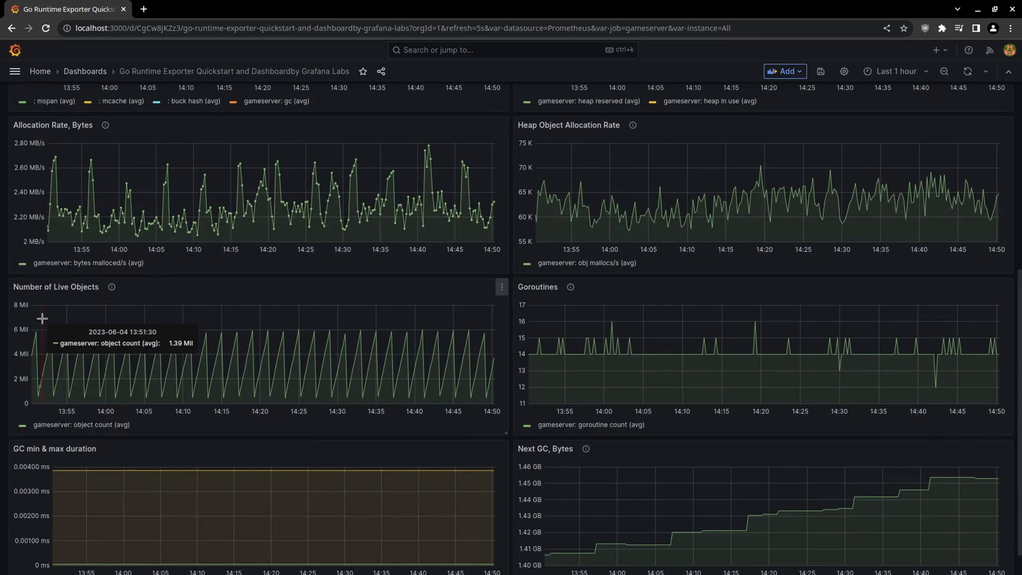
{"action": "mouse_move", "coordinate": [682, 175]}
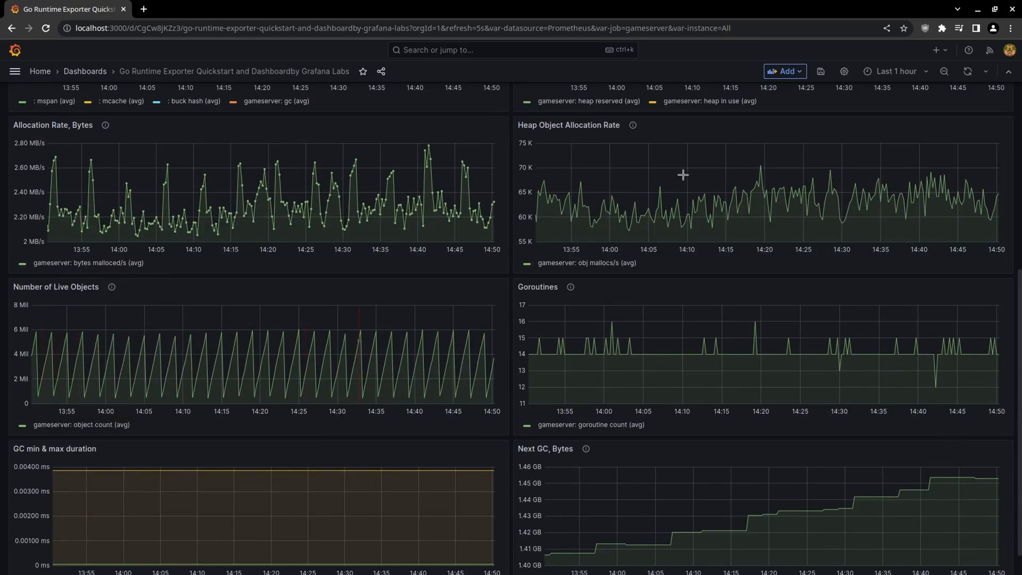
{"action": "left_click", "coordinate": [891, 70]}
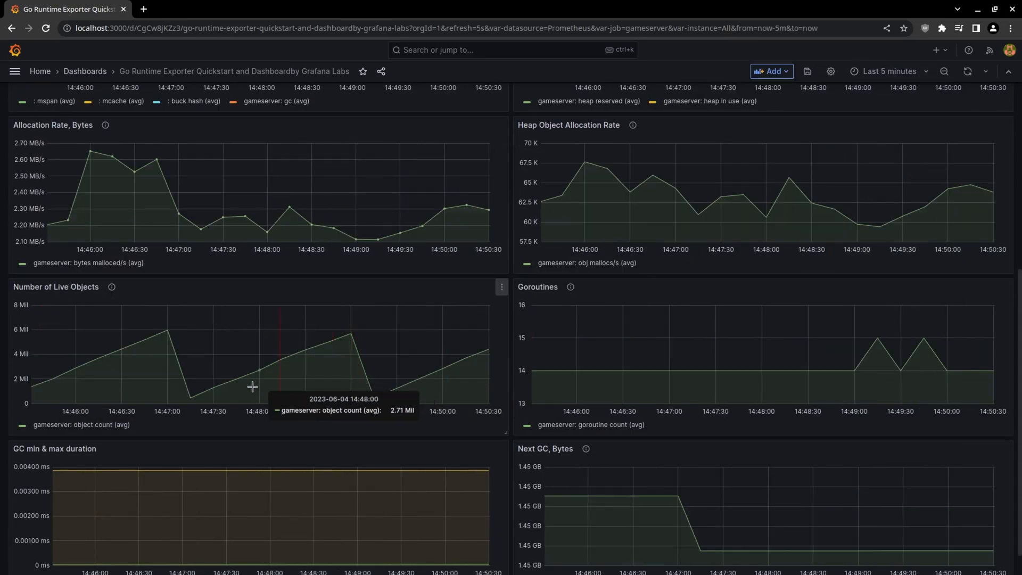
{"action": "mouse_move", "coordinate": [339, 312]}
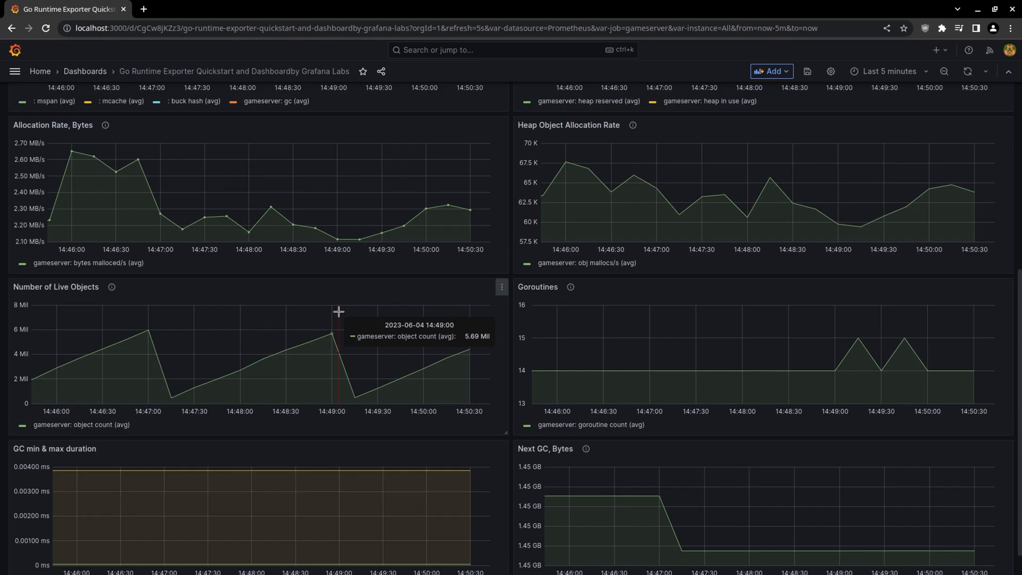
{"action": "mouse_move", "coordinate": [401, 361]}
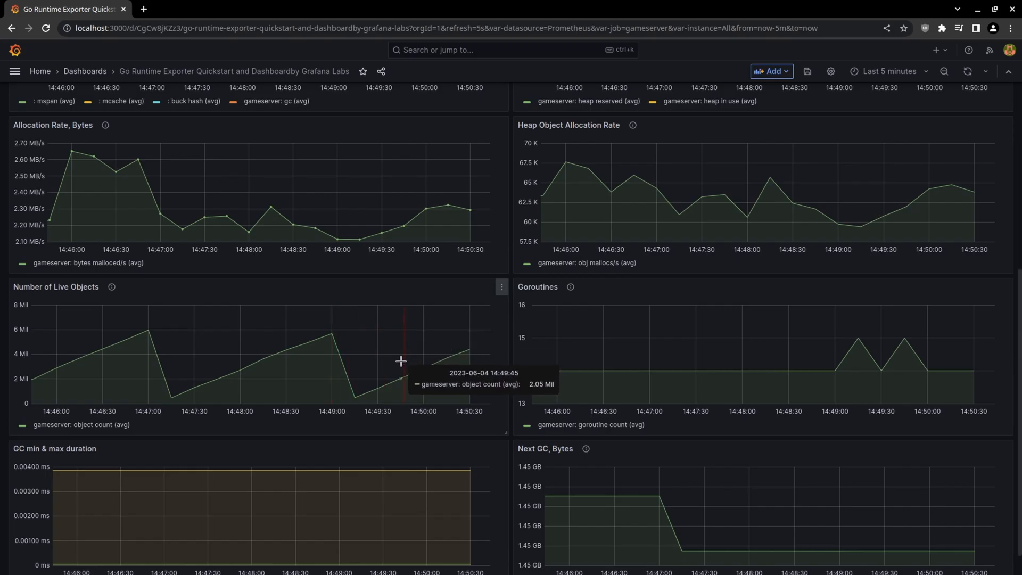
{"action": "left_click", "coordinate": [888, 71]}
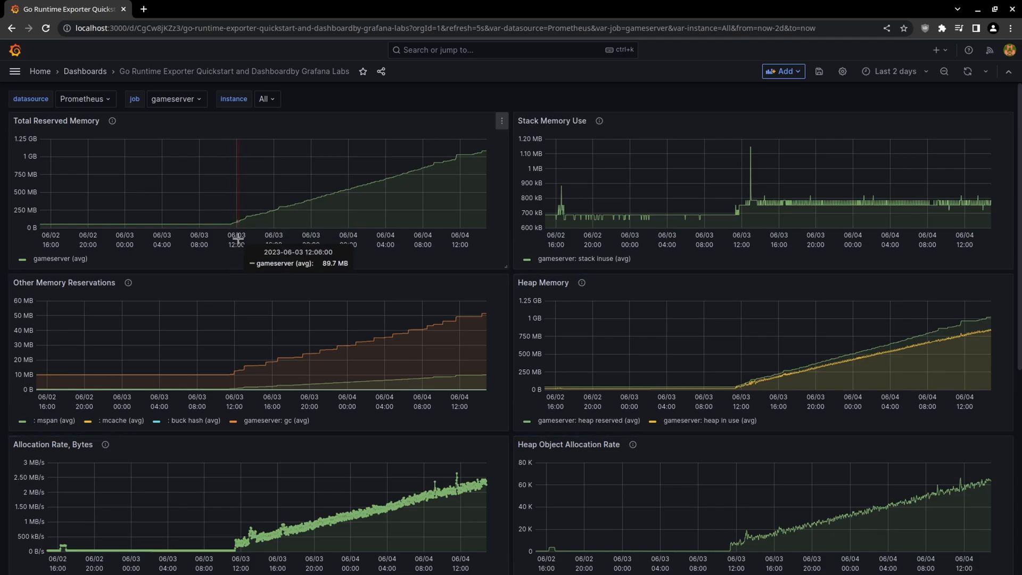
{"action": "mouse_move", "coordinate": [238, 226]}
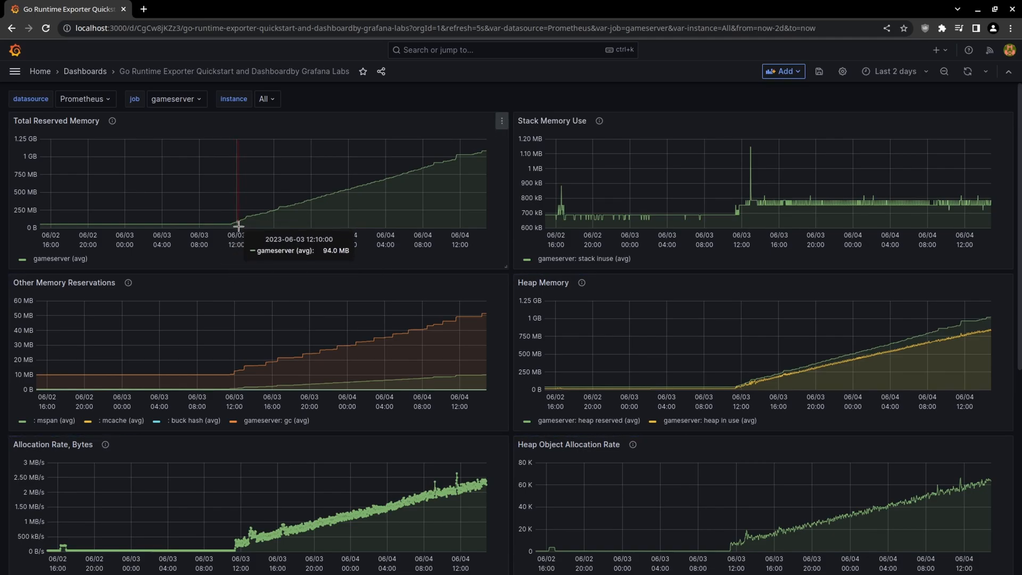
{"action": "mouse_move", "coordinate": [229, 258]}
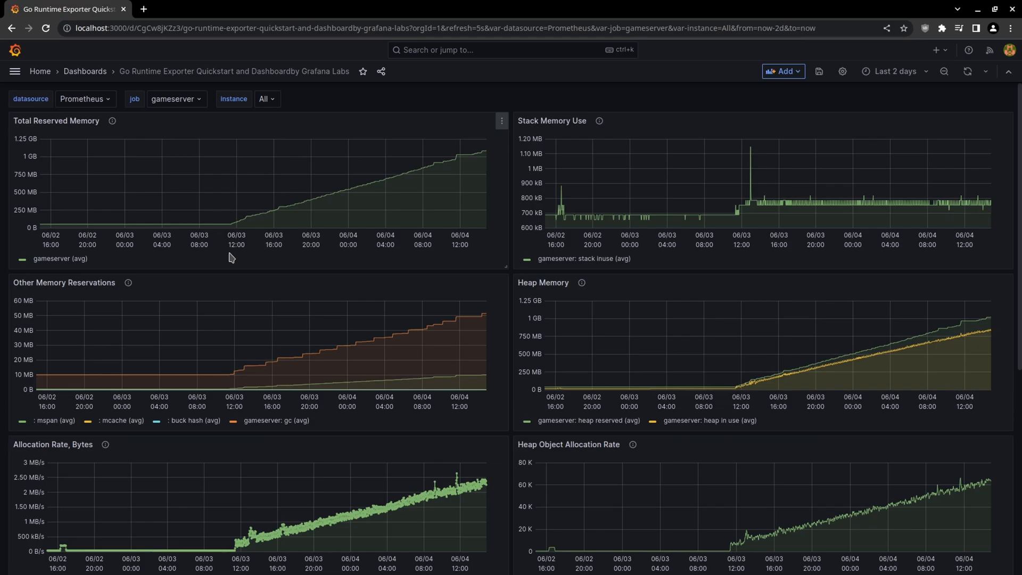
{"action": "mouse_move", "coordinate": [554, 444]}
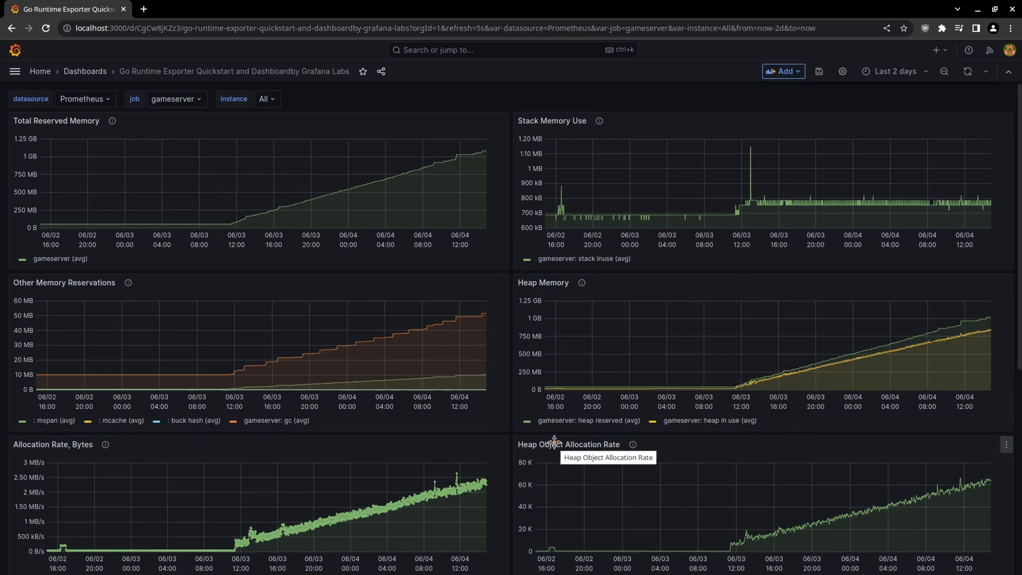
{"action": "mouse_move", "coordinate": [372, 375]}
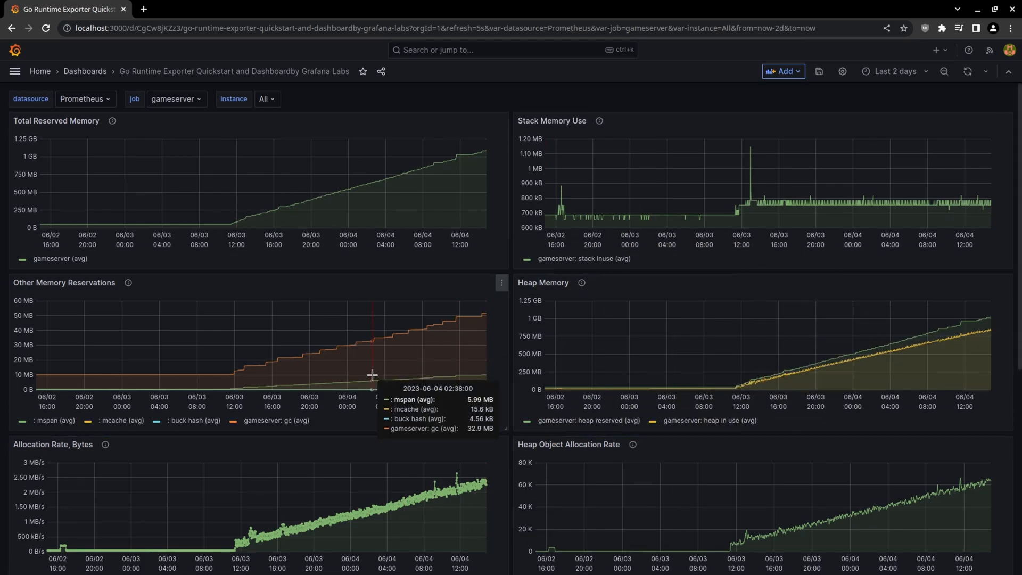
{"action": "mouse_move", "coordinate": [241, 528]}
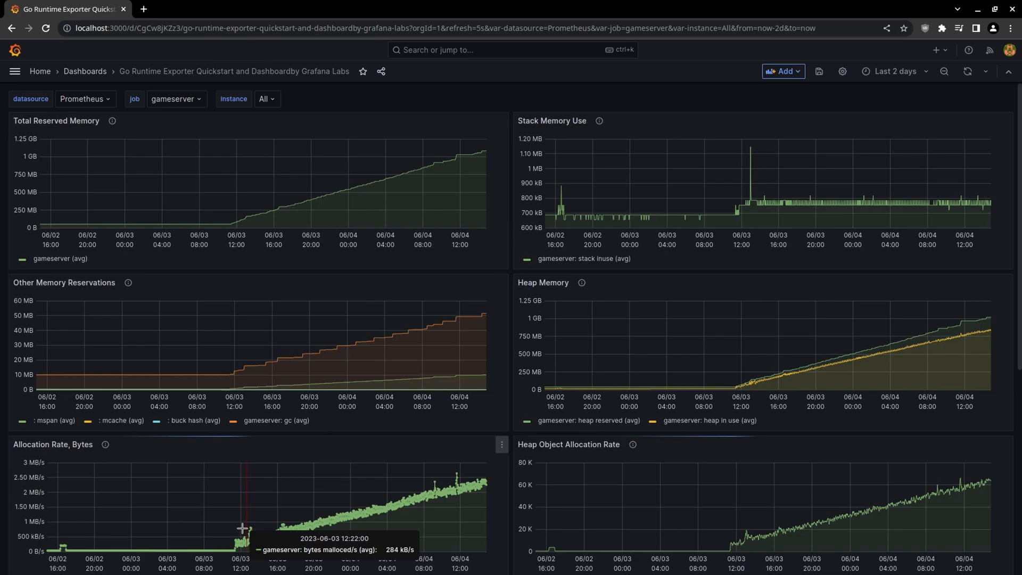
{"action": "mouse_move", "coordinate": [357, 335]}
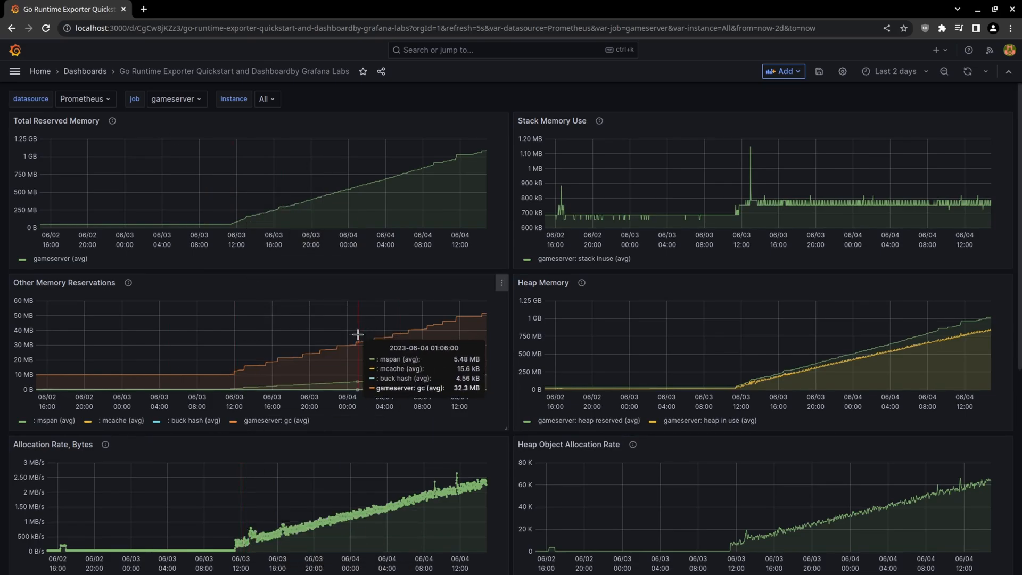
{"action": "mouse_move", "coordinate": [233, 186]}
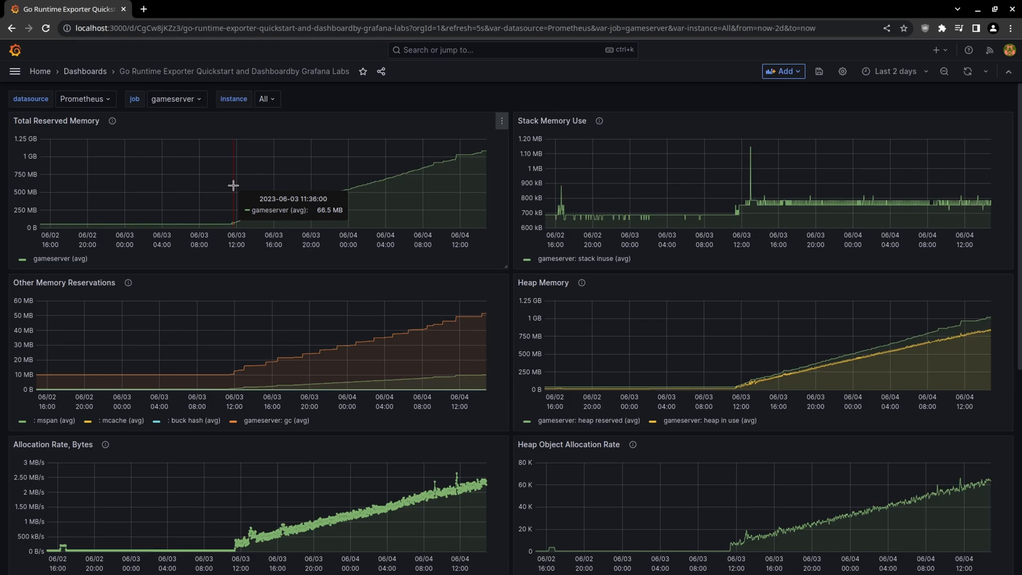
{"action": "mouse_move", "coordinate": [189, 109]}
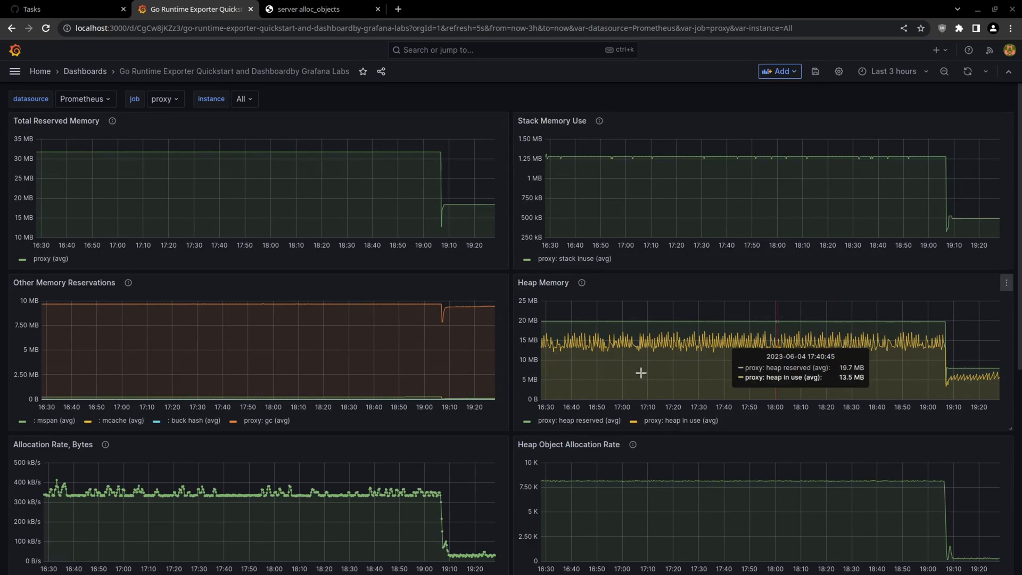
{"action": "mouse_move", "coordinate": [412, 455]}
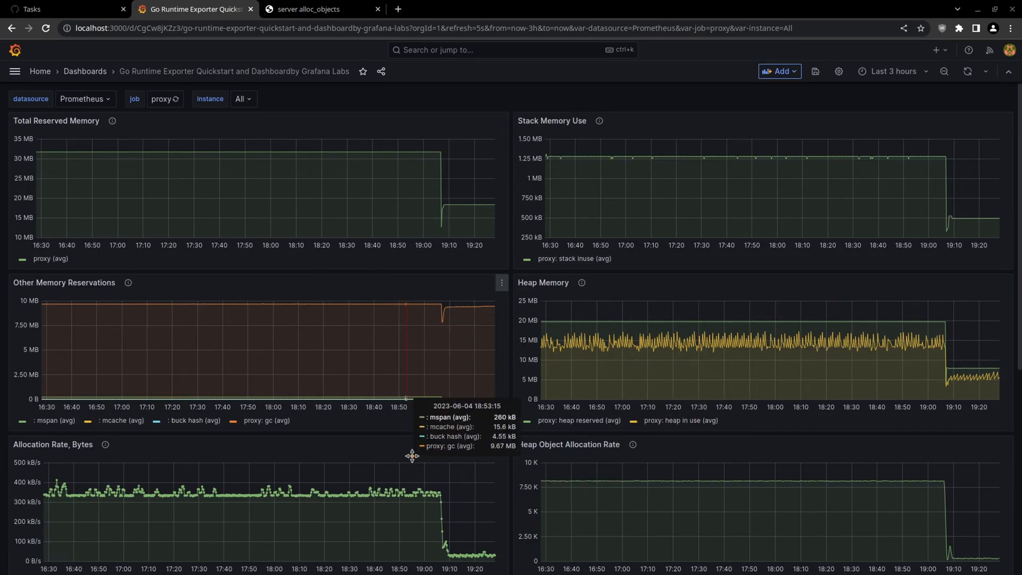
{"action": "mouse_move", "coordinate": [459, 435]}
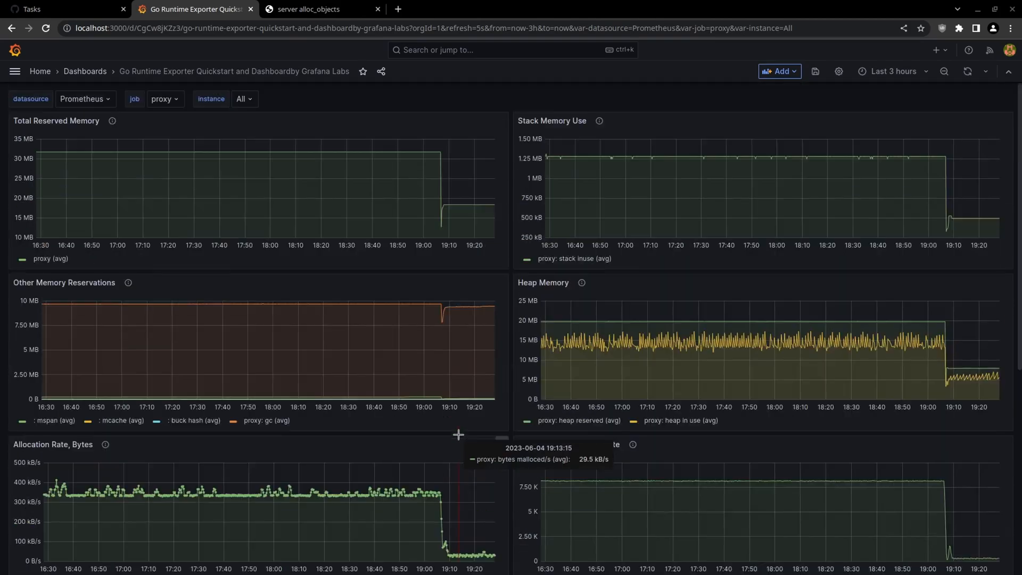
{"action": "mouse_move", "coordinate": [430, 162]}
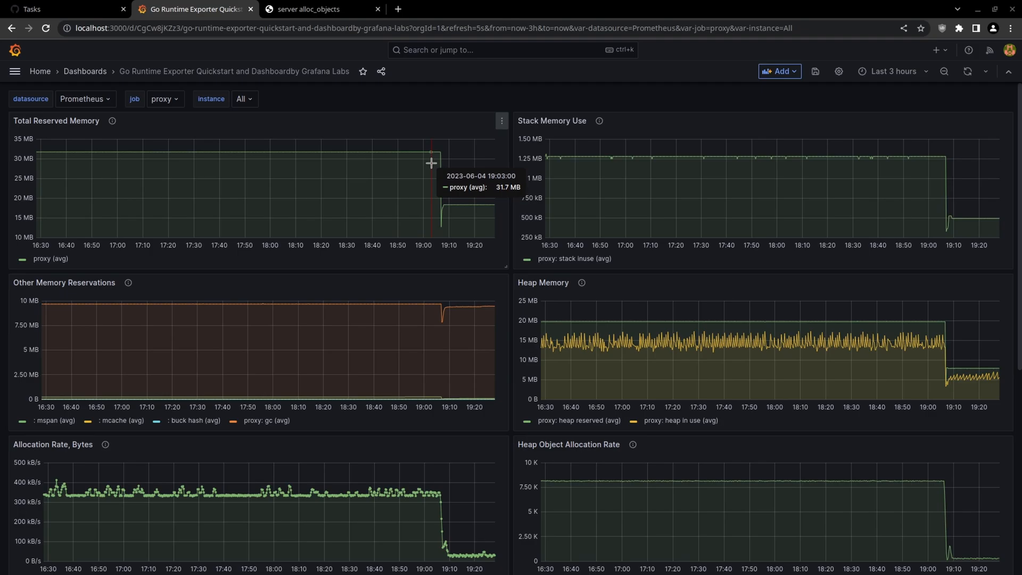
- Scroll through the proxy job's runtime panels, then switch the job to gameserver
{"action": "scroll", "scroll_direction": "down", "scroll_amount": 3}
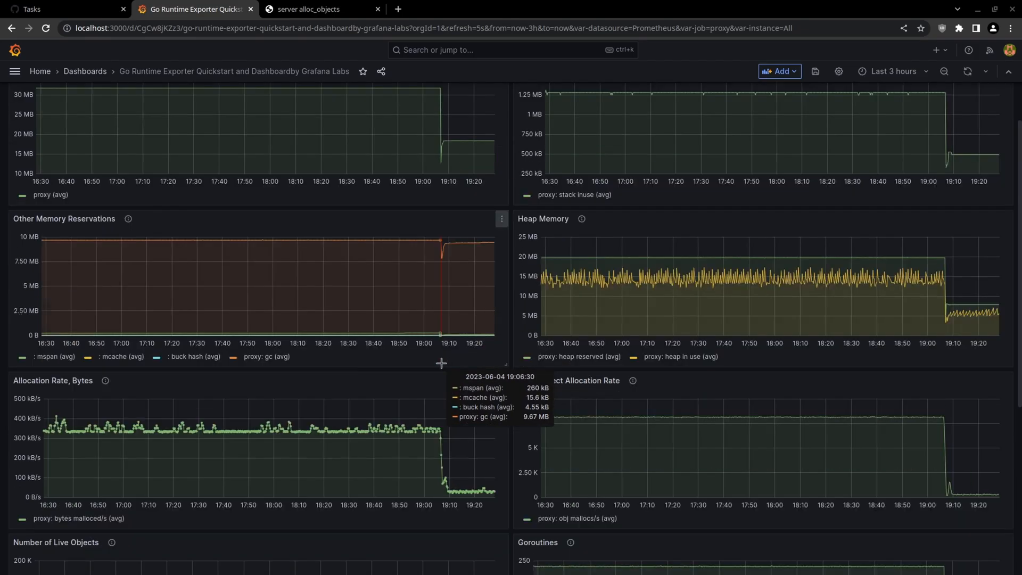
{"action": "scroll", "scroll_direction": "down", "scroll_amount": 3}
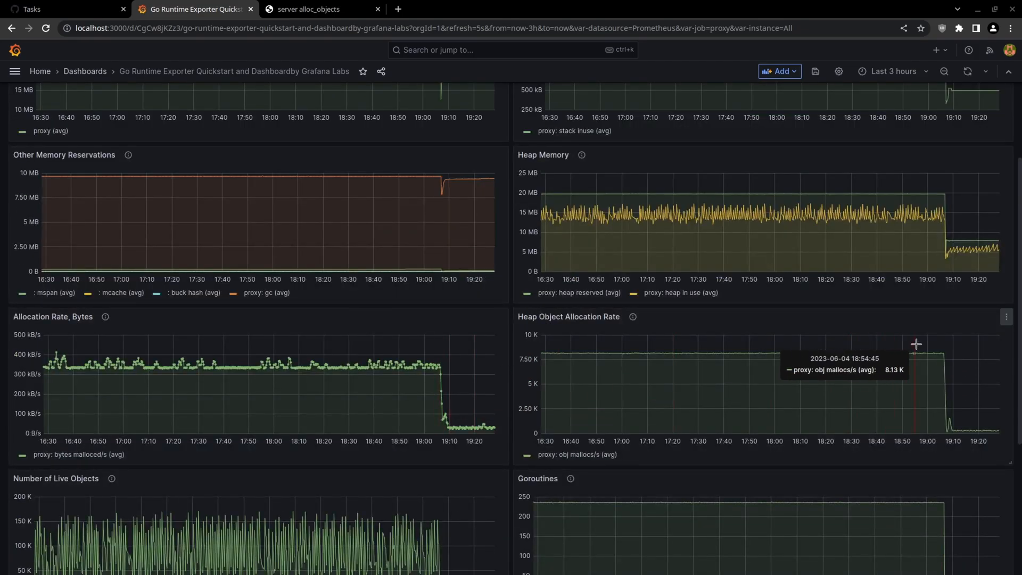
{"action": "mouse_move", "coordinate": [403, 401]}
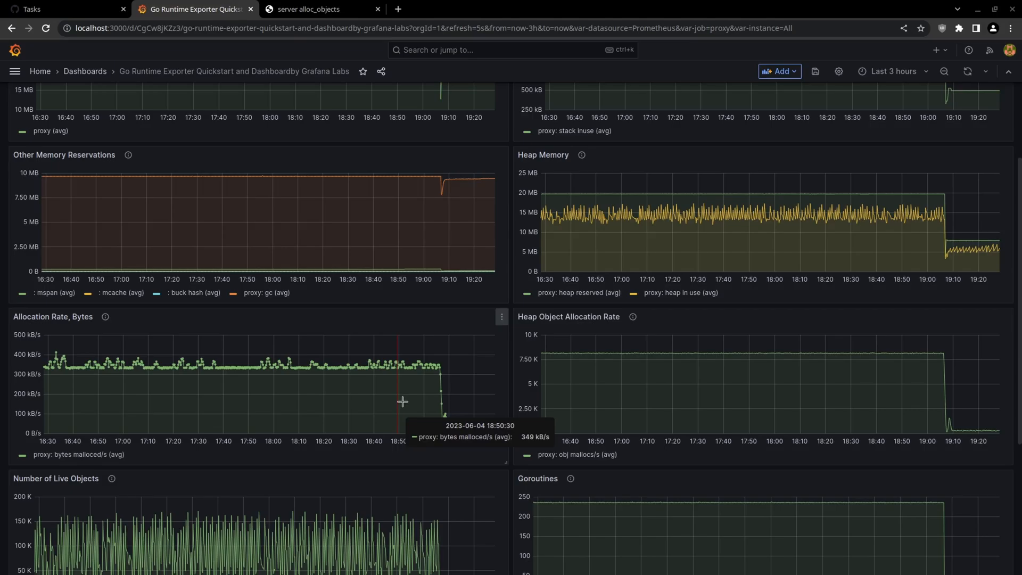
{"action": "scroll", "scroll_direction": "down", "scroll_amount": 3}
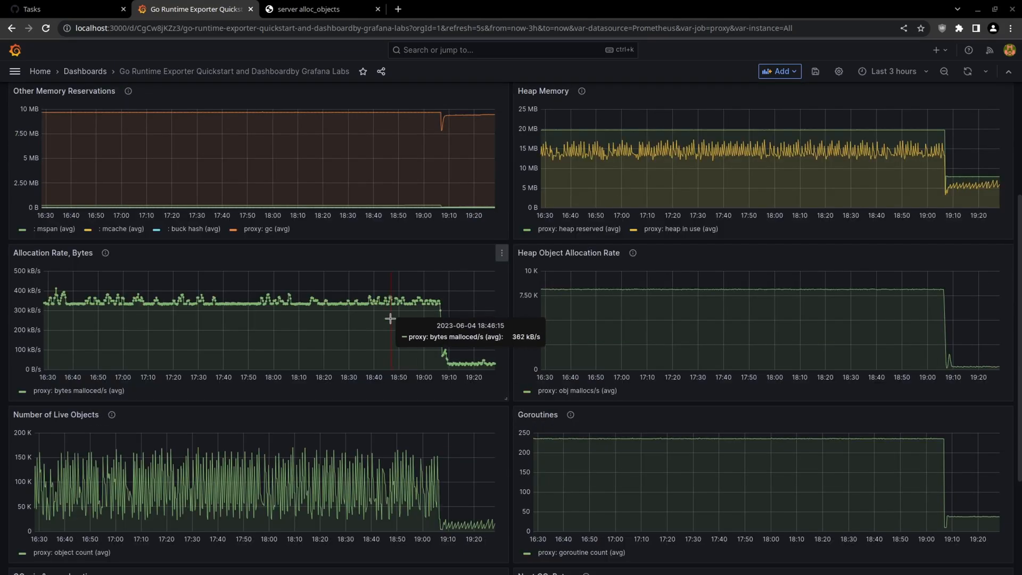
{"action": "mouse_move", "coordinate": [442, 312]}
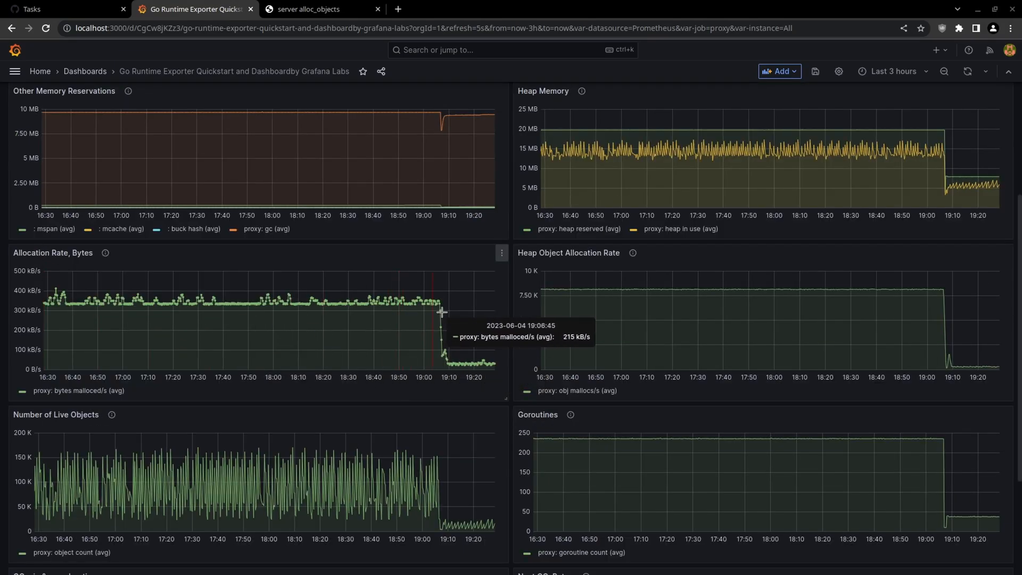
{"action": "mouse_move", "coordinate": [426, 306]}
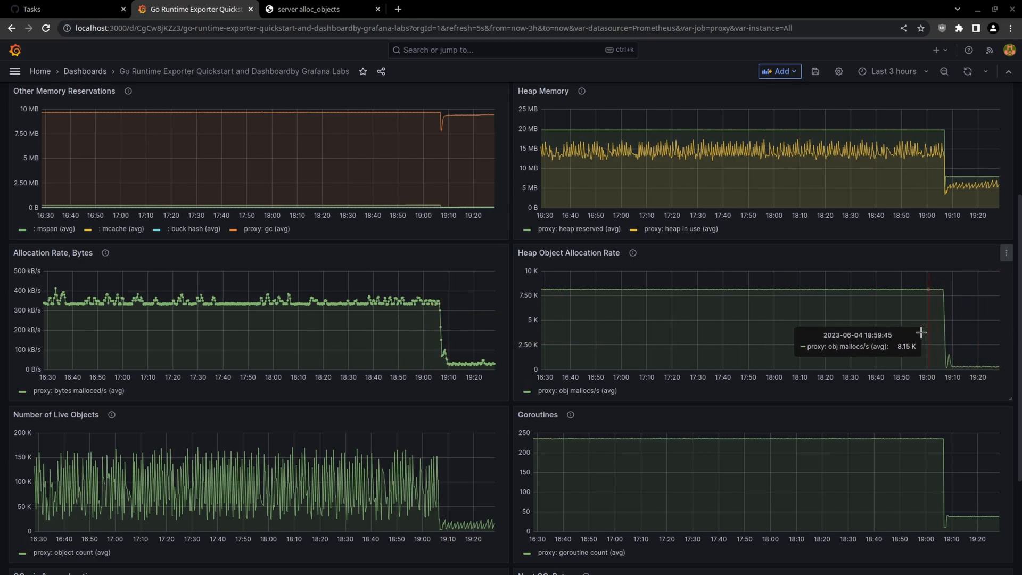
{"action": "scroll", "scroll_direction": "down", "scroll_amount": 3}
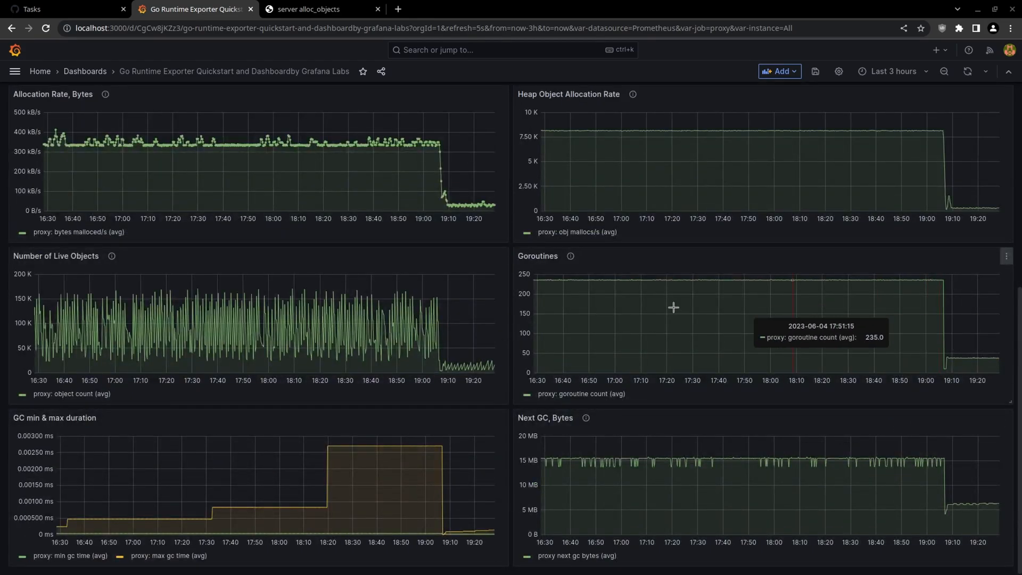
{"action": "mouse_move", "coordinate": [723, 279]}
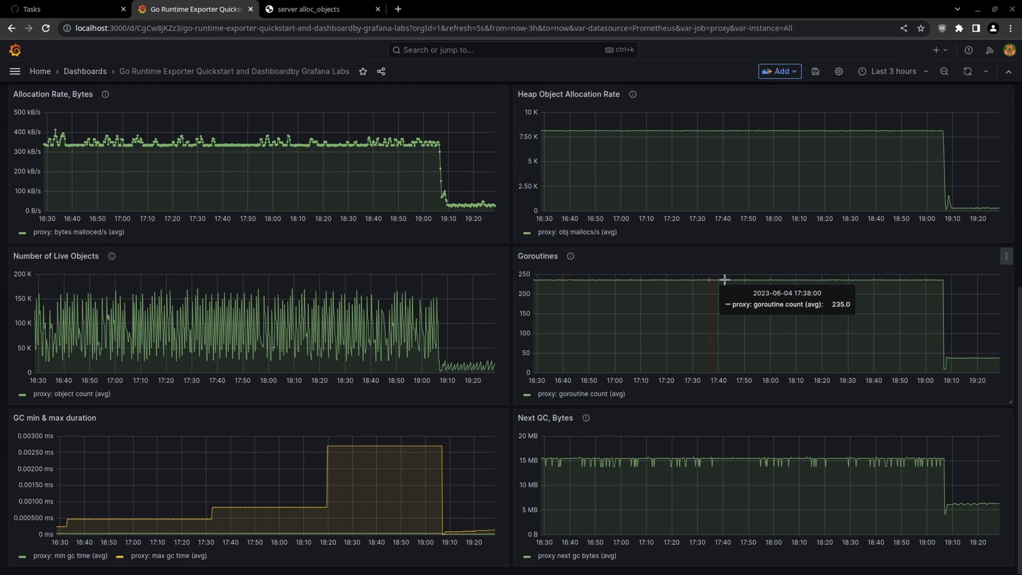
{"action": "mouse_move", "coordinate": [941, 282]}
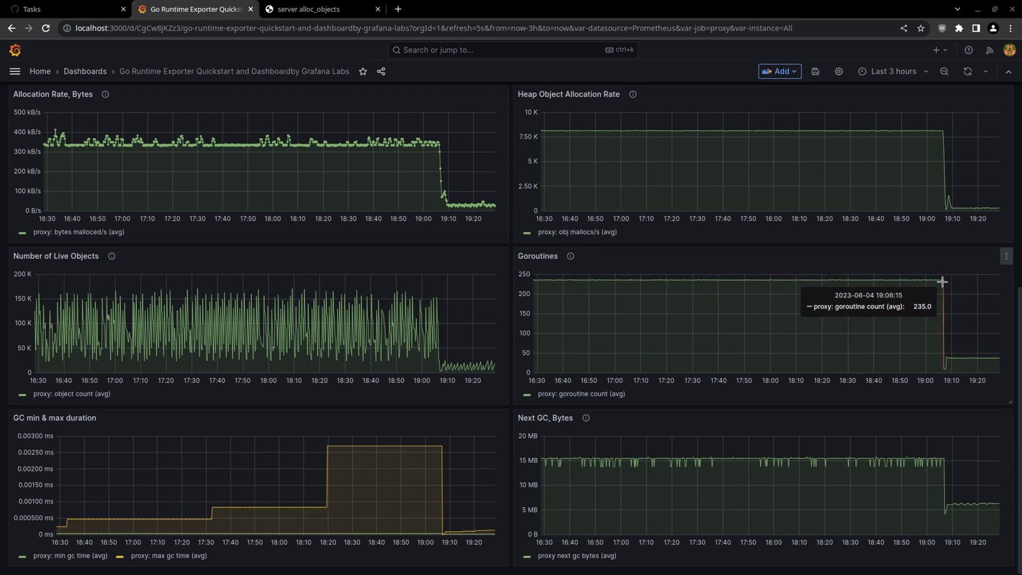
{"action": "mouse_move", "coordinate": [950, 281]}
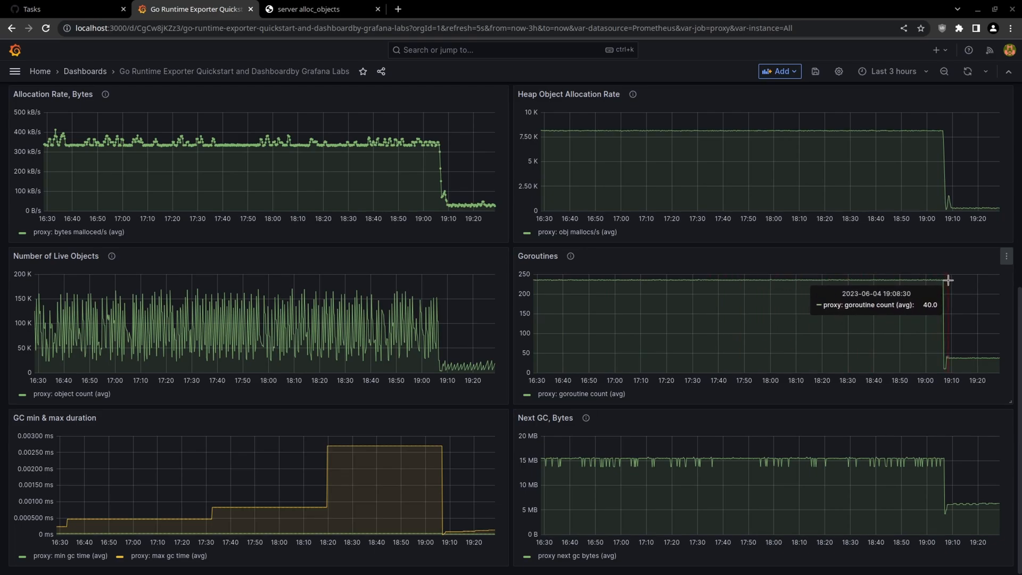
{"action": "mouse_move", "coordinate": [772, 304]}
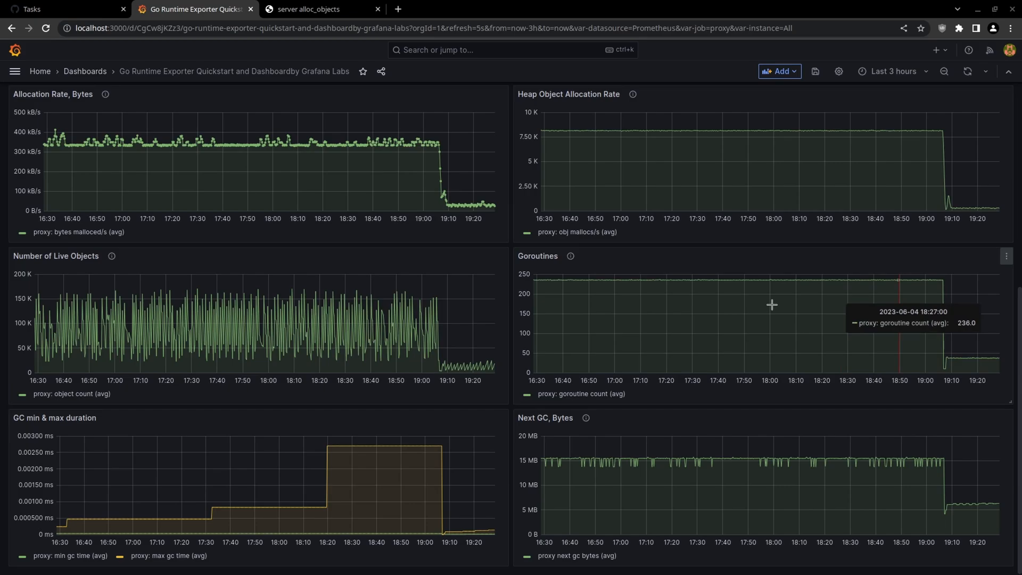
{"action": "scroll", "scroll_direction": "up", "scroll_amount": 3}
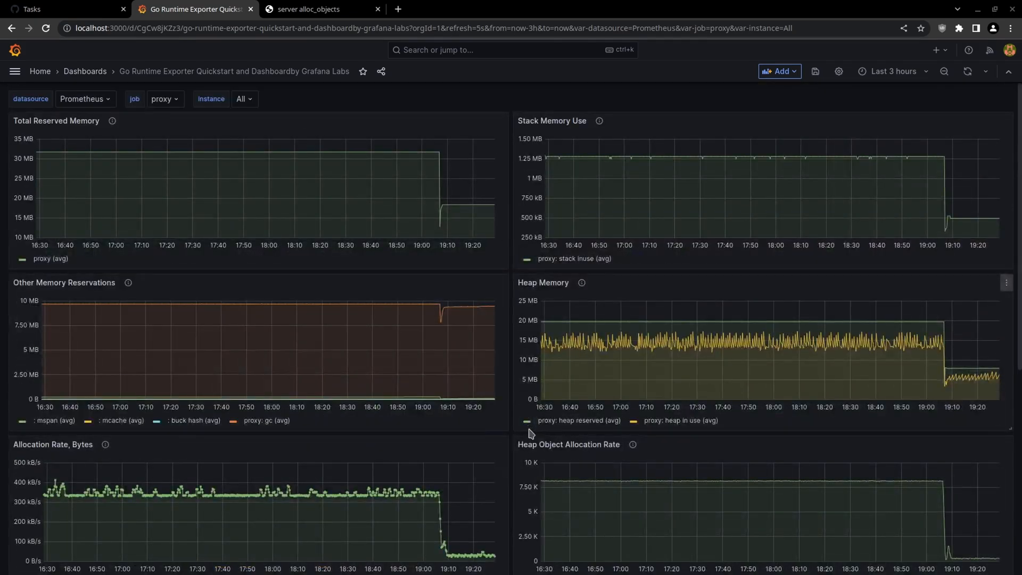
{"action": "left_click", "coordinate": [164, 99]}
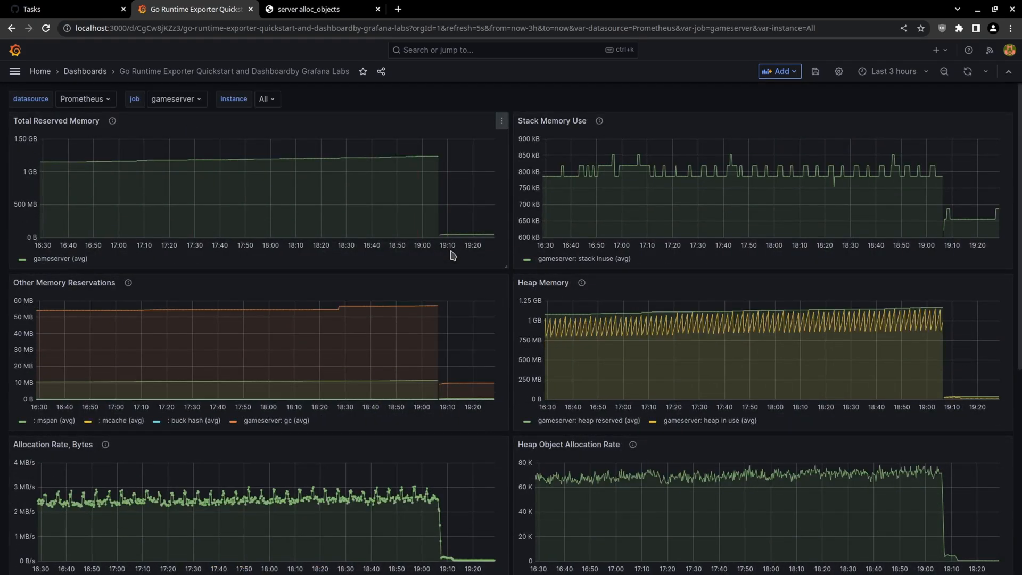
- Scroll through the gameserver live-object and reserved-memory panels in Grafana
{"action": "scroll", "scroll_direction": "down", "scroll_amount": 3}
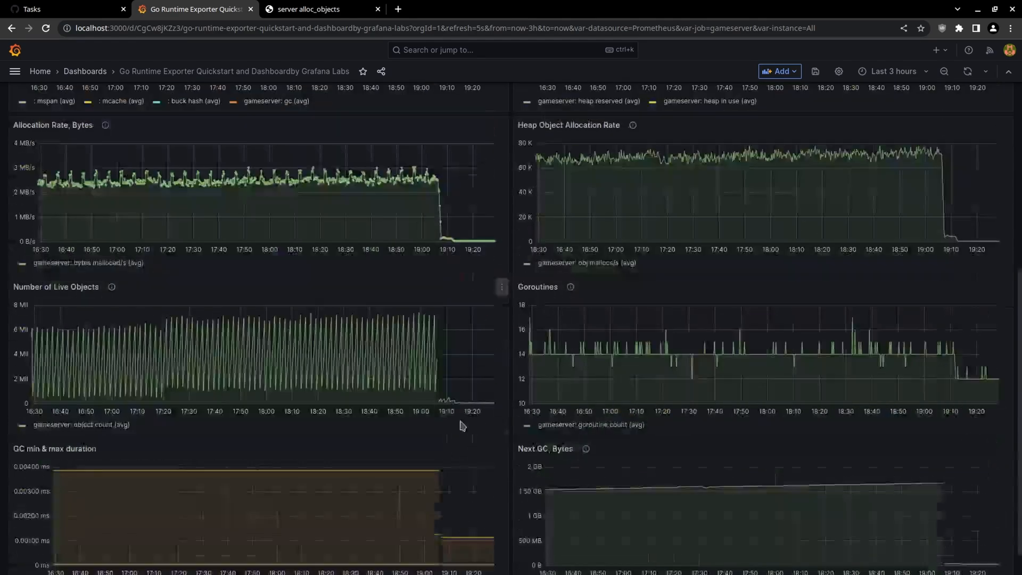
{"action": "mouse_move", "coordinate": [435, 313]}
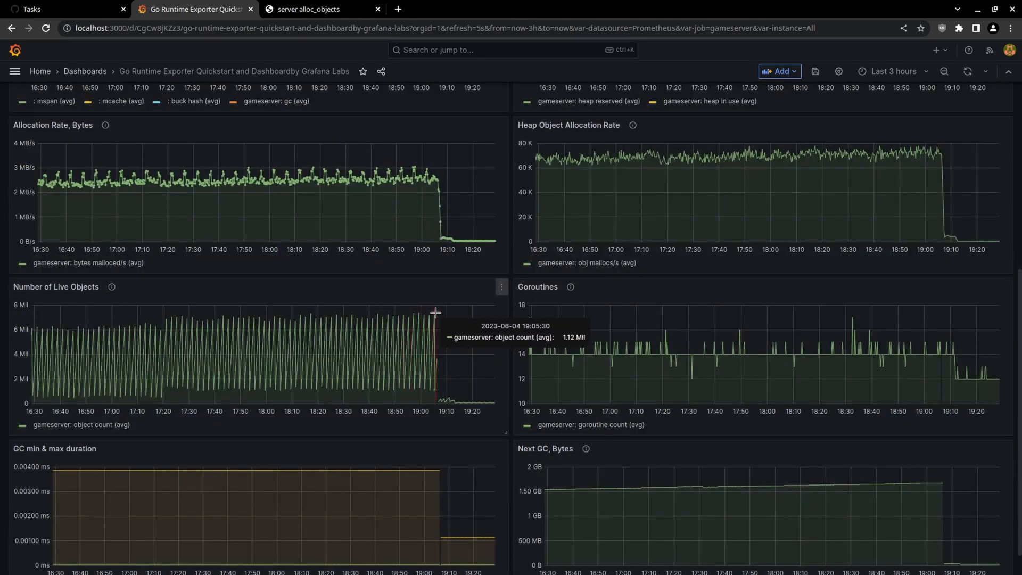
{"action": "mouse_move", "coordinate": [443, 378]}
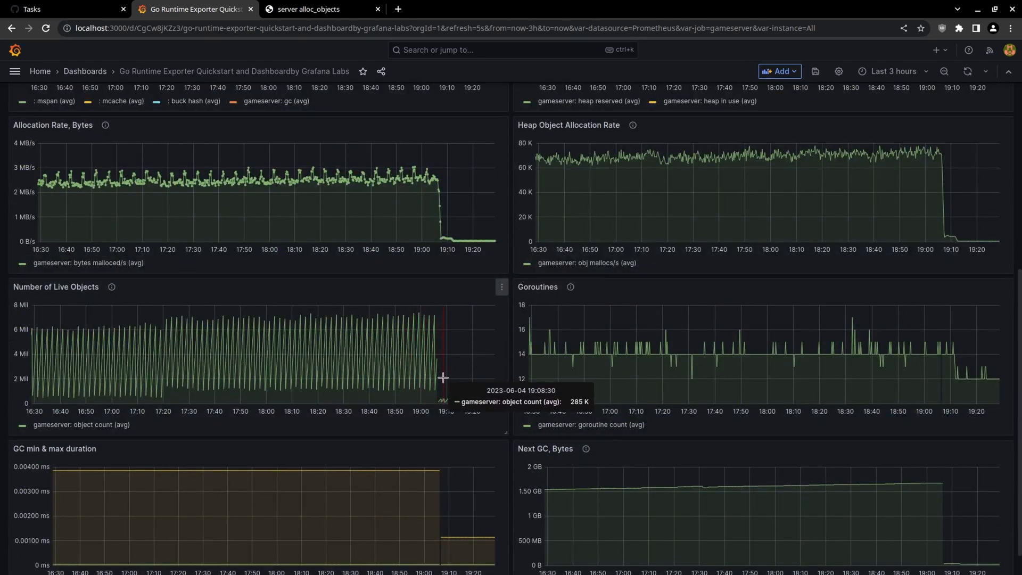
{"action": "scroll", "scroll_direction": "up", "scroll_amount": 3}
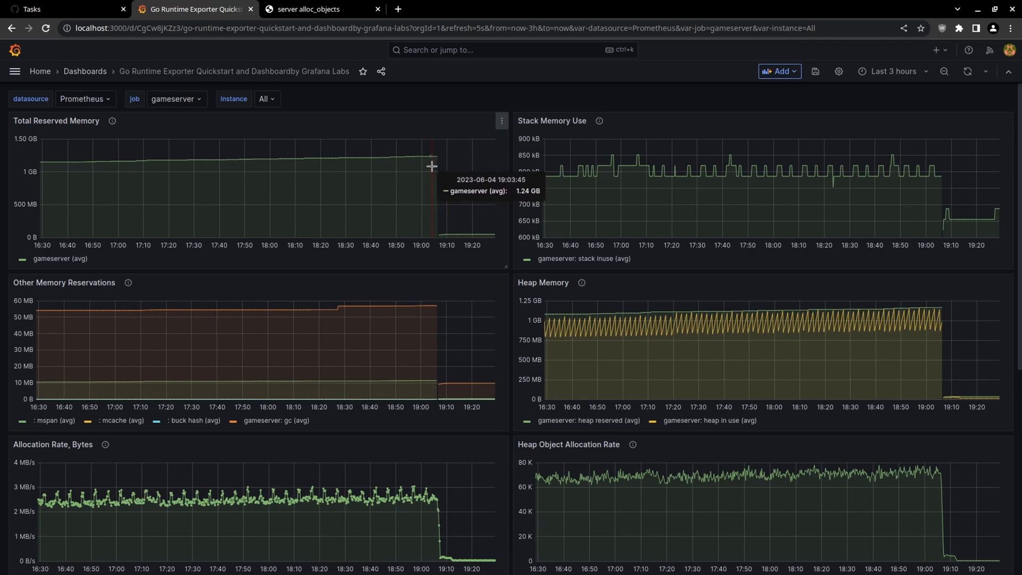
{"action": "mouse_move", "coordinate": [448, 169]}
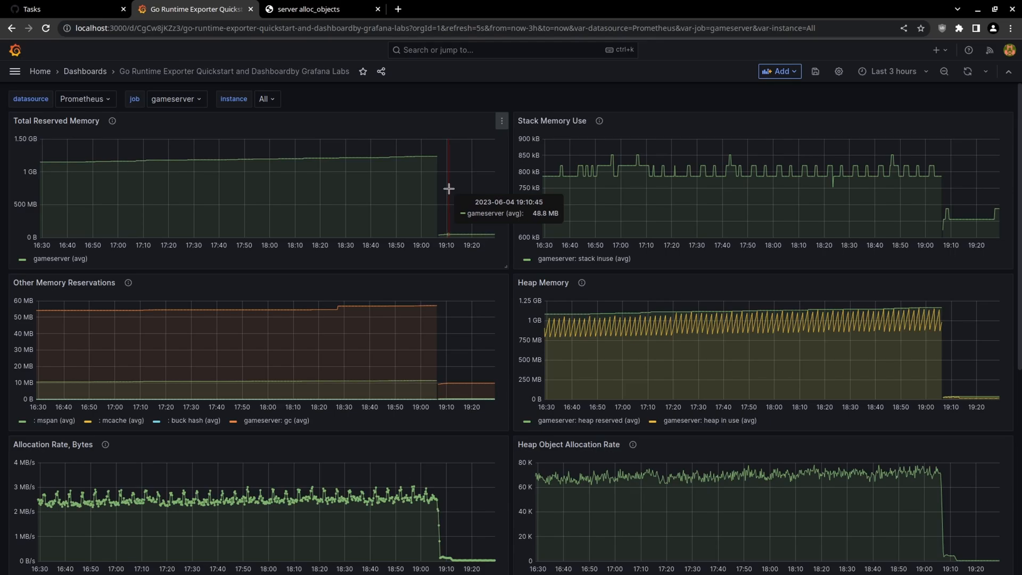
{"action": "mouse_move", "coordinate": [530, 308]}
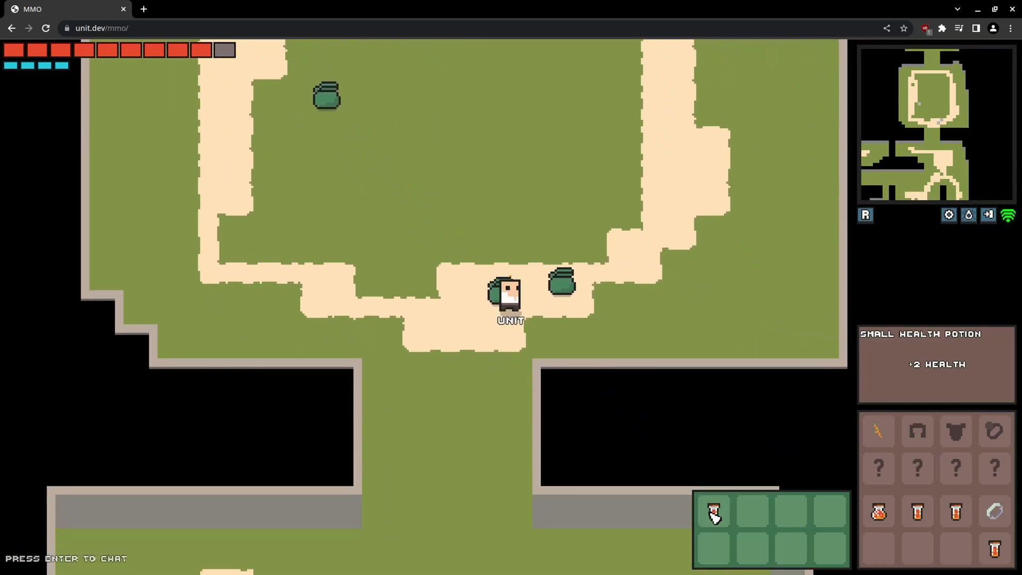
- Compare the server.bin alloc_objects call graph with the CPU profile, scrolling the allocation graph
{"action": "left_click", "coordinate": [577, 9]}
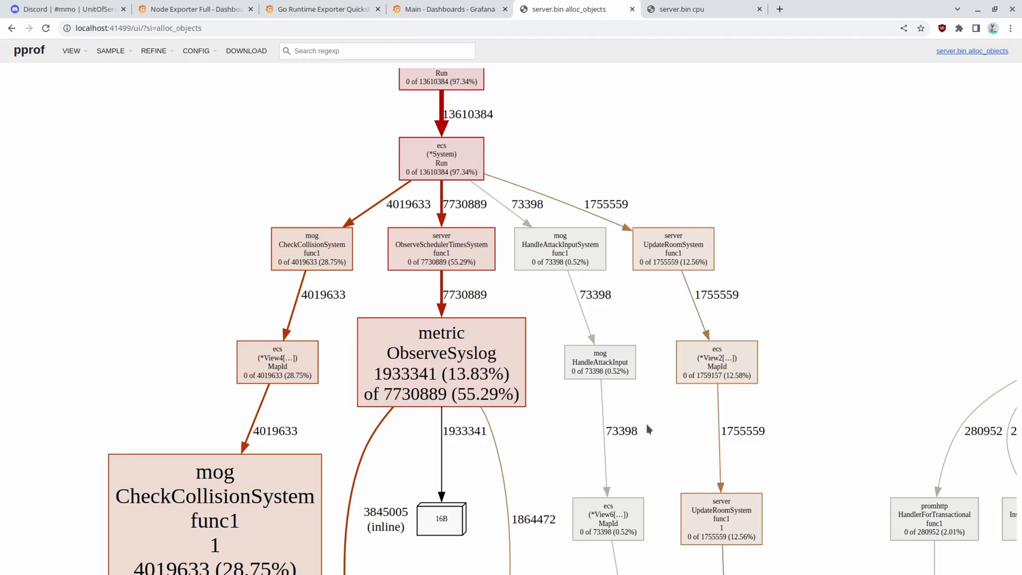
{"action": "mouse_move", "coordinate": [500, 435]}
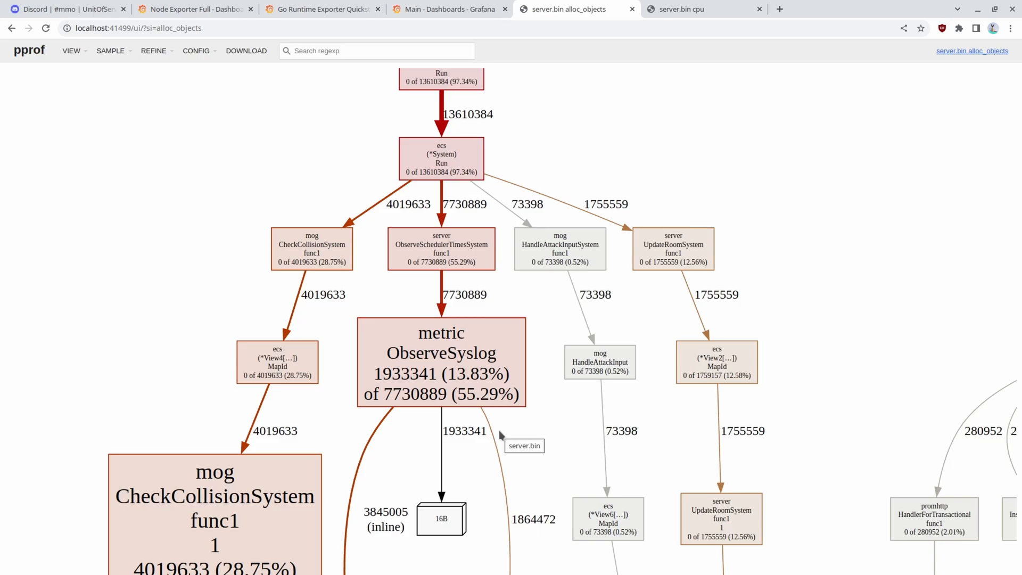
{"action": "mouse_move", "coordinate": [644, 361]}
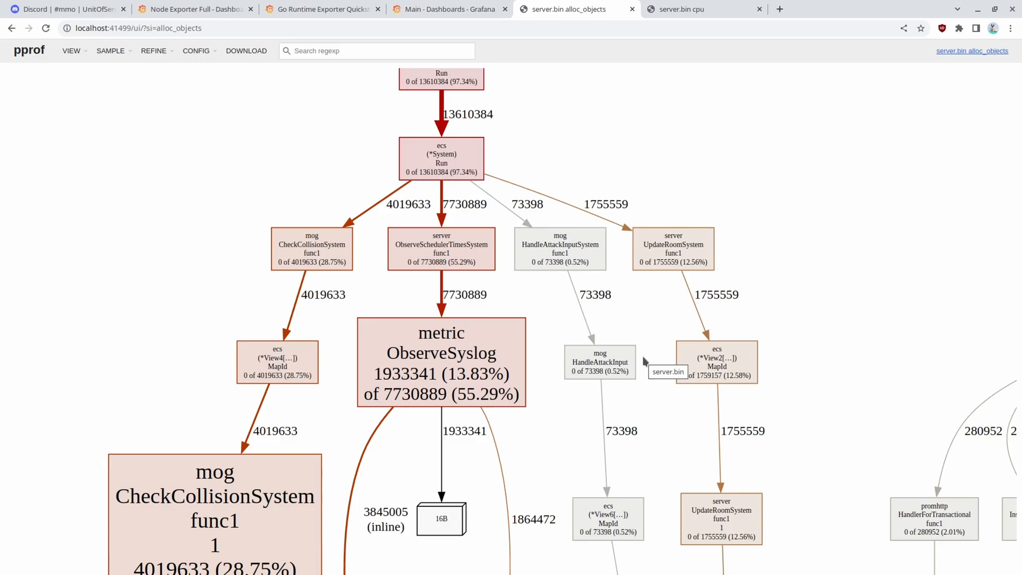
{"action": "mouse_move", "coordinate": [603, 416]}
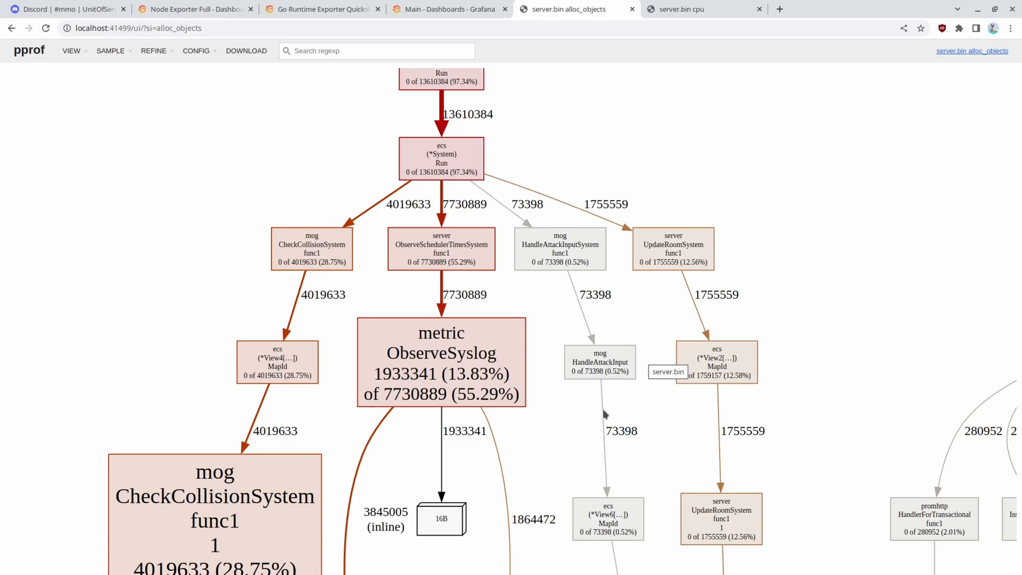
{"action": "scroll", "scroll_direction": "up", "scroll_amount": 3}
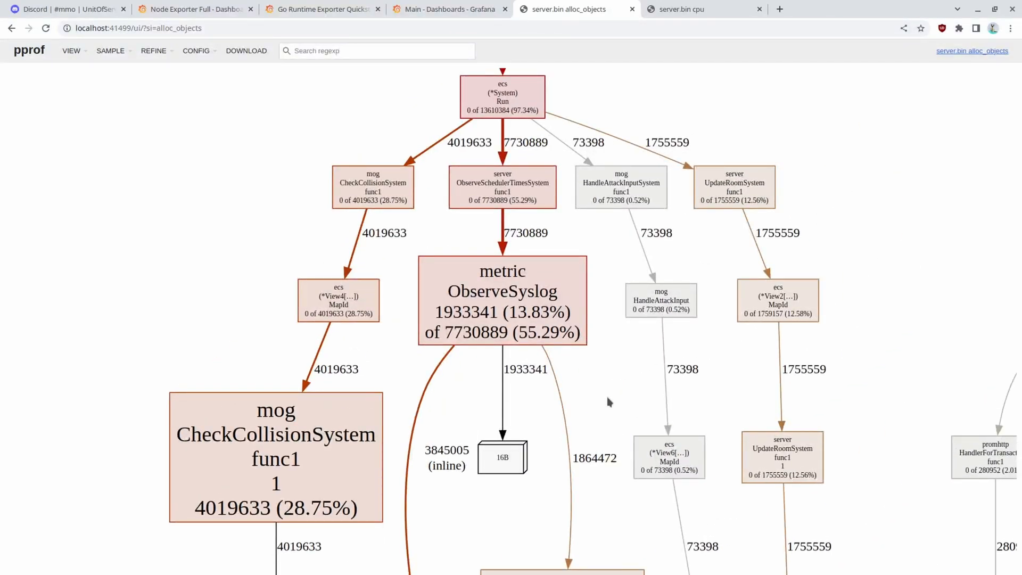
{"action": "mouse_move", "coordinate": [278, 501]}
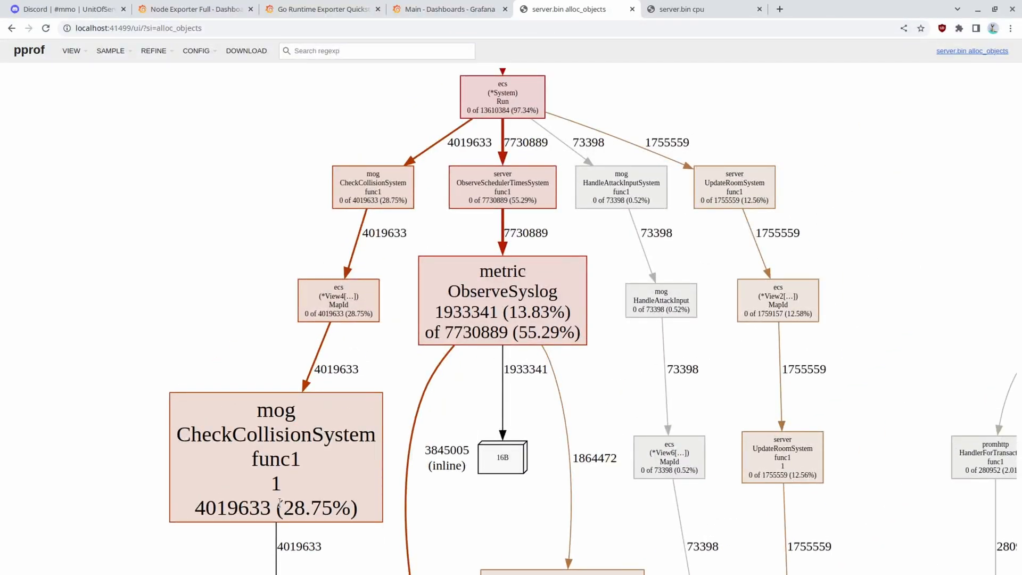
{"action": "left_click", "coordinate": [699, 8]}
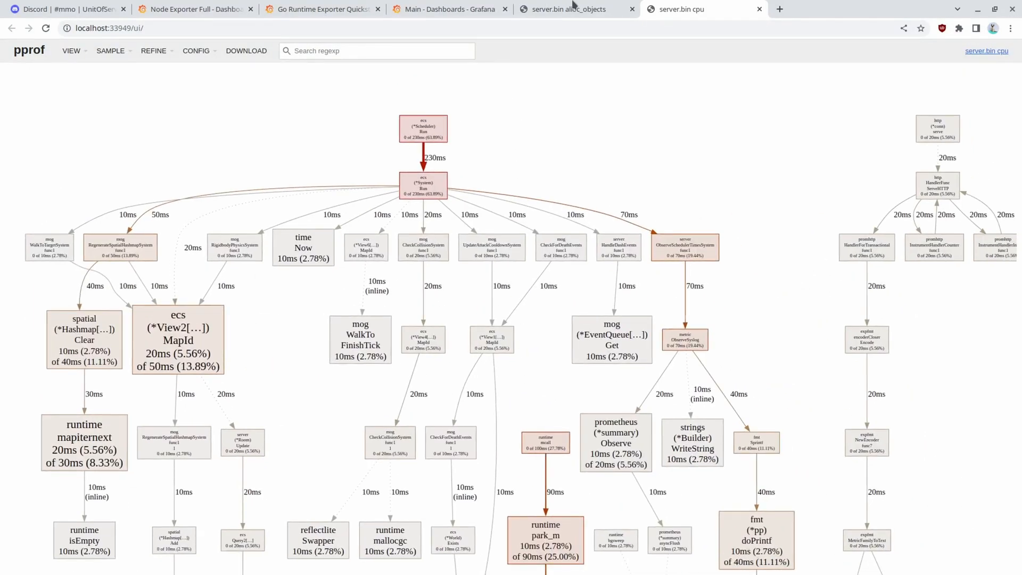
{"action": "left_click", "coordinate": [567, 9]}
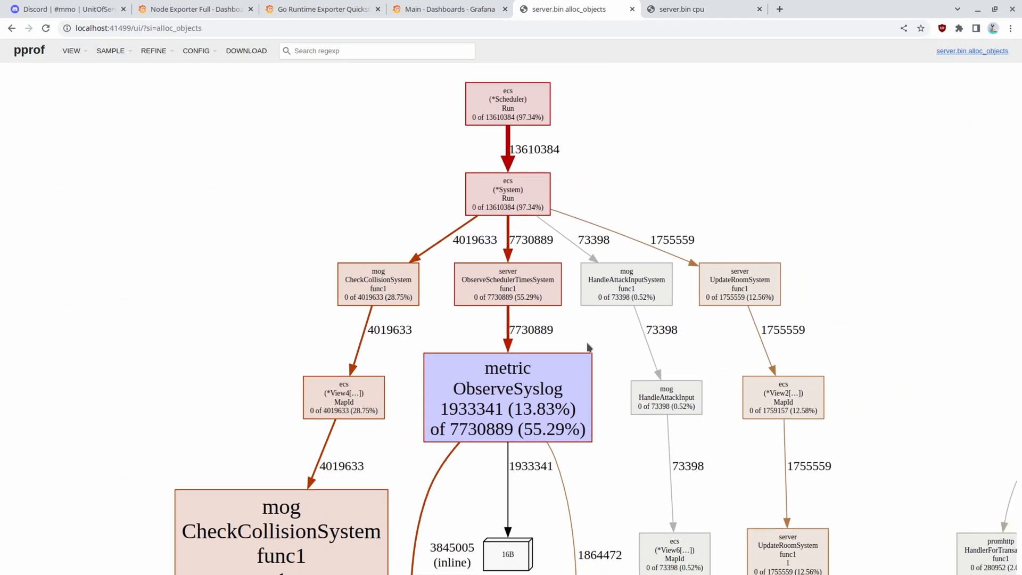
{"action": "scroll", "scroll_direction": "down", "scroll_amount": 3}
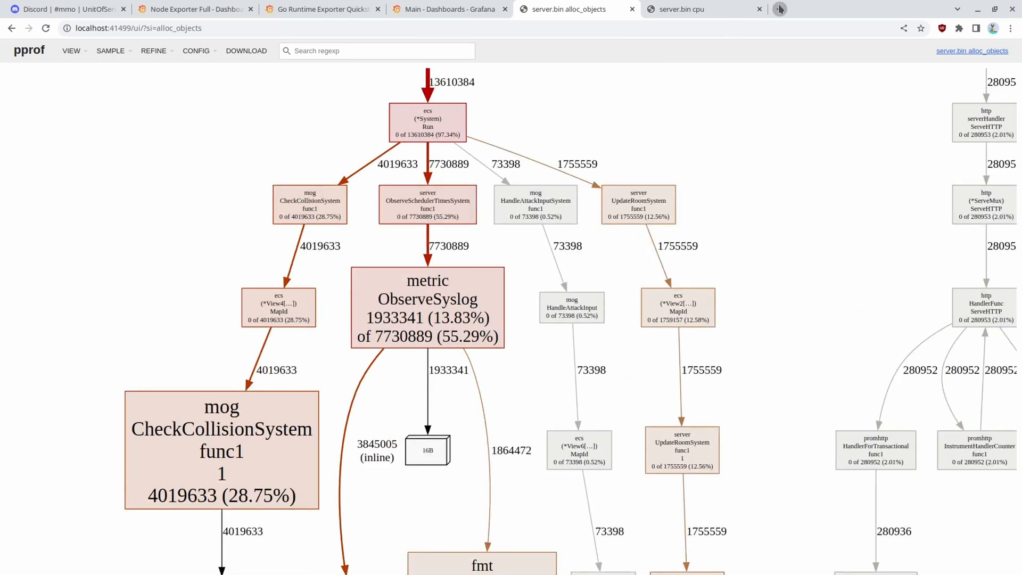
- Open the Medium article on continuous profiling of Go from search results and scroll through it
{"action": "left_click", "coordinate": [779, 9]}
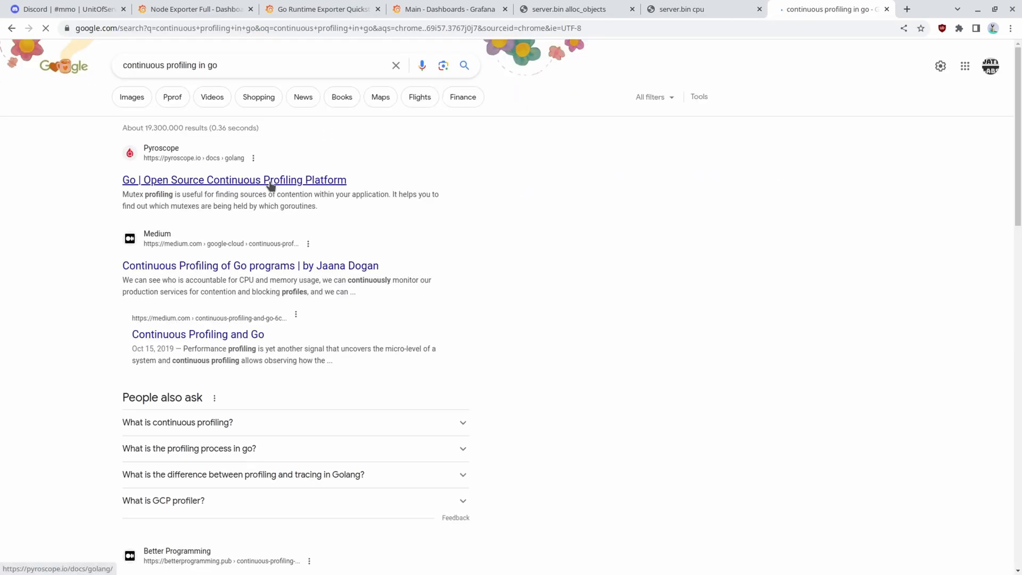
{"action": "left_click", "coordinate": [250, 265]}
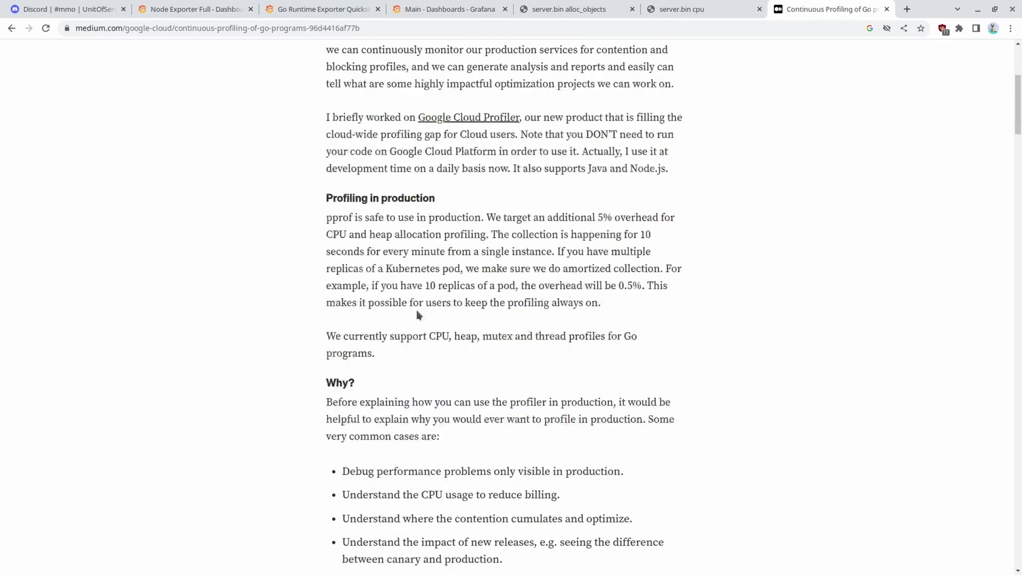
{"action": "mouse_move", "coordinate": [574, 117]}
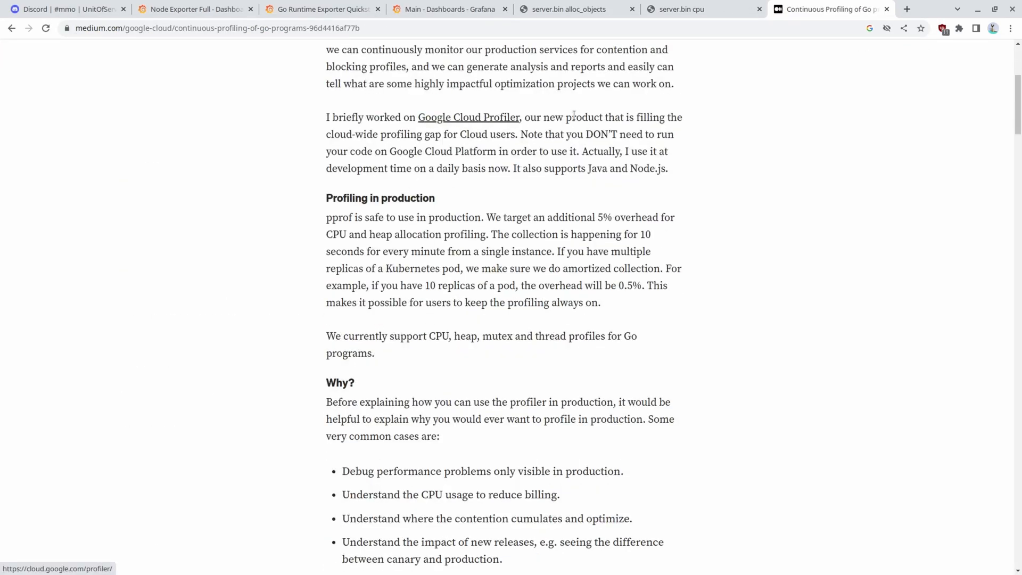
{"action": "scroll", "scroll_direction": "down", "scroll_amount": 3}
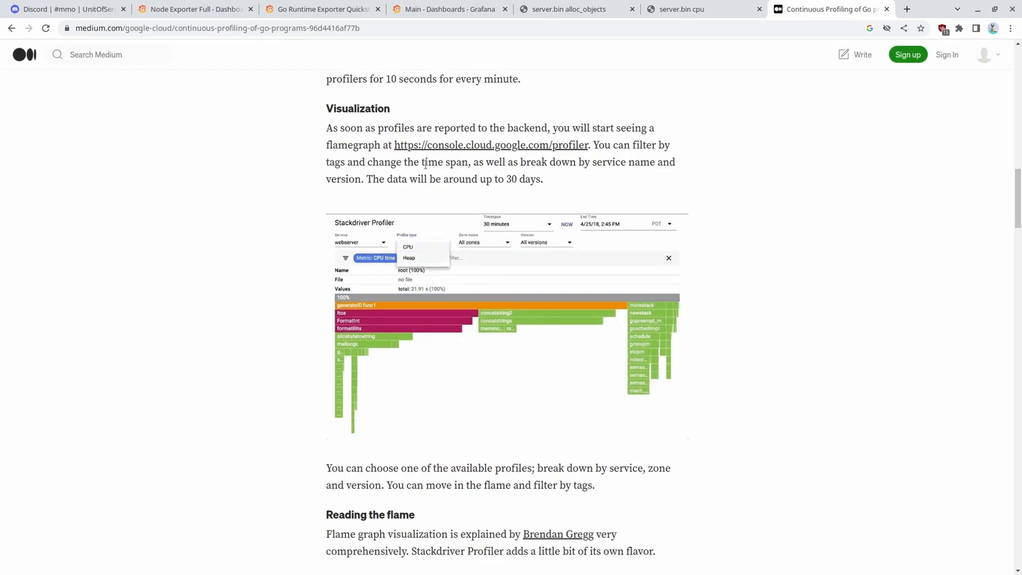
{"action": "scroll", "scroll_direction": "down", "scroll_amount": 3}
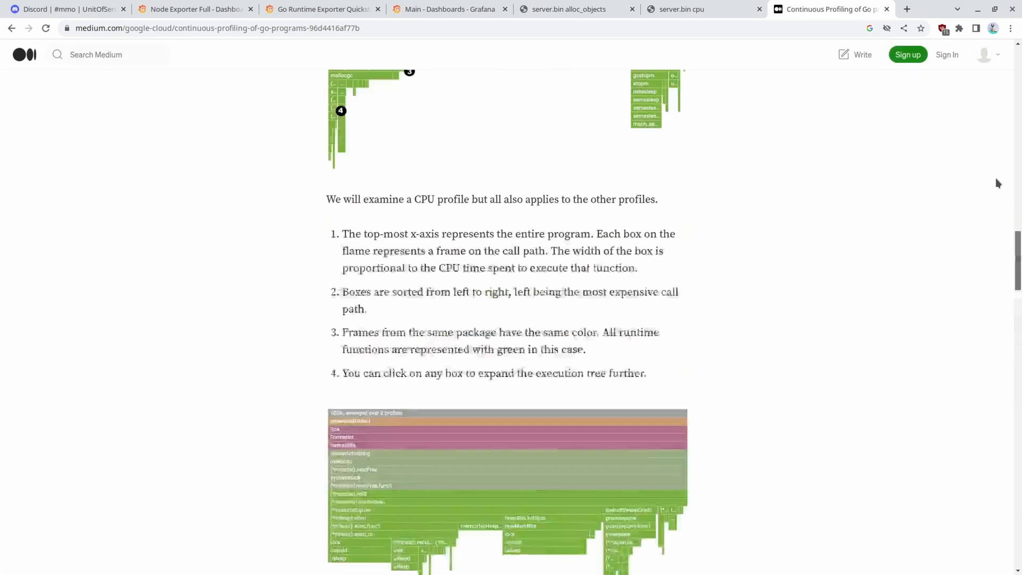
{"action": "scroll", "scroll_direction": "up", "scroll_amount": 3}
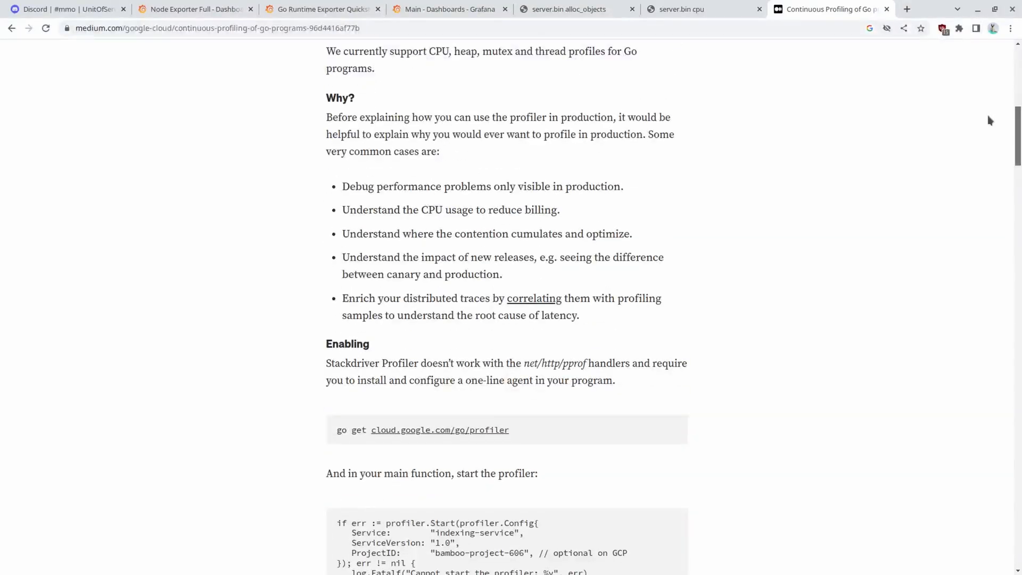
{"action": "scroll", "scroll_direction": "up", "scroll_amount": 3}
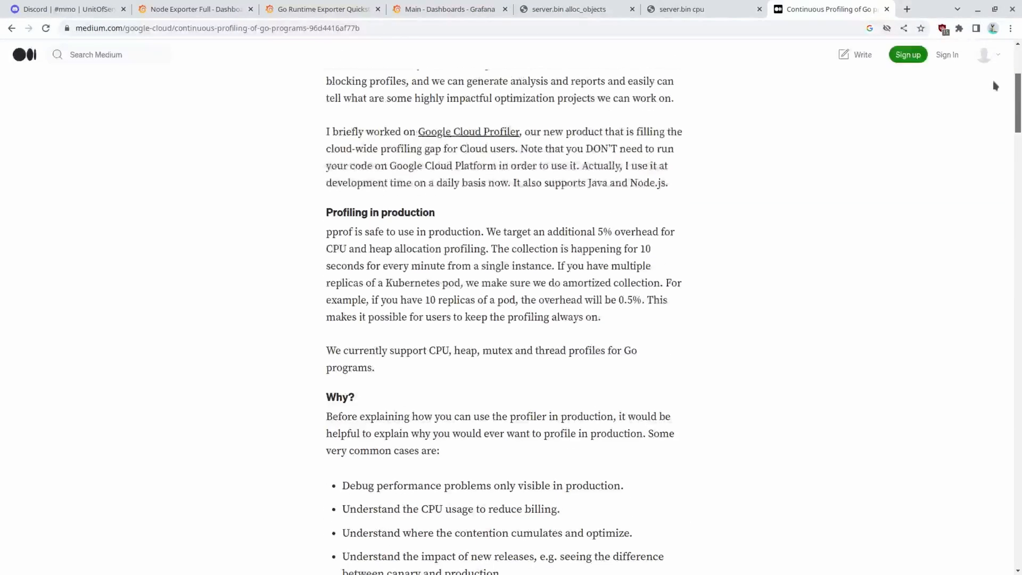
{"action": "scroll", "scroll_direction": "up", "scroll_amount": 3}
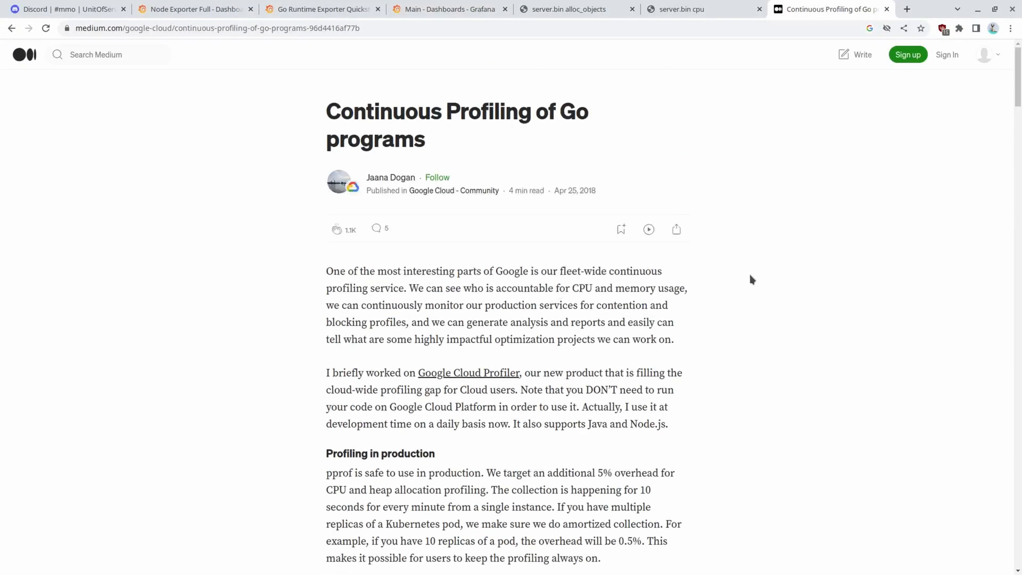
{"action": "mouse_move", "coordinate": [735, 58]}
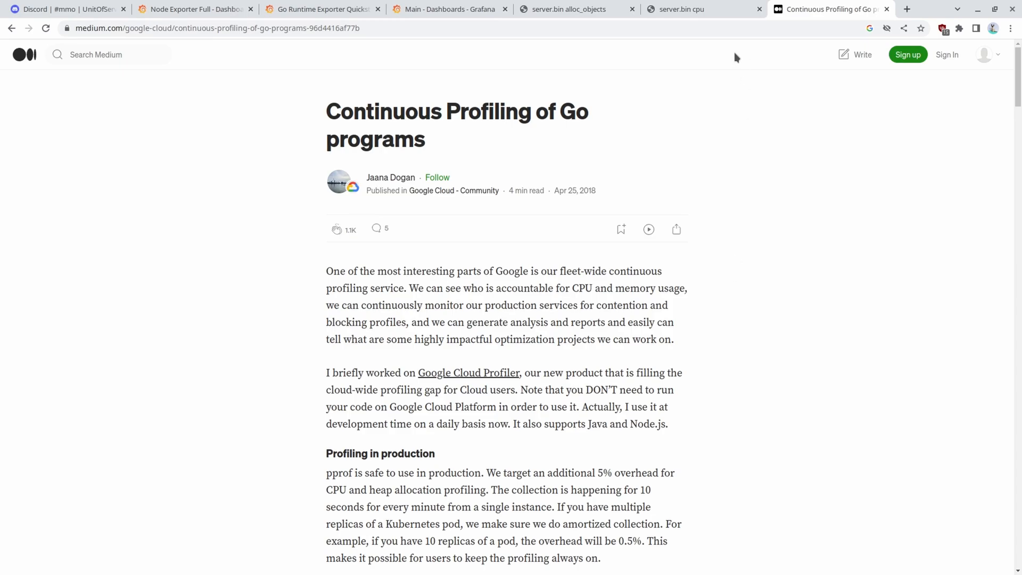
{"action": "mouse_move", "coordinate": [716, 11]}
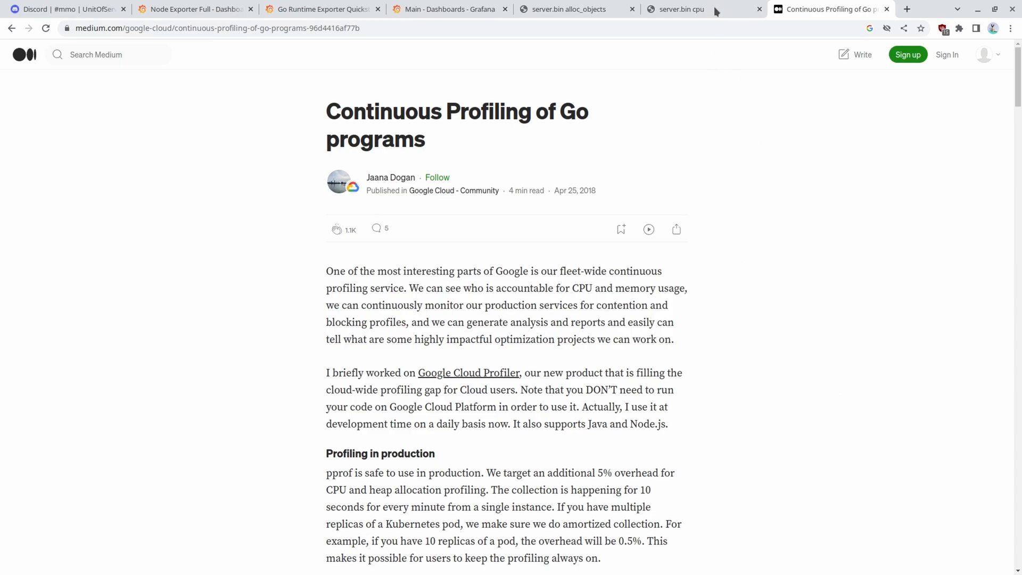
- Recheck the allocation profile graph, then return to the article's 5% overhead sentence
{"action": "left_click", "coordinate": [576, 9]}
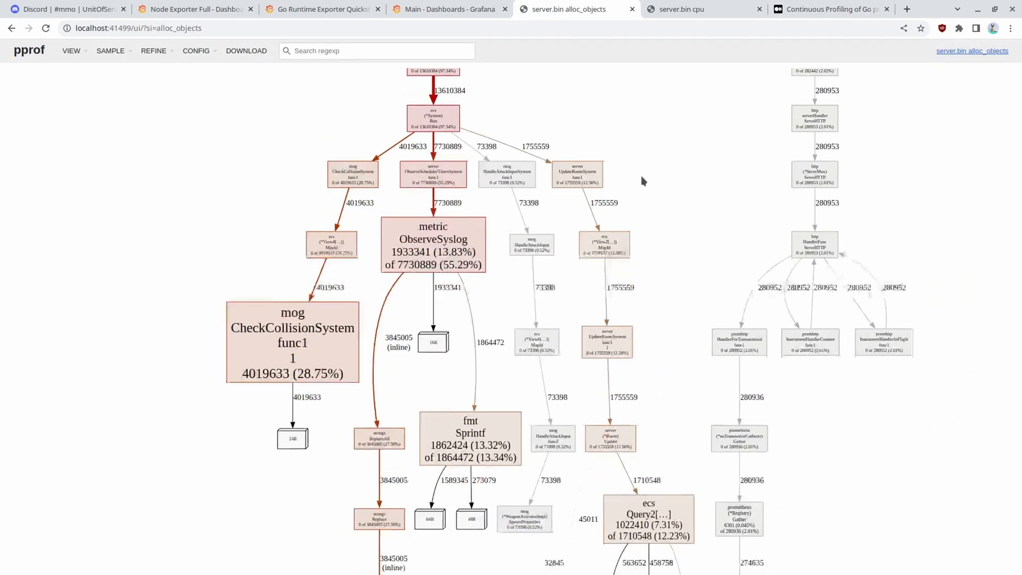
{"action": "scroll", "scroll_direction": "down", "scroll_amount": 3}
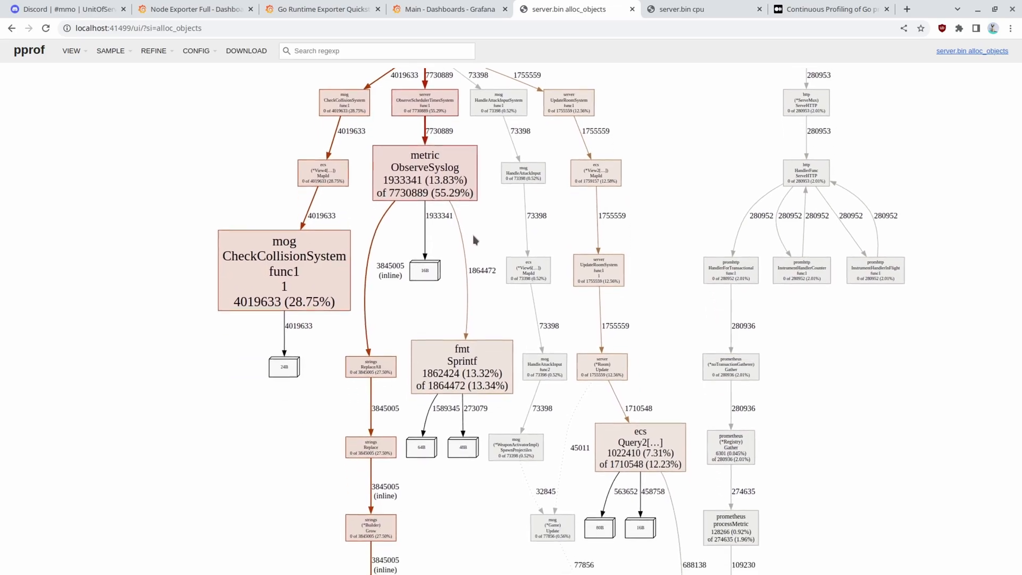
{"action": "left_click", "coordinate": [831, 9]}
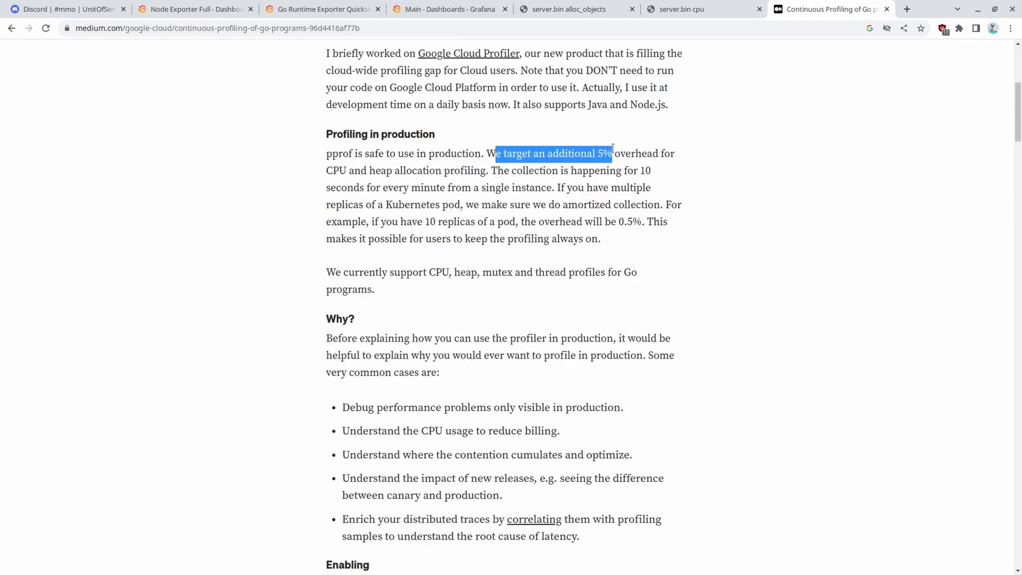
{"action": "left_click", "coordinate": [487, 154]}
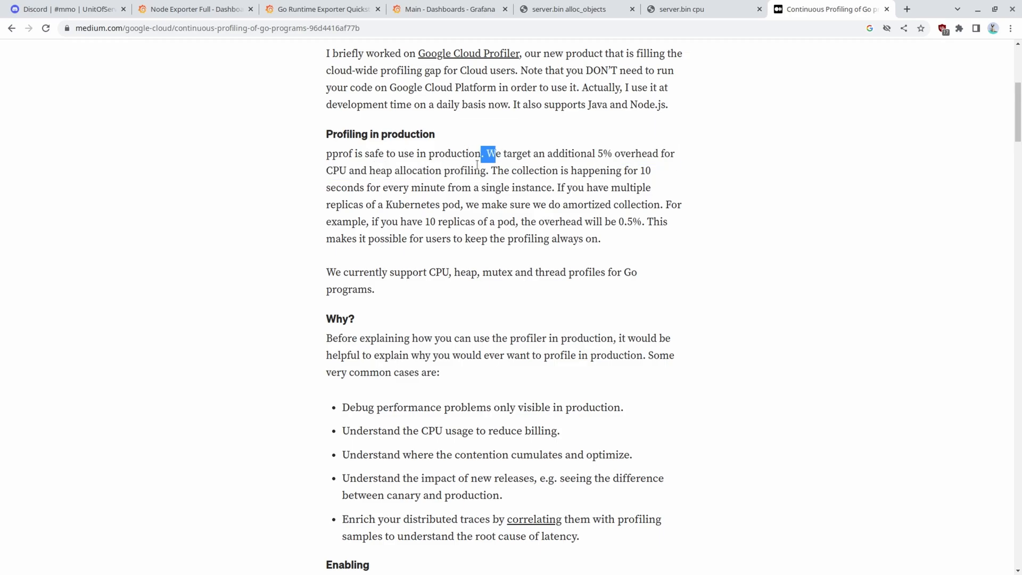
{"action": "left_click", "coordinate": [194, 9]}
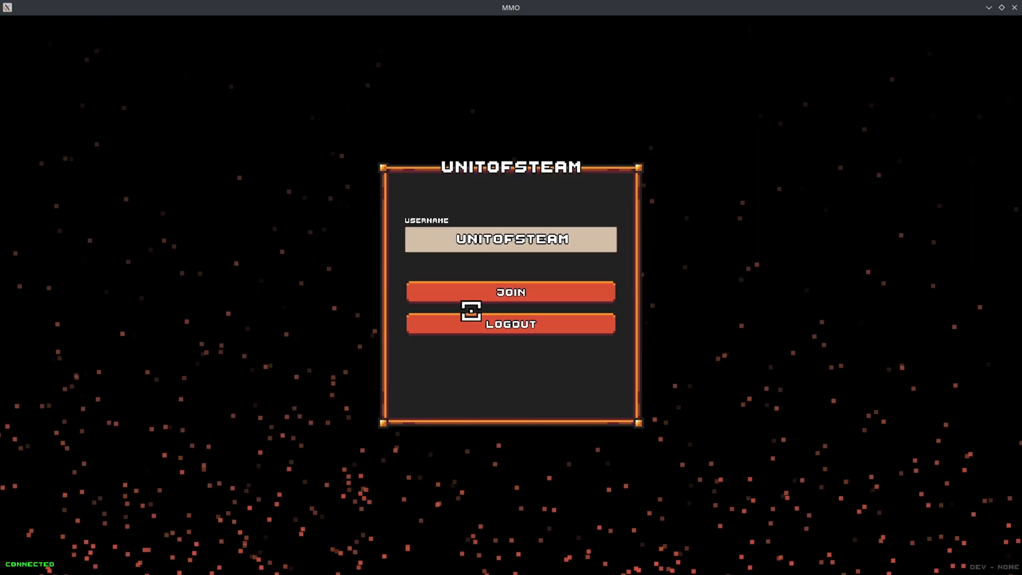
- Log out of the game account and continue as Guest from the Welcome screen
{"action": "left_click", "coordinate": [511, 324]}
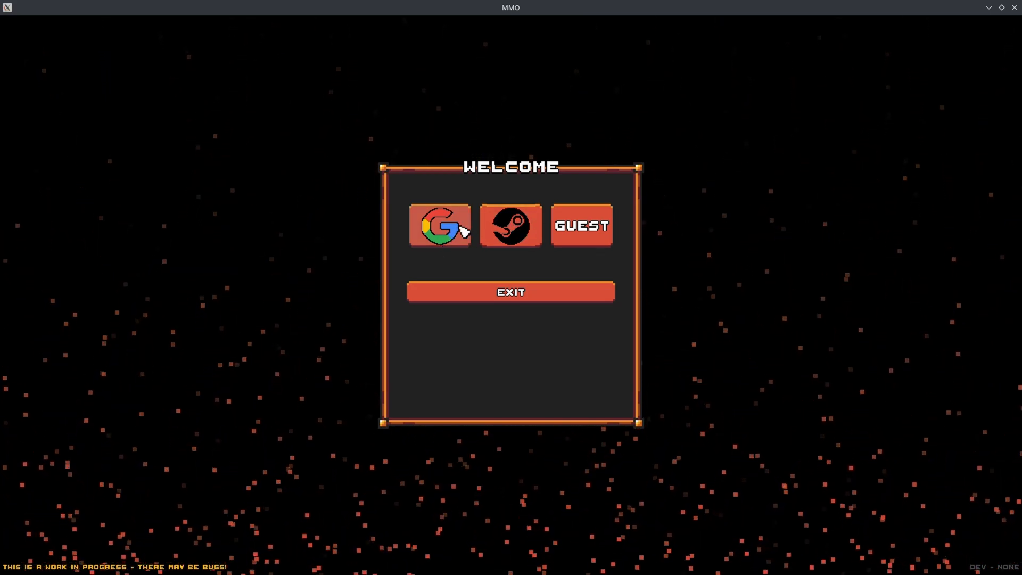
{"action": "mouse_move", "coordinate": [475, 226]}
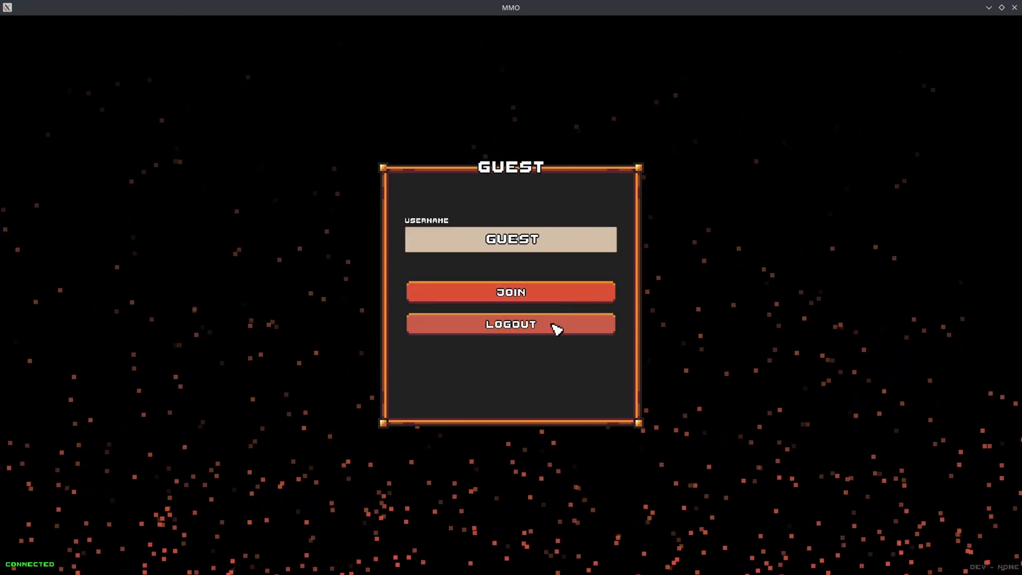
{"action": "left_click", "coordinate": [510, 324]}
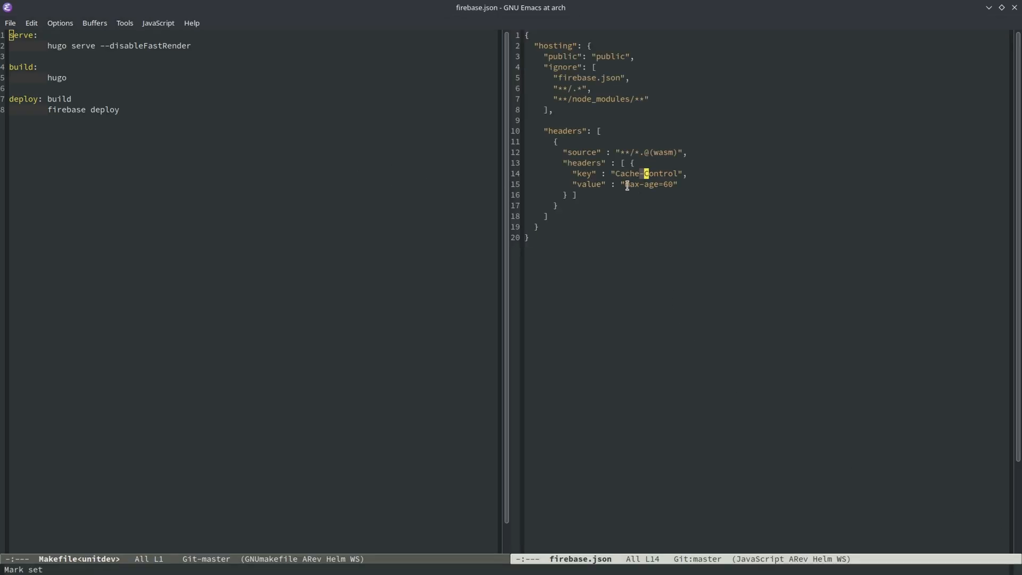
- Mark the wasm Cache-Control max-age=60 header rule in firebase.json
{"action": "left_click", "coordinate": [680, 184]}
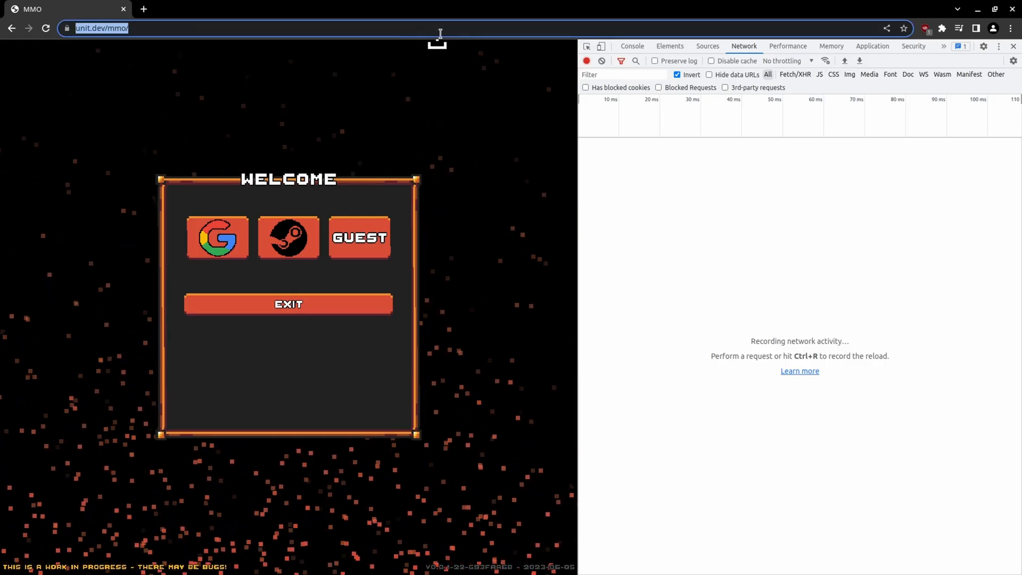
- Reload unit.dev/mmo to capture the mmo.wasm request in the Network panel
{"action": "left_click", "coordinate": [608, 180]}
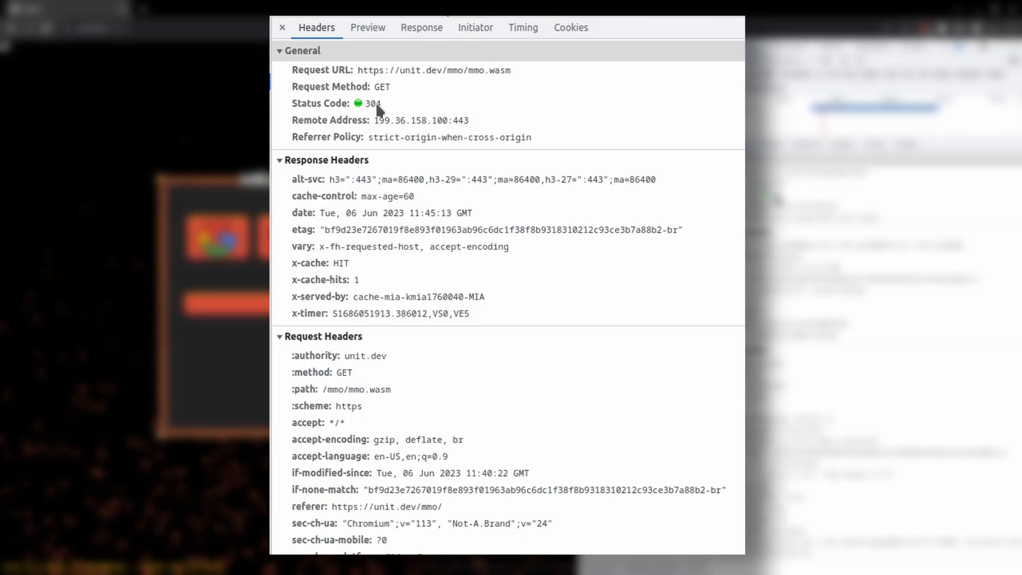
{"action": "mouse_move", "coordinate": [332, 253]}
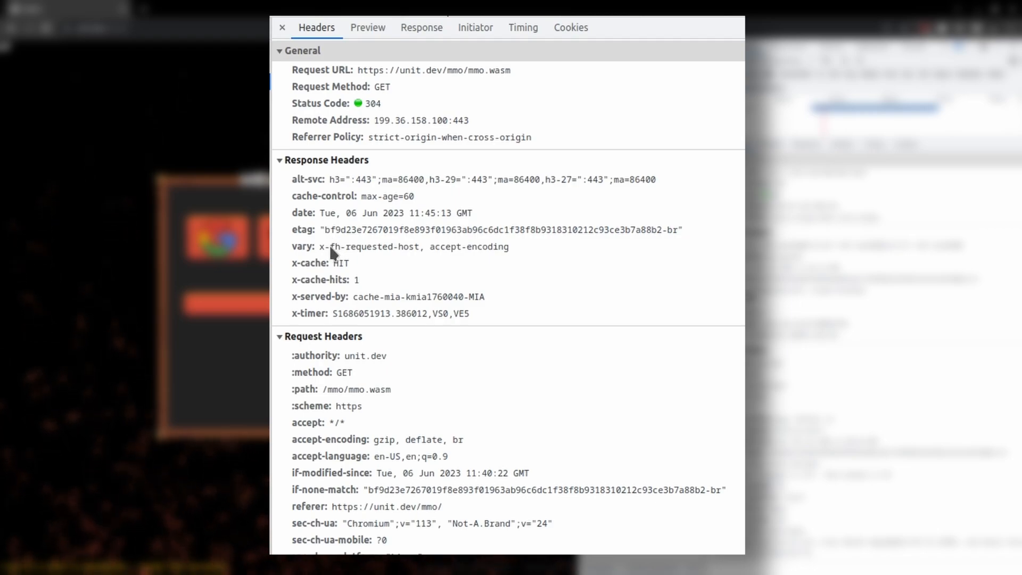
{"action": "mouse_move", "coordinate": [372, 498]}
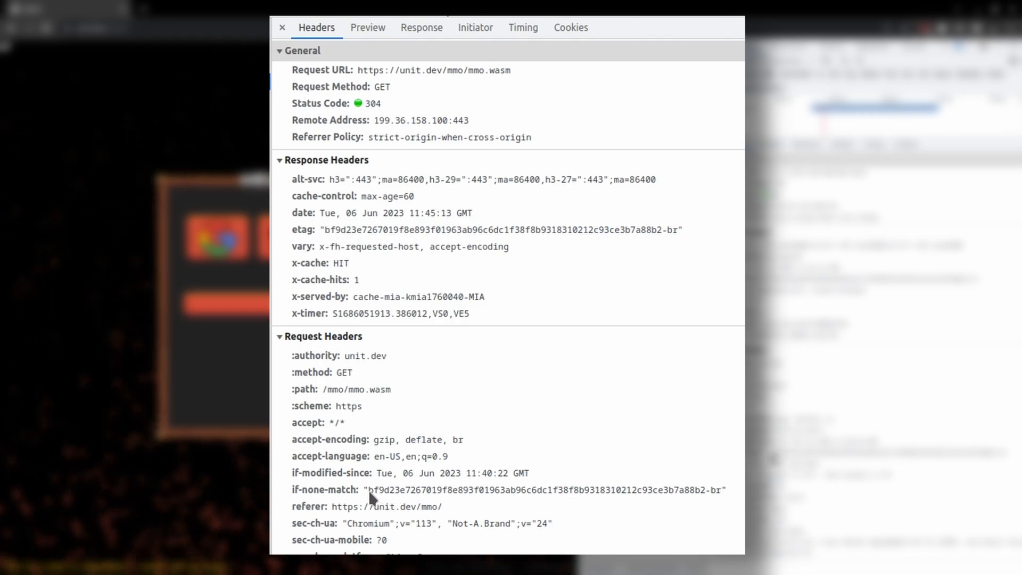
{"action": "mouse_move", "coordinate": [721, 499]}
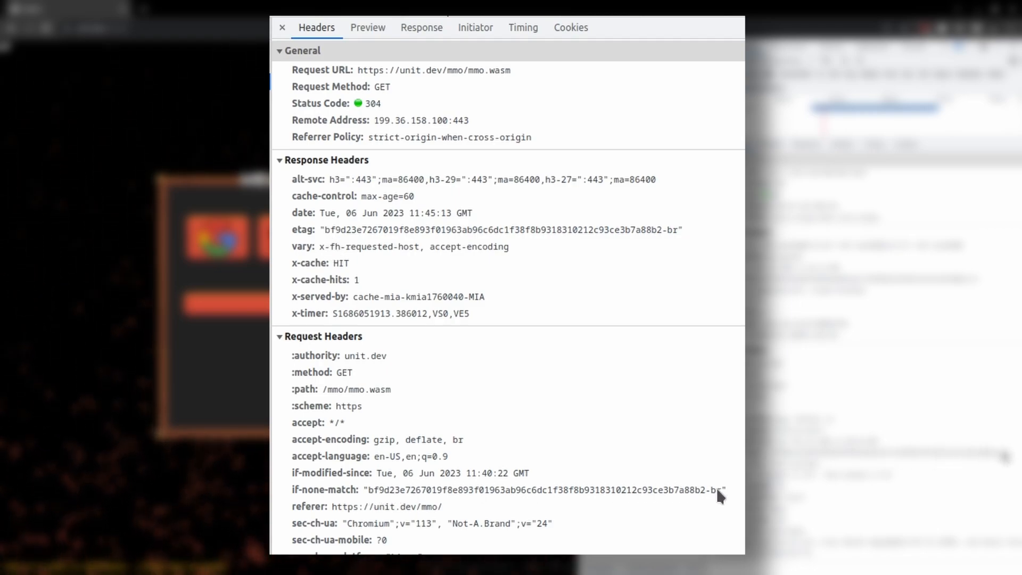
{"action": "mouse_move", "coordinate": [329, 238]}
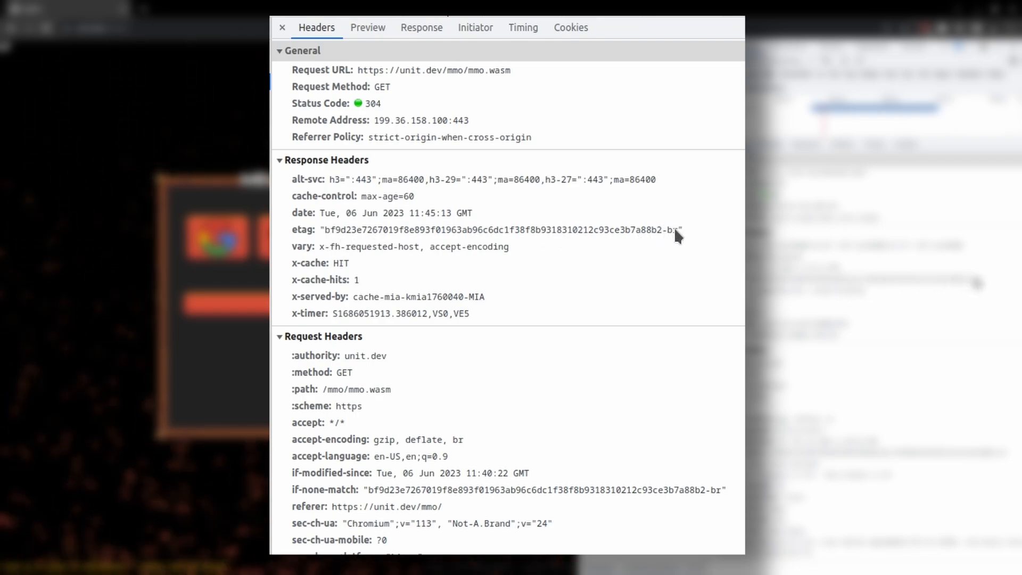
{"action": "mouse_move", "coordinate": [416, 203]}
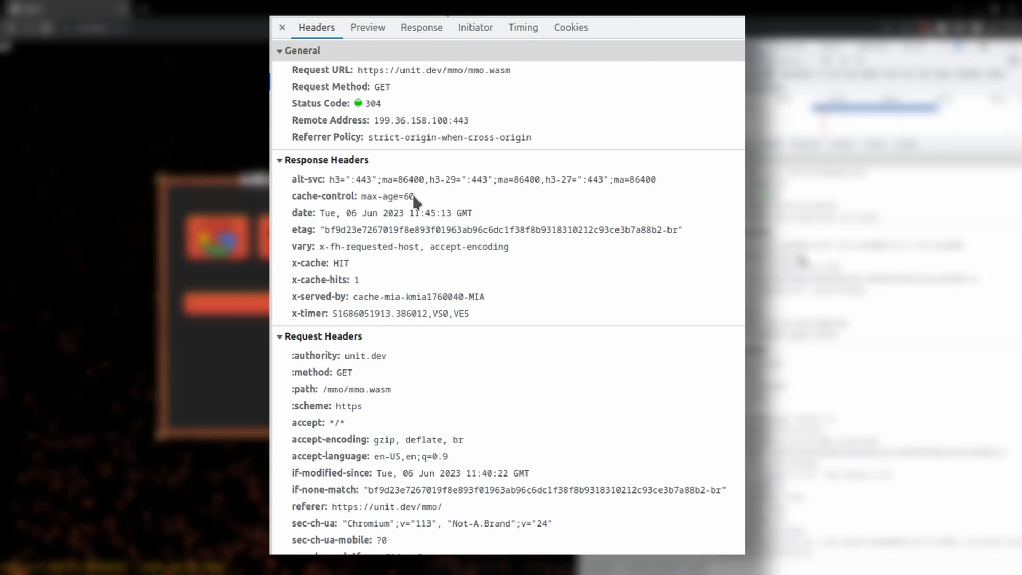
{"action": "mouse_move", "coordinate": [333, 326]}
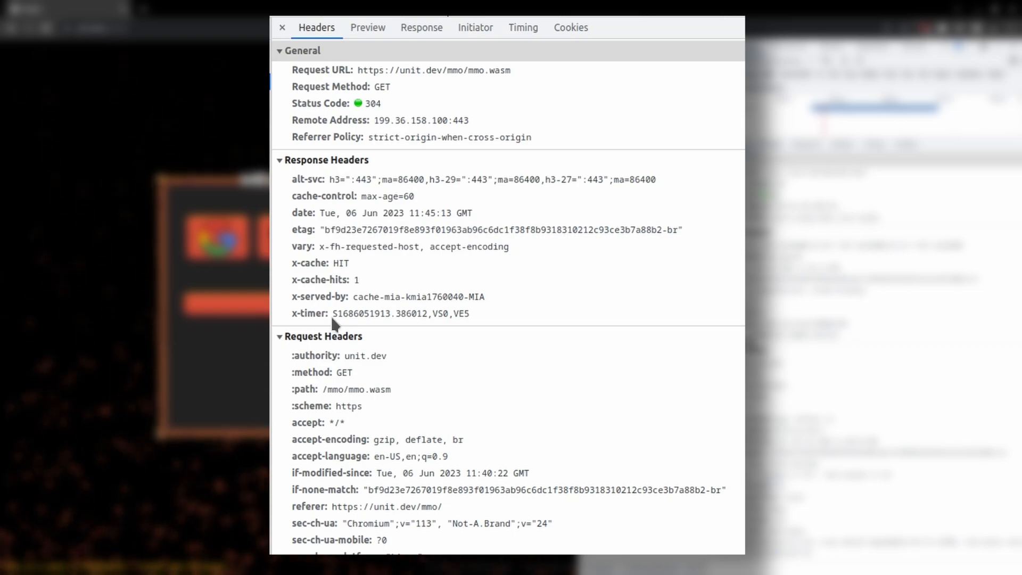